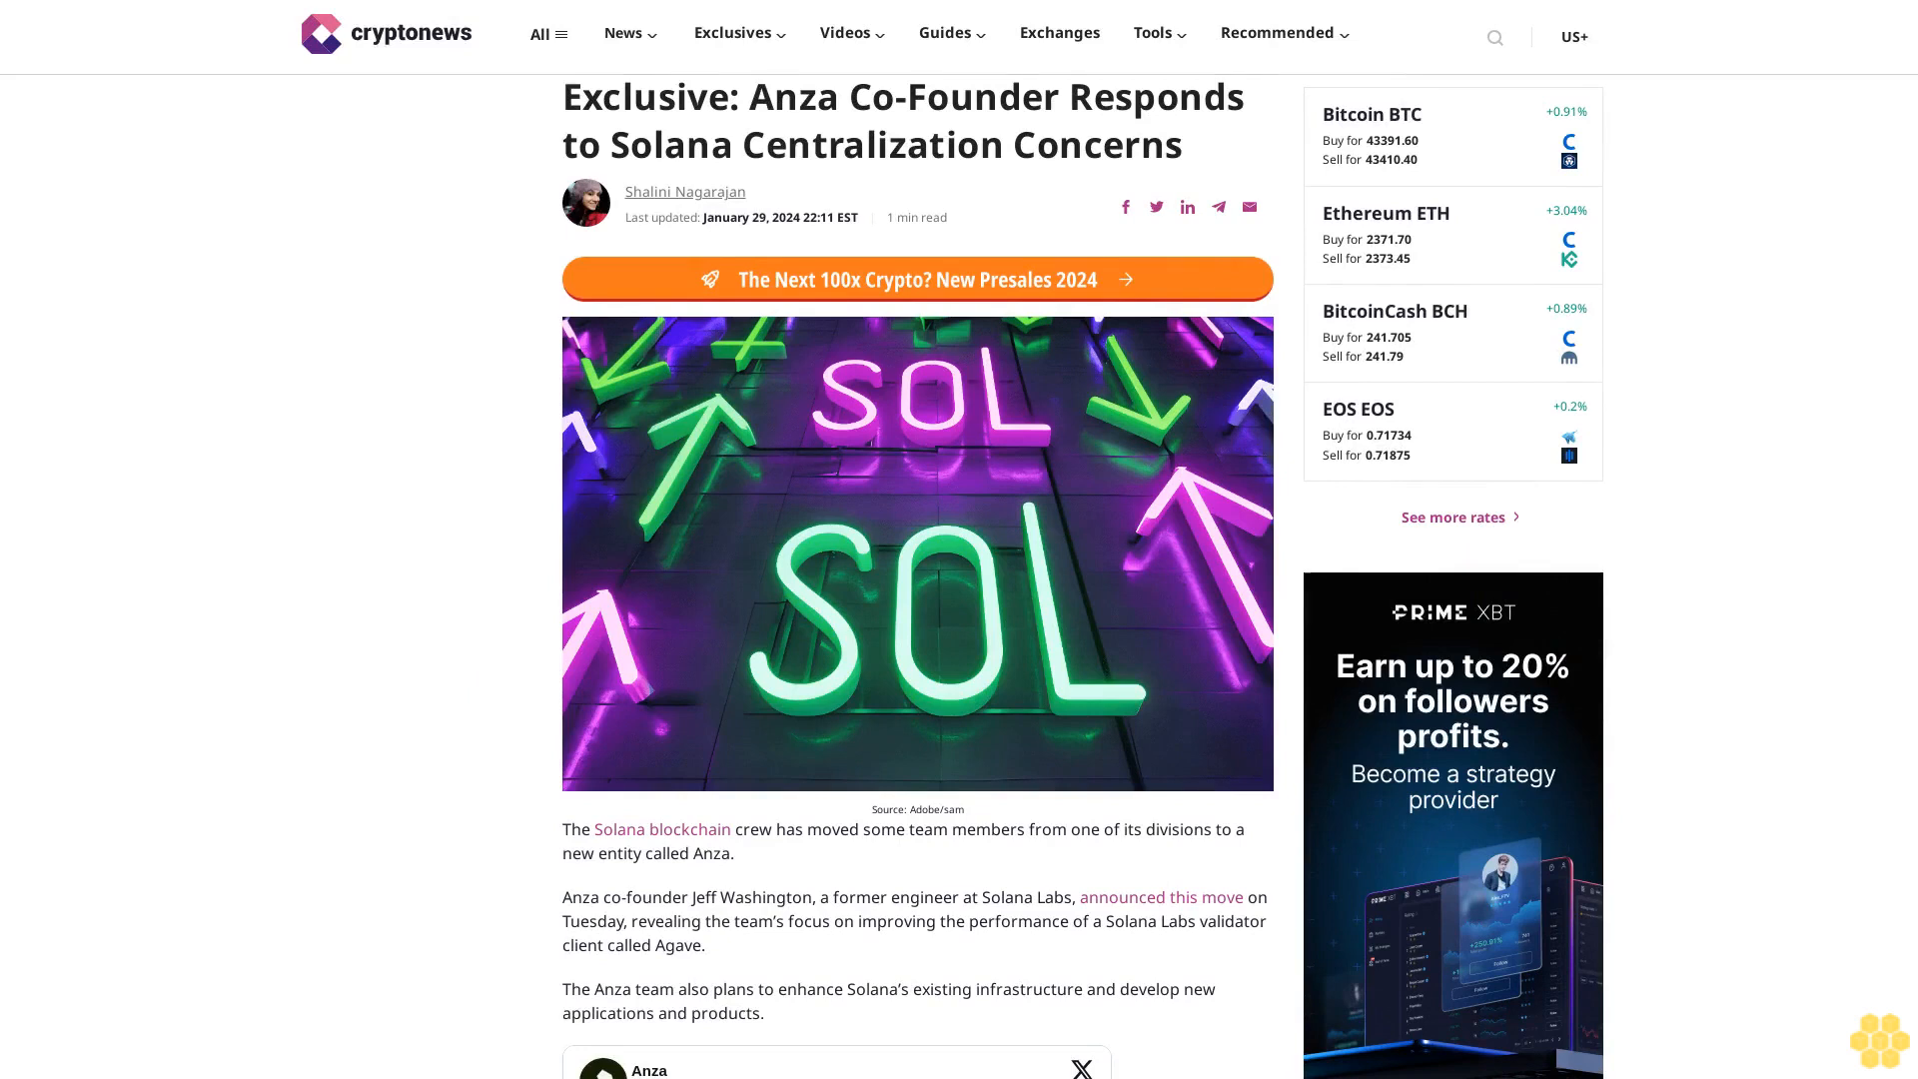
{"action": "scroll", "scroll_direction": "down", "scroll_amount": 3}
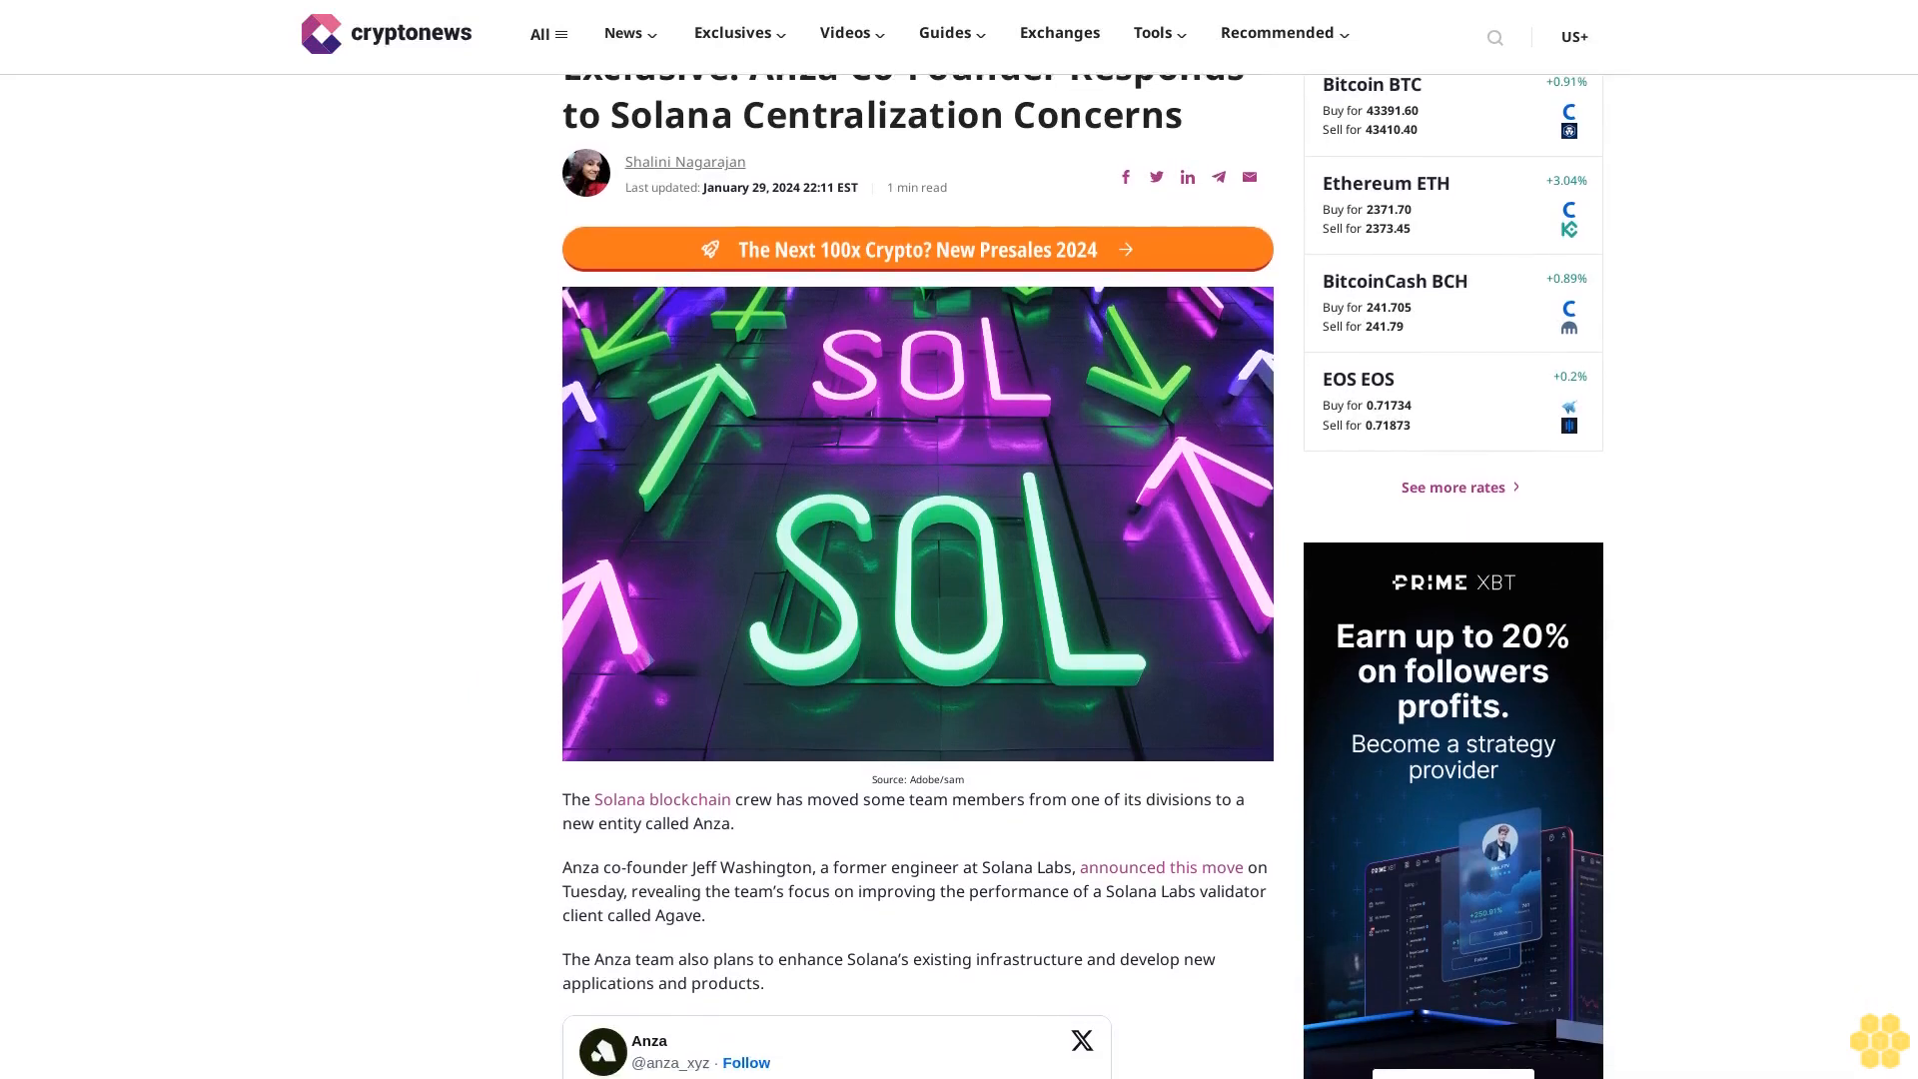
{"action": "scroll", "scroll_direction": "down", "scroll_amount": 3}
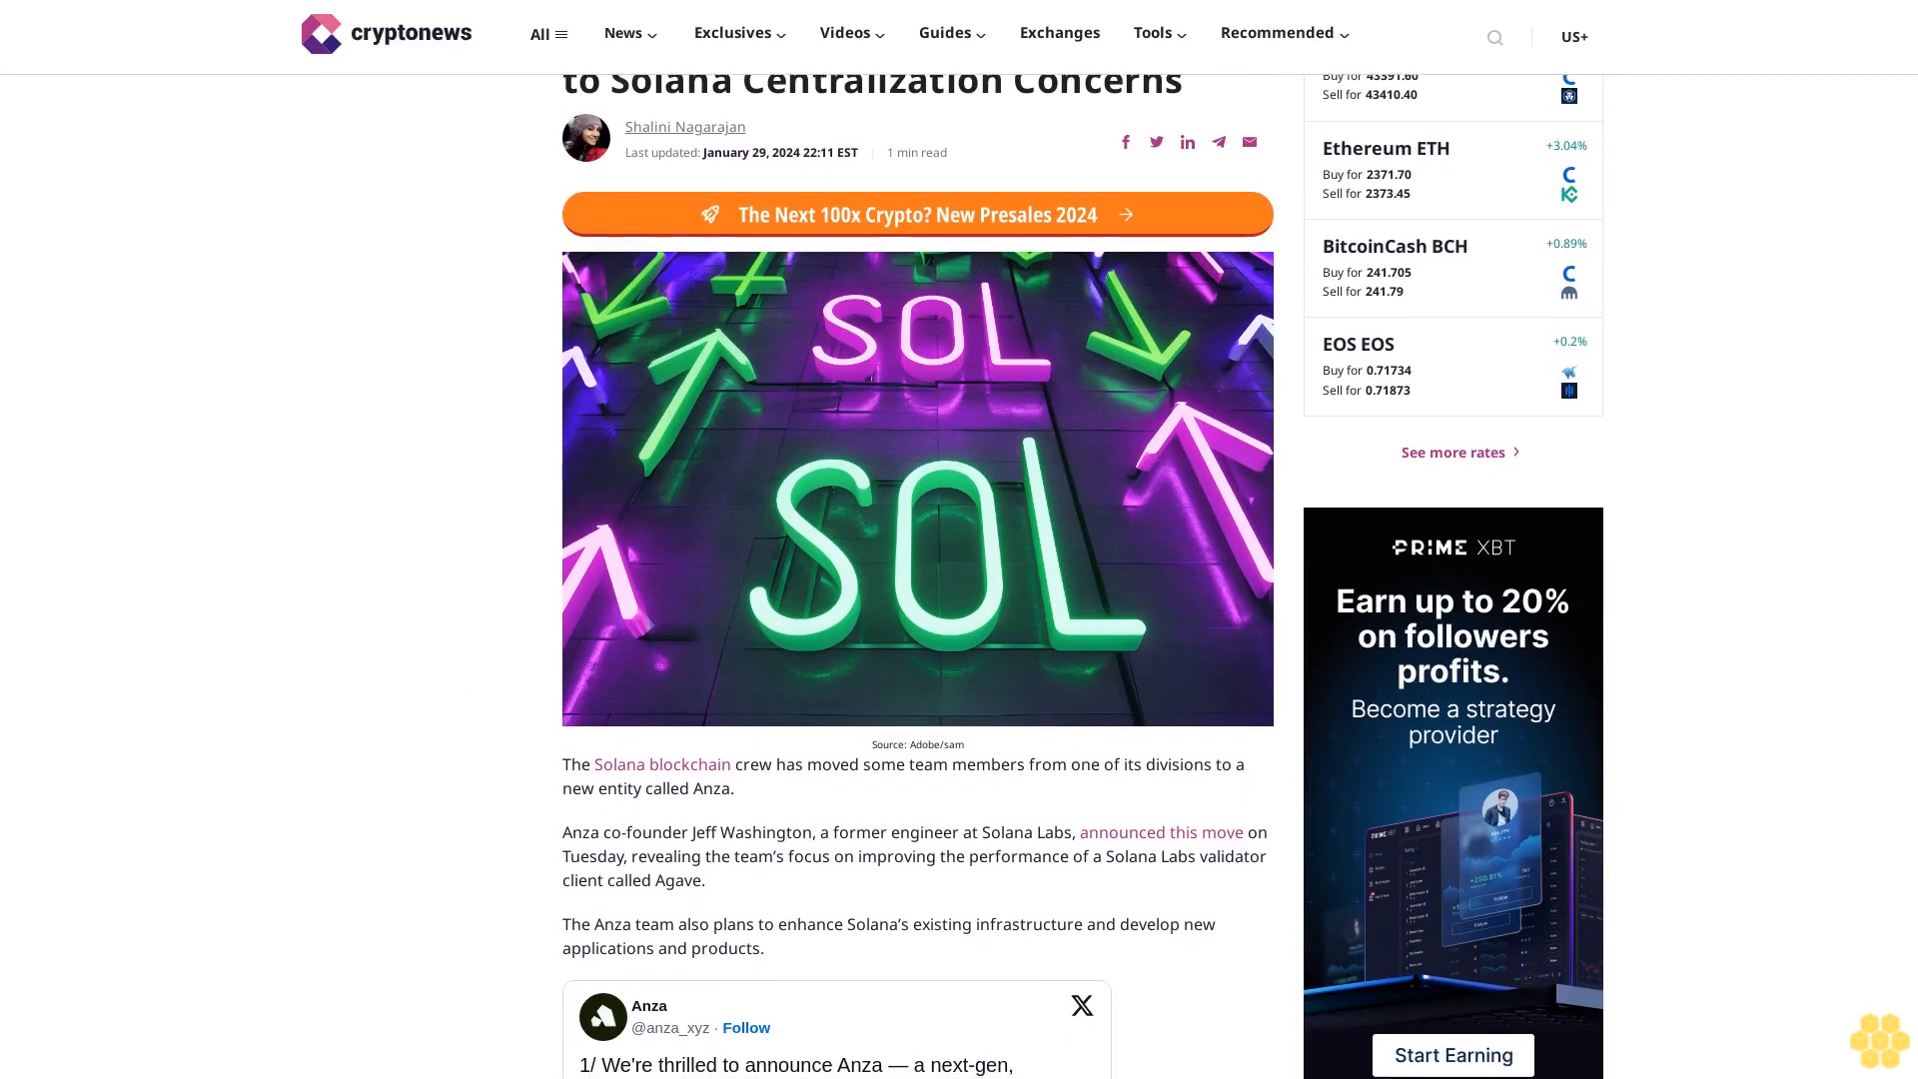
{"action": "scroll", "scroll_direction": "down", "scroll_amount": 3}
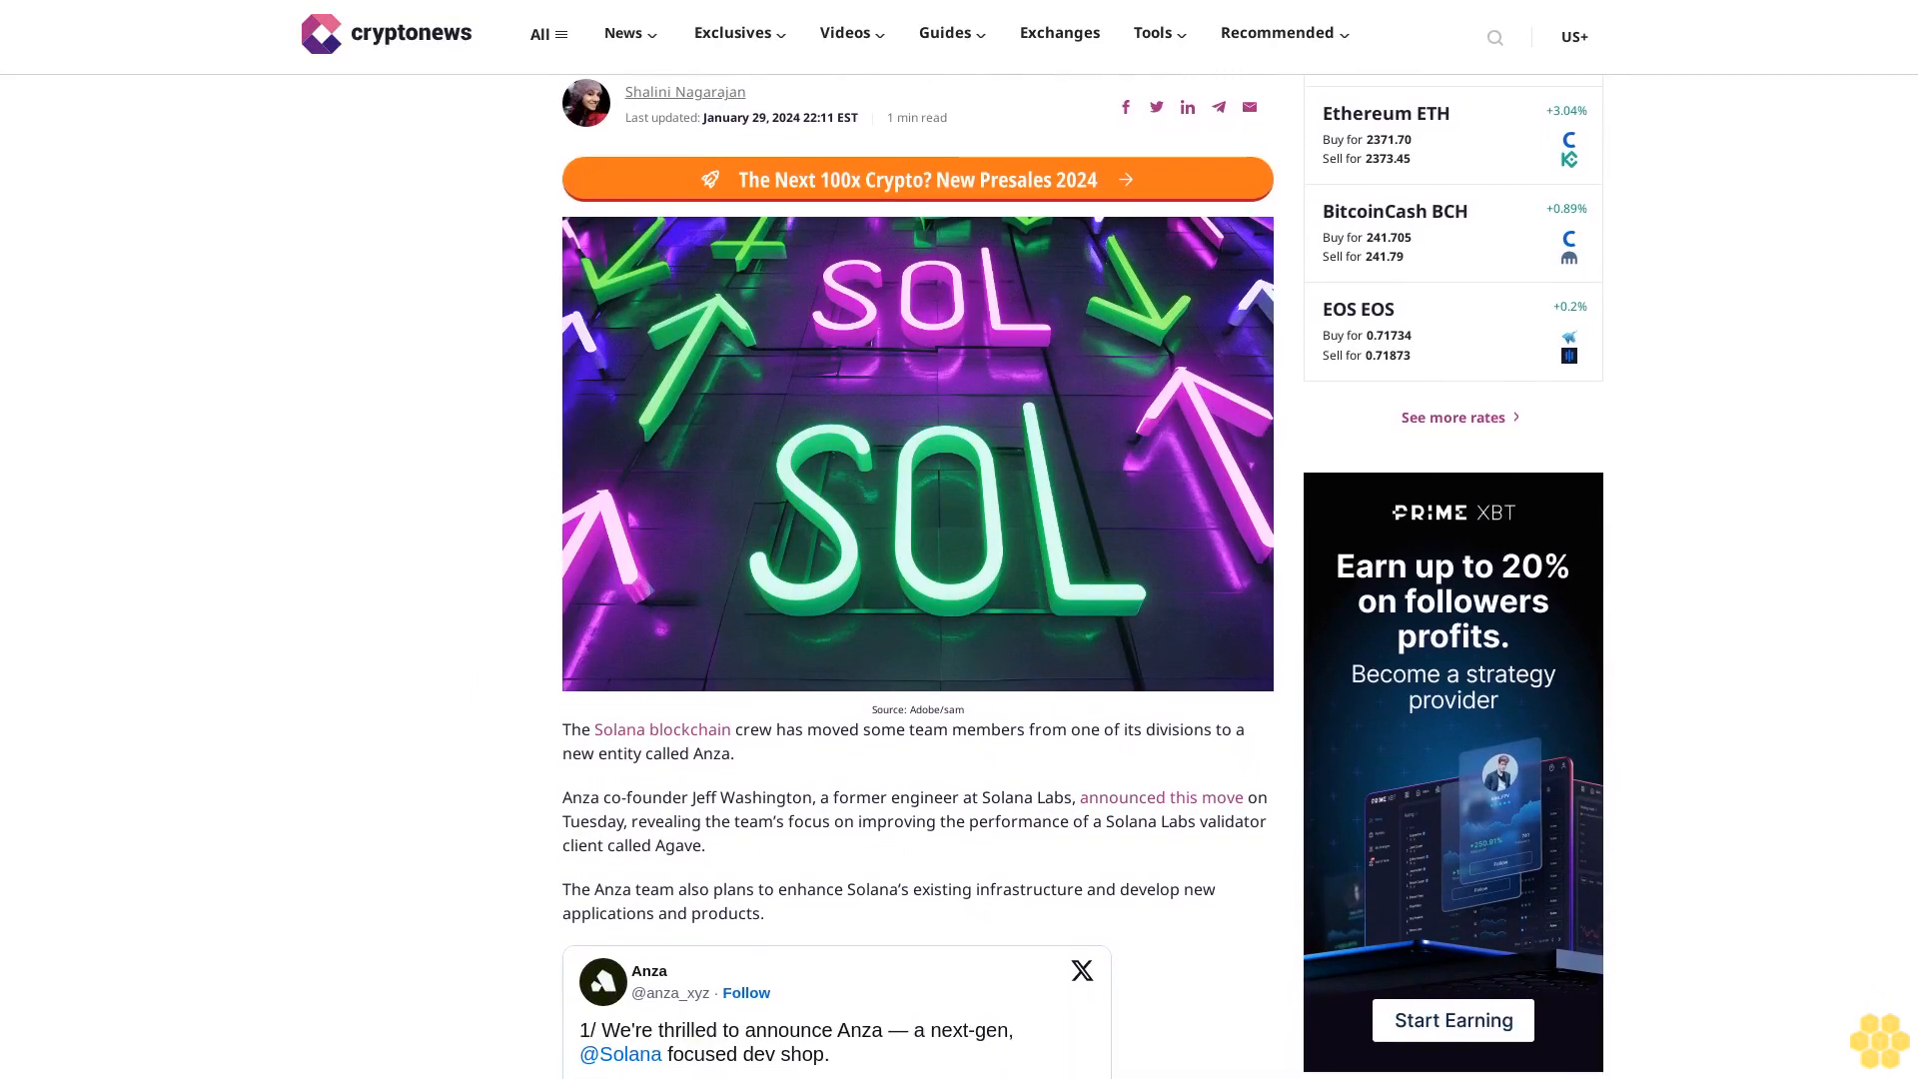
{"action": "scroll", "scroll_direction": "down", "scroll_amount": 3}
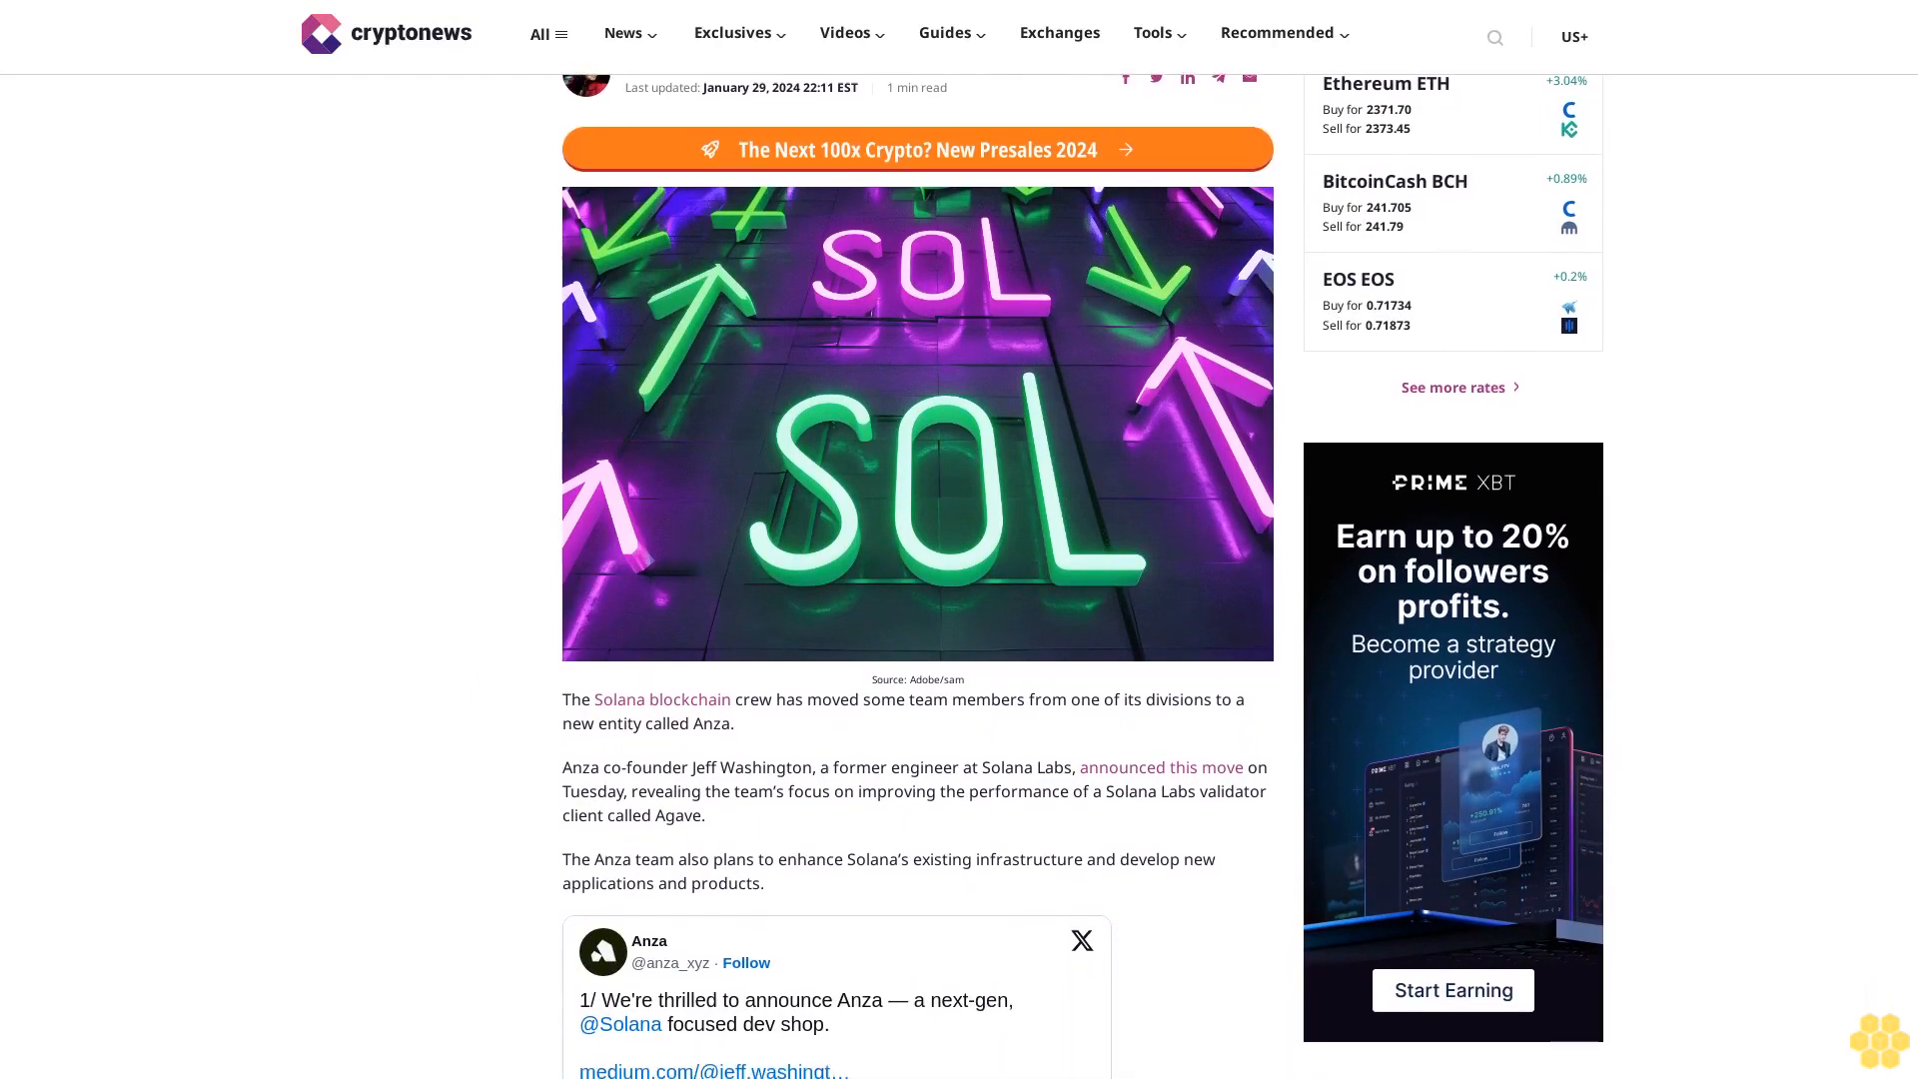
{"action": "scroll", "scroll_direction": "down", "scroll_amount": 3}
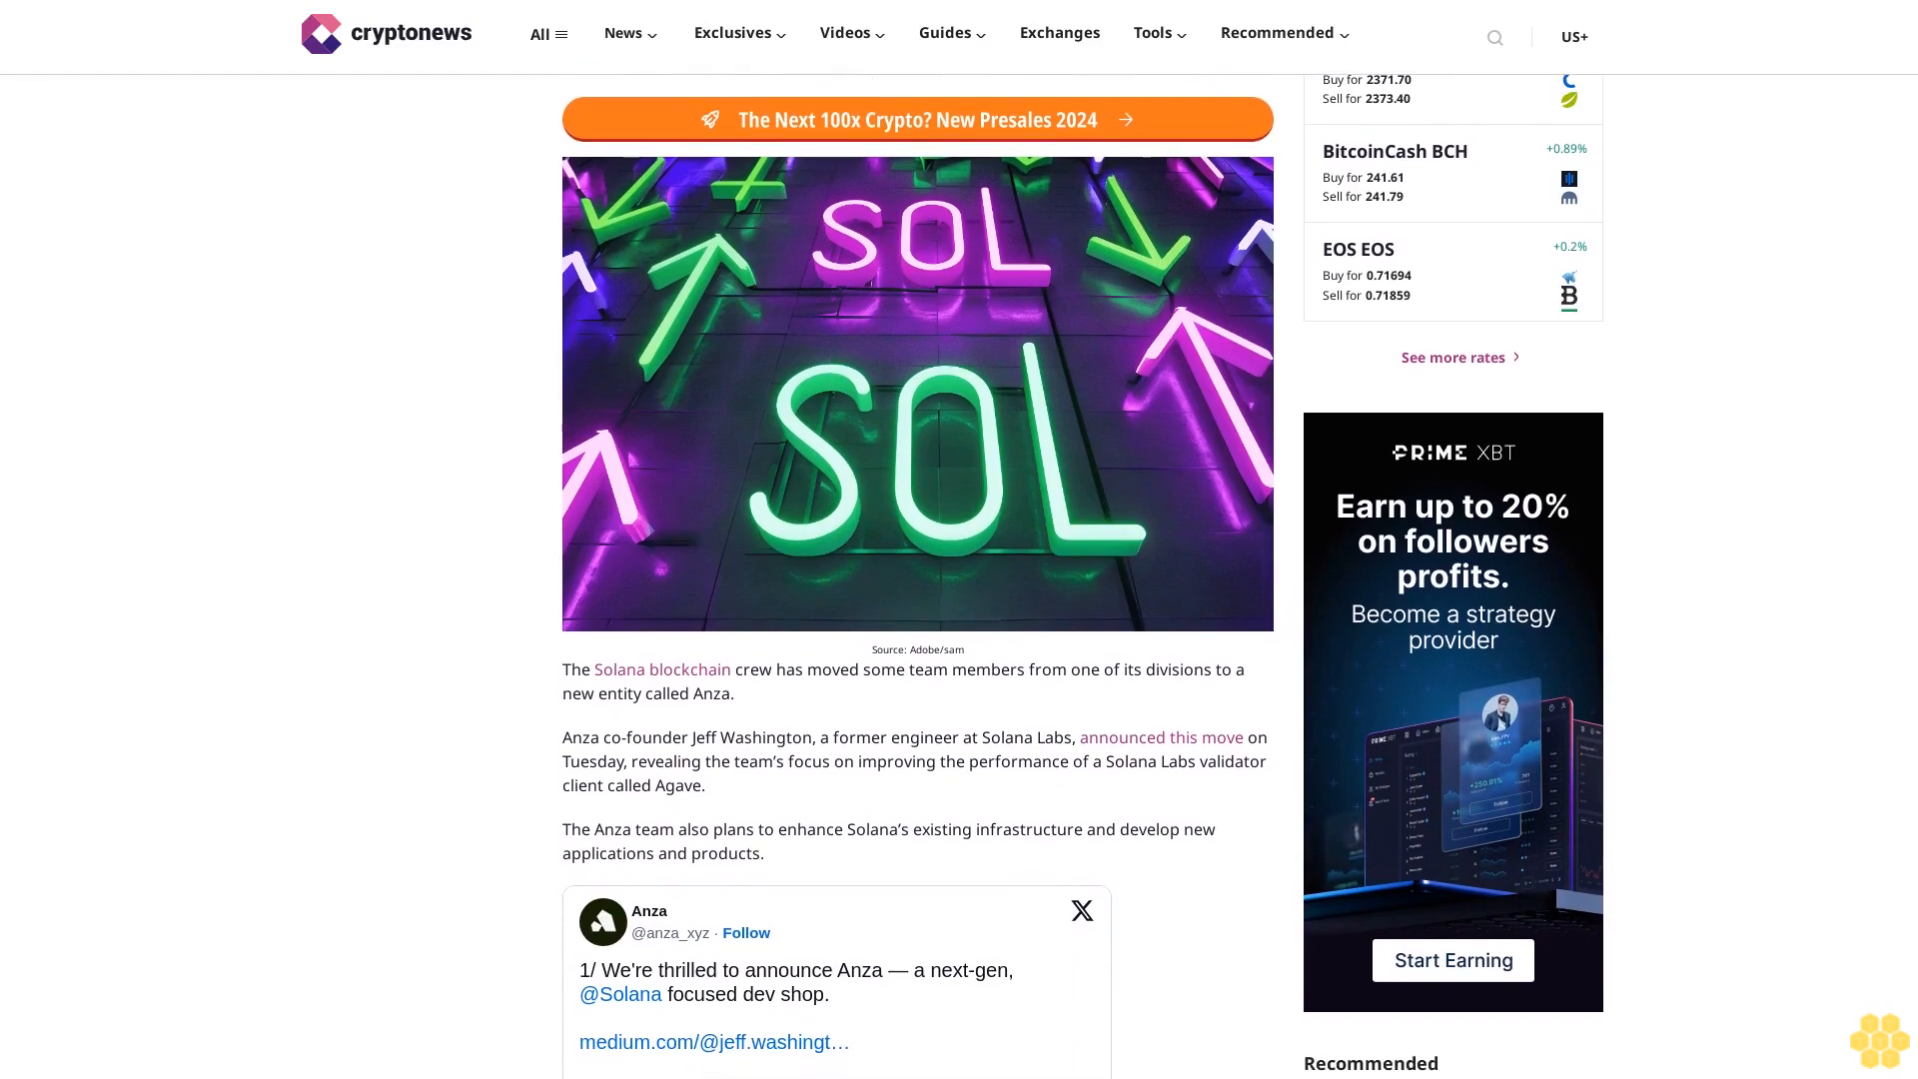
{"action": "scroll", "scroll_direction": "down", "scroll_amount": 3}
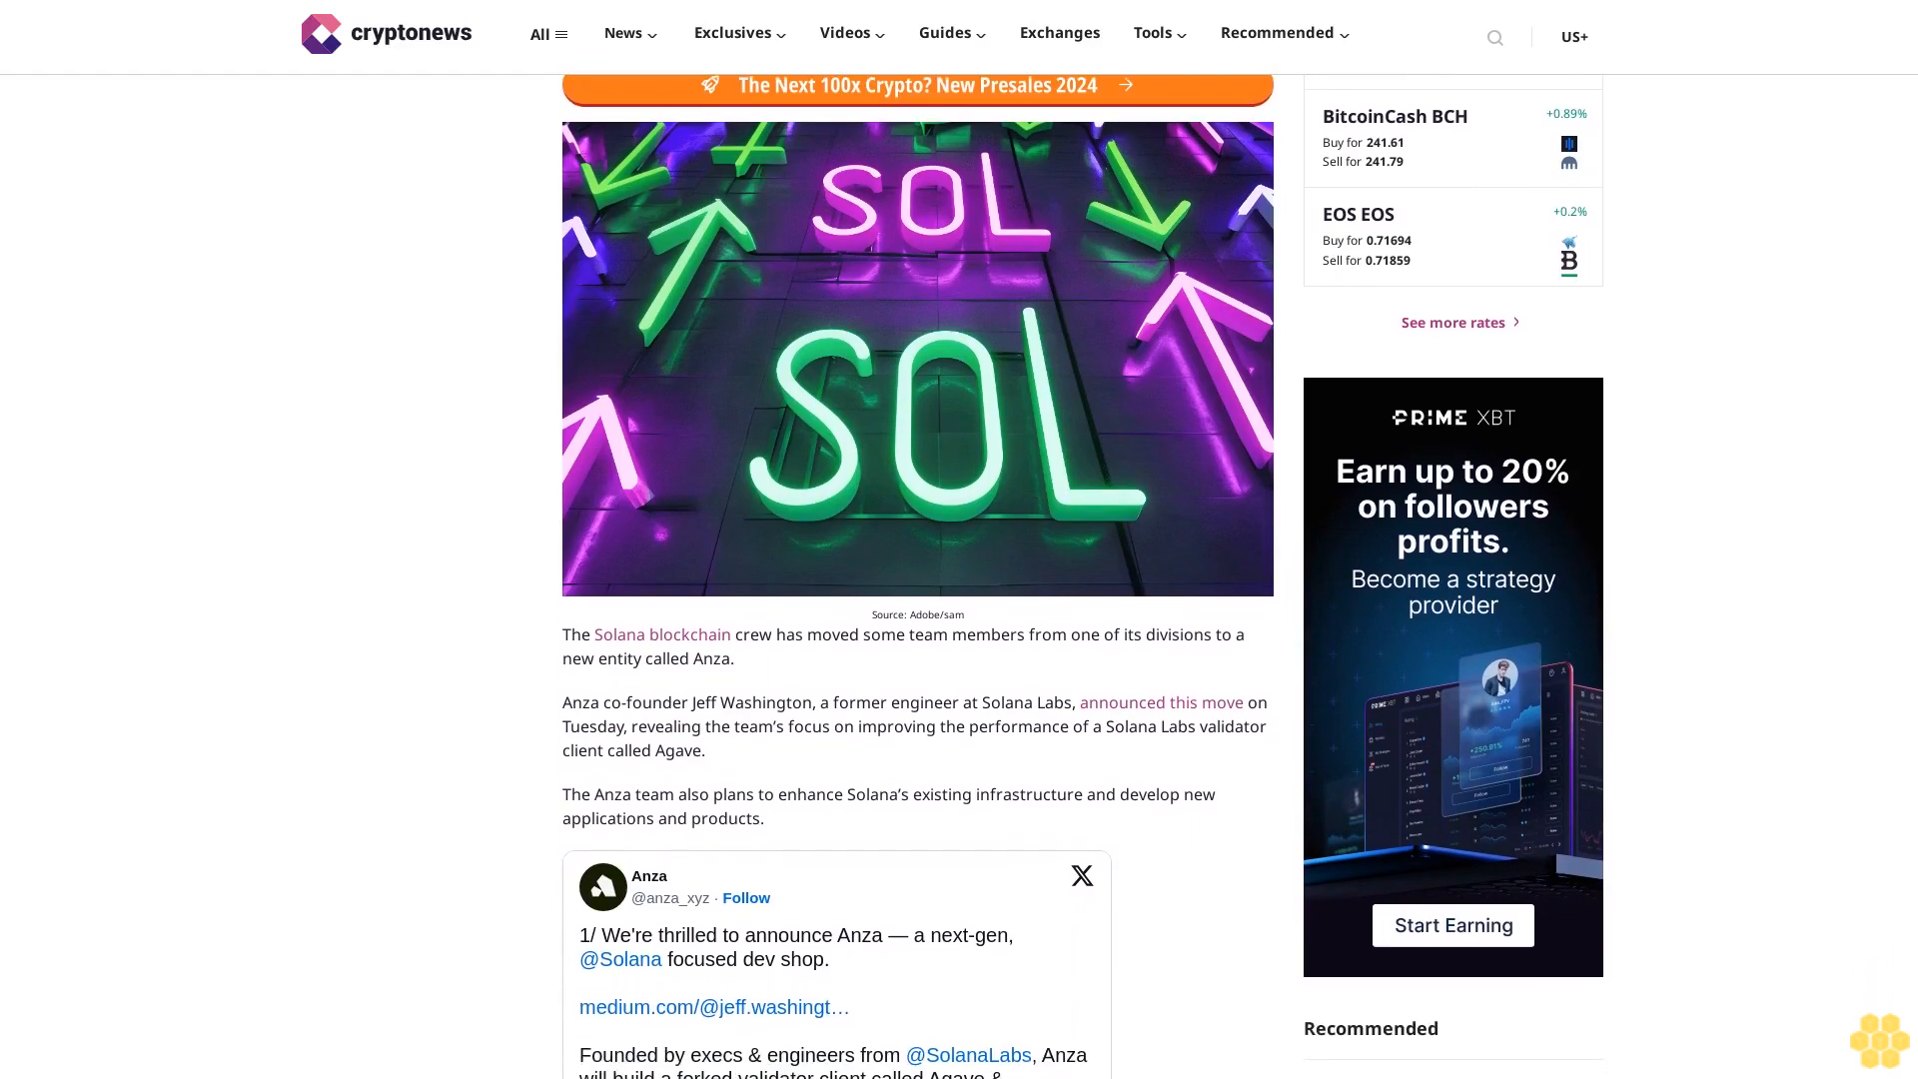
{"action": "scroll", "scroll_direction": "down", "scroll_amount": 3}
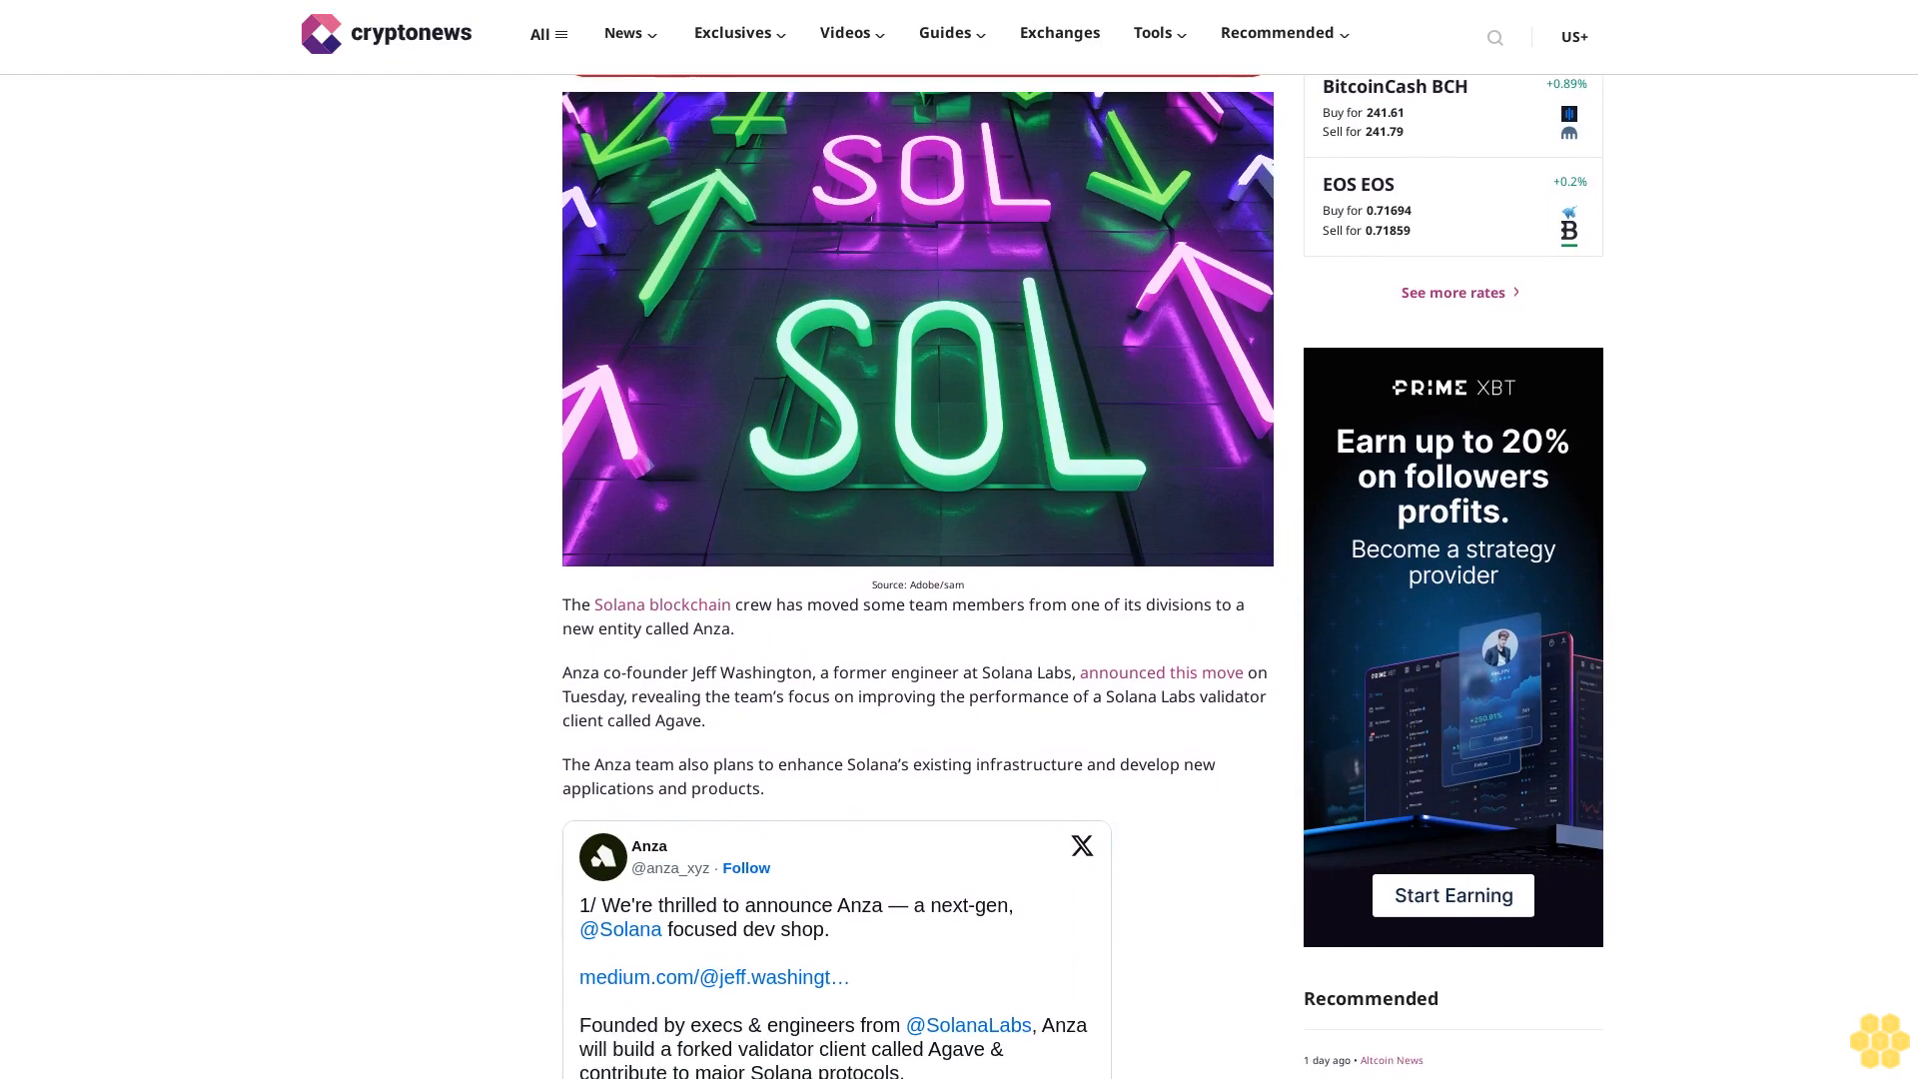
{"action": "scroll", "scroll_direction": "down", "scroll_amount": 3}
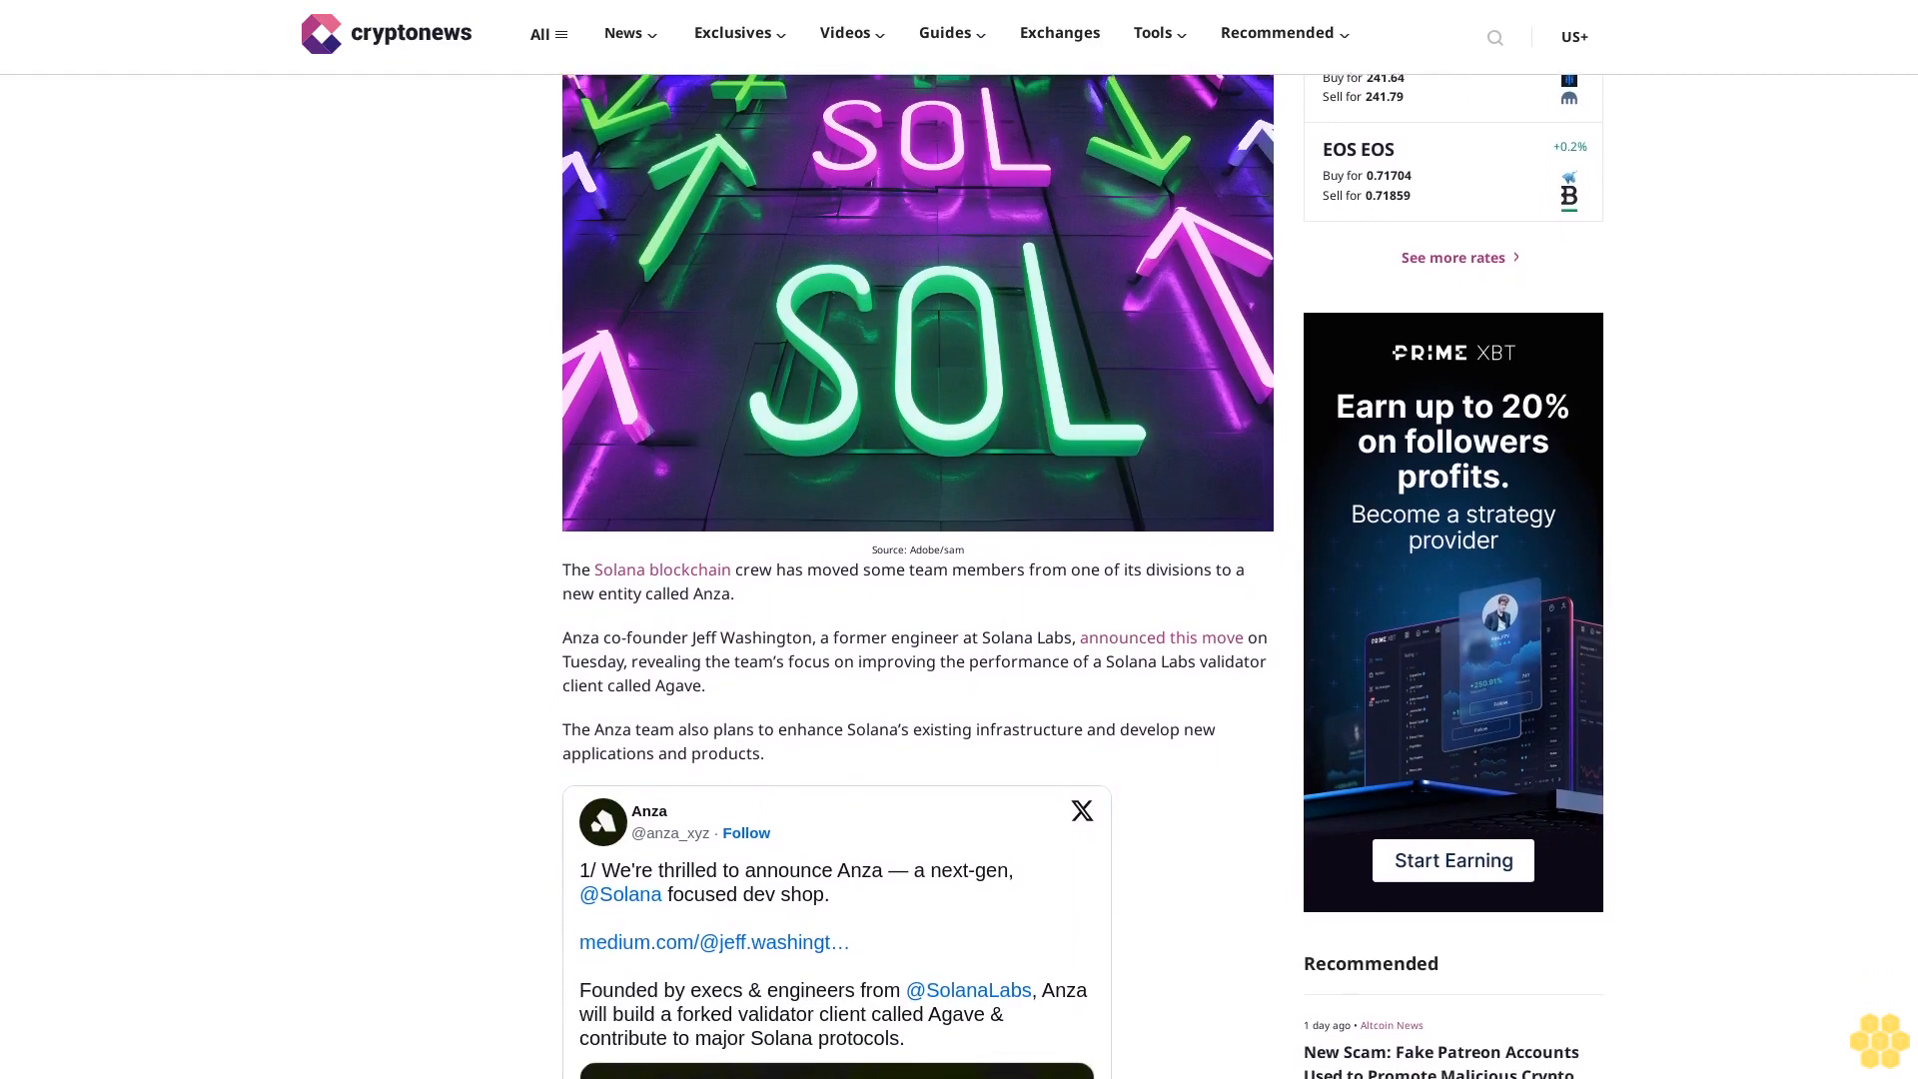
{"action": "scroll", "scroll_direction": "down", "scroll_amount": 3}
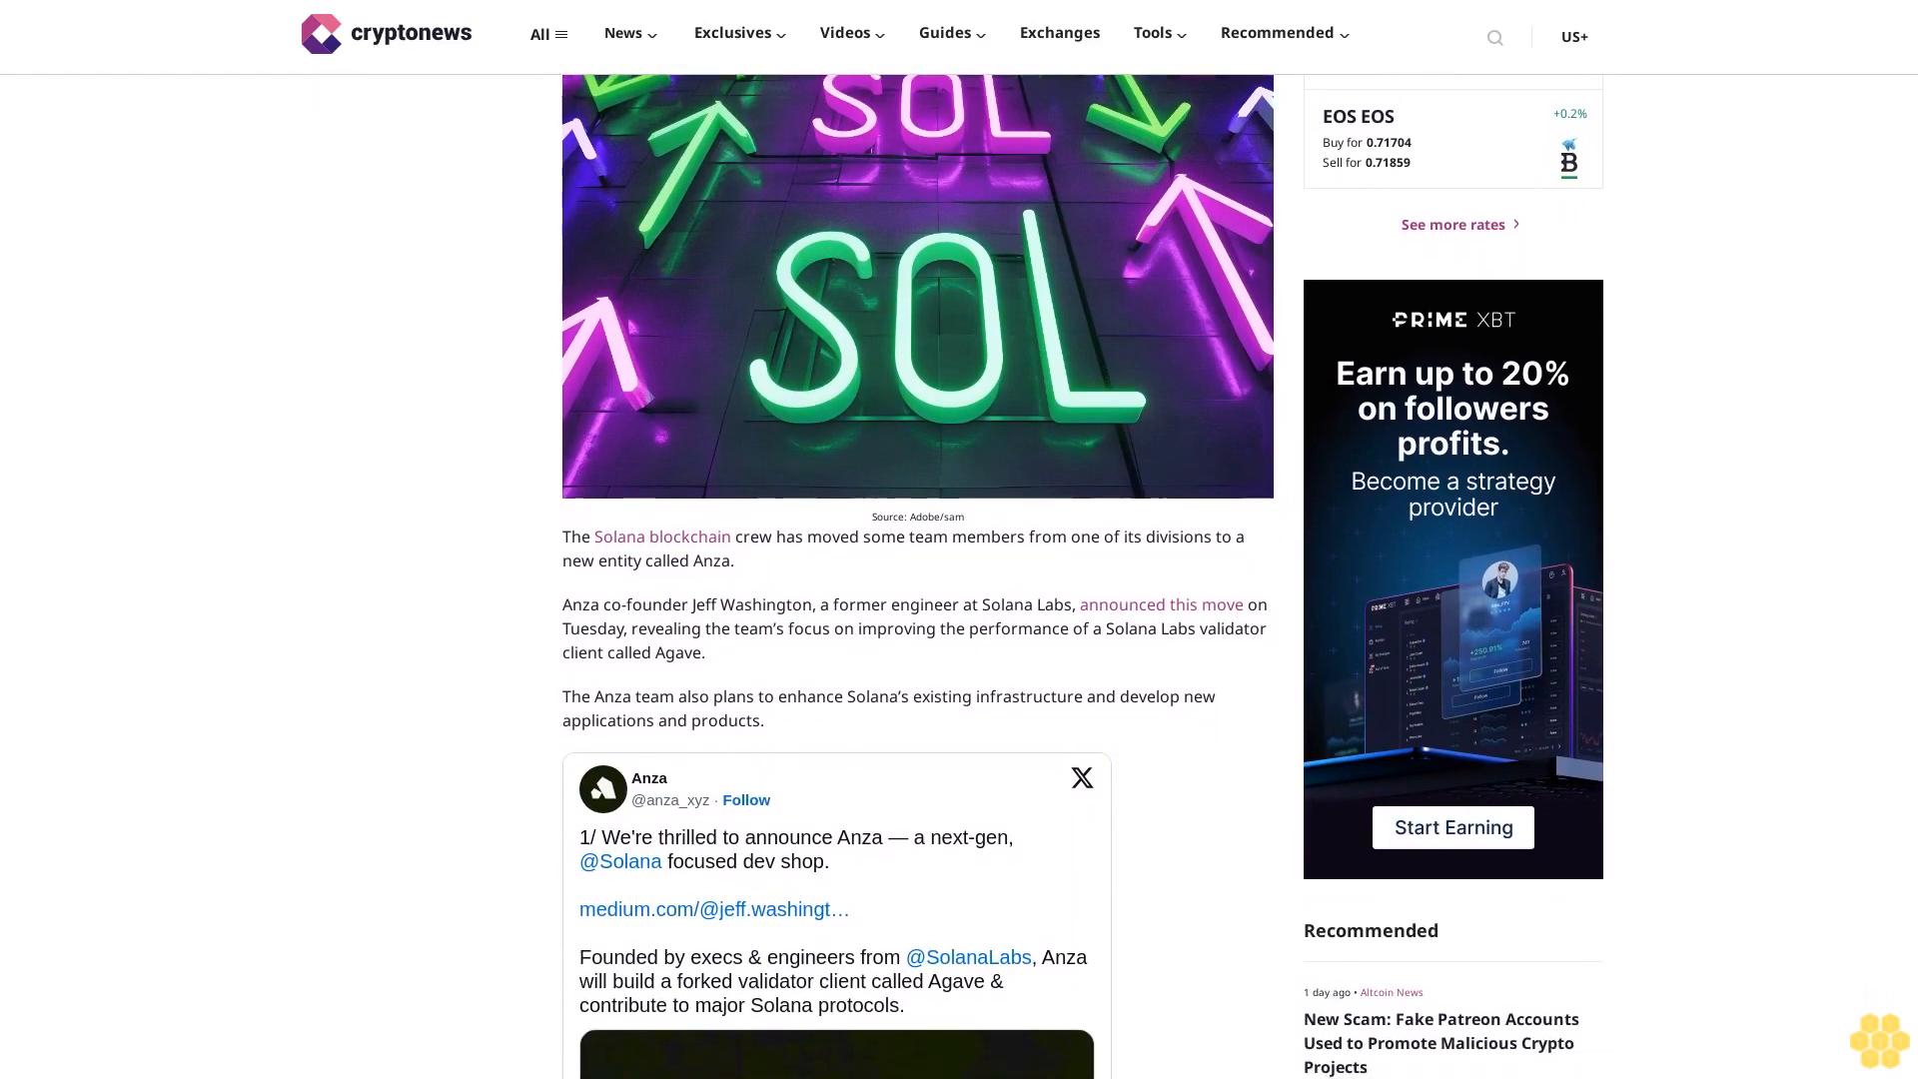
{"action": "scroll", "scroll_direction": "down", "scroll_amount": 3}
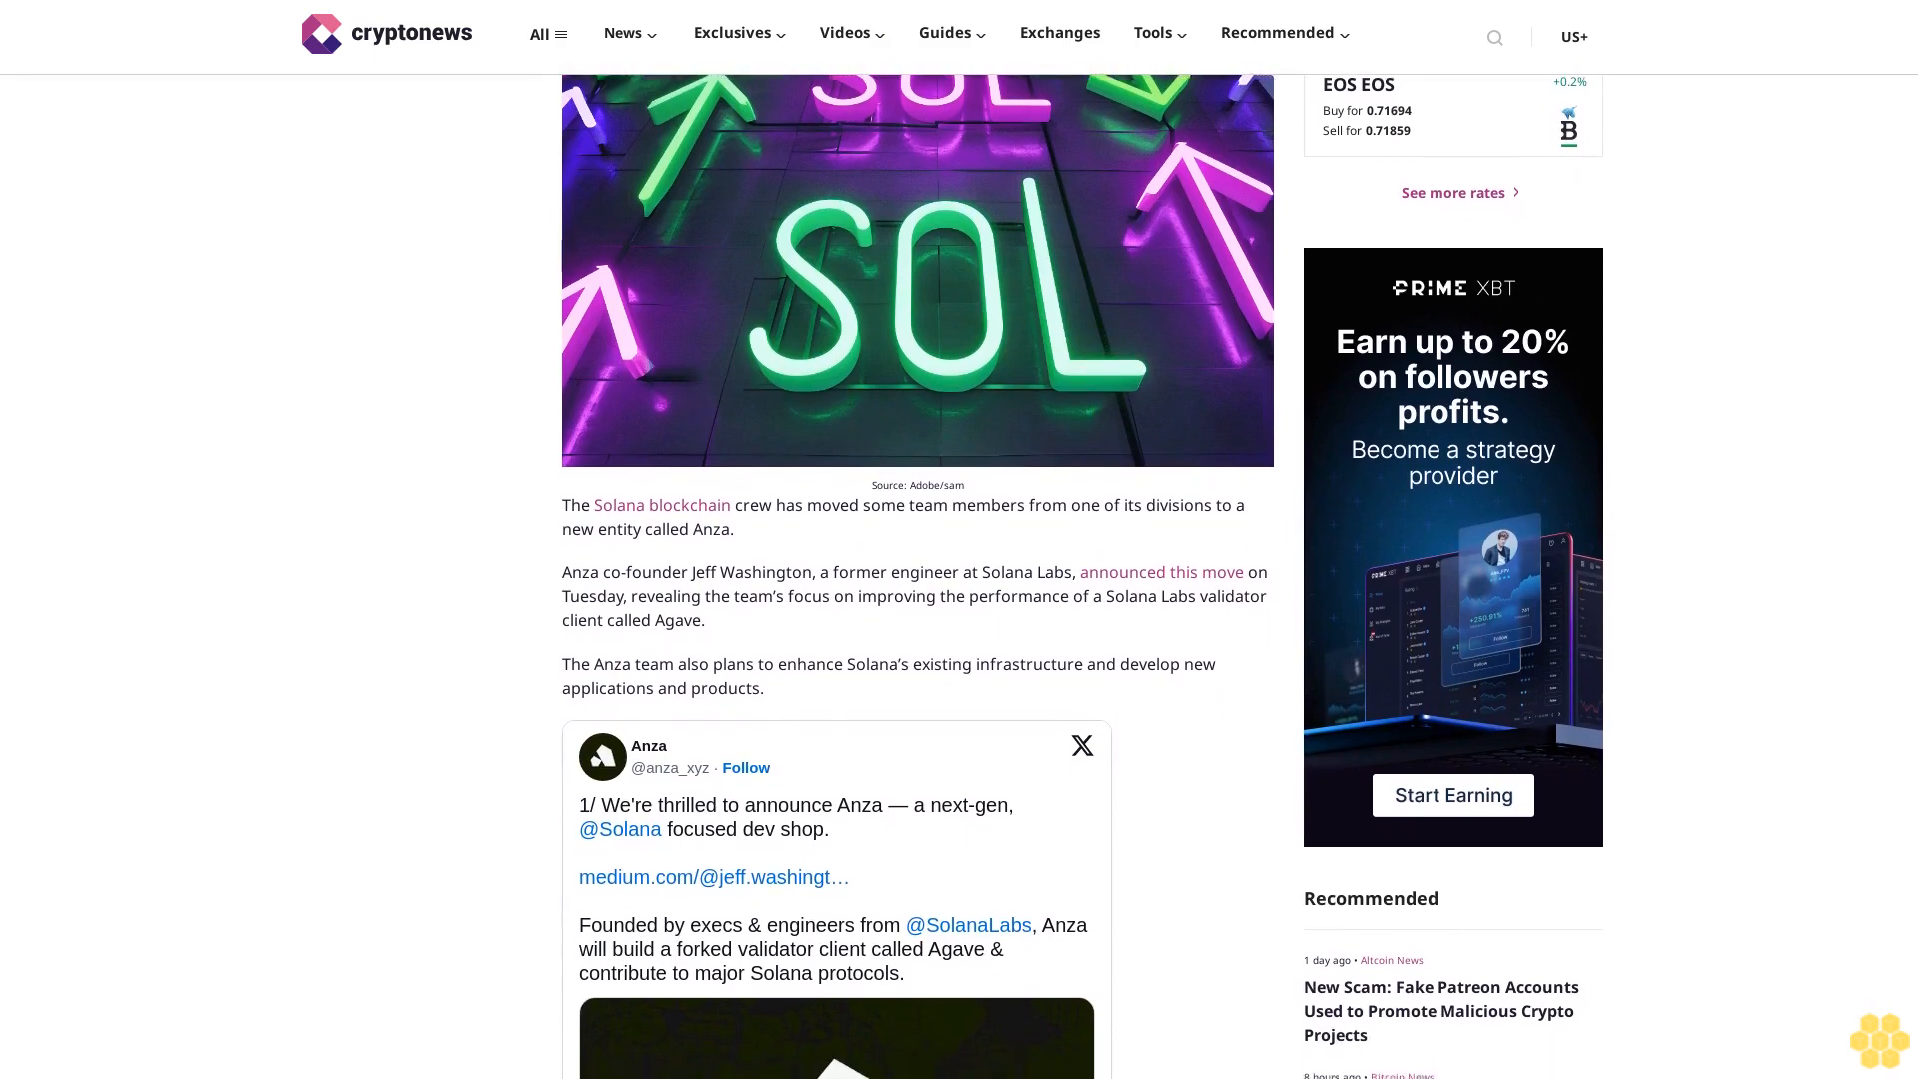
{"action": "scroll", "scroll_direction": "down", "scroll_amount": 3}
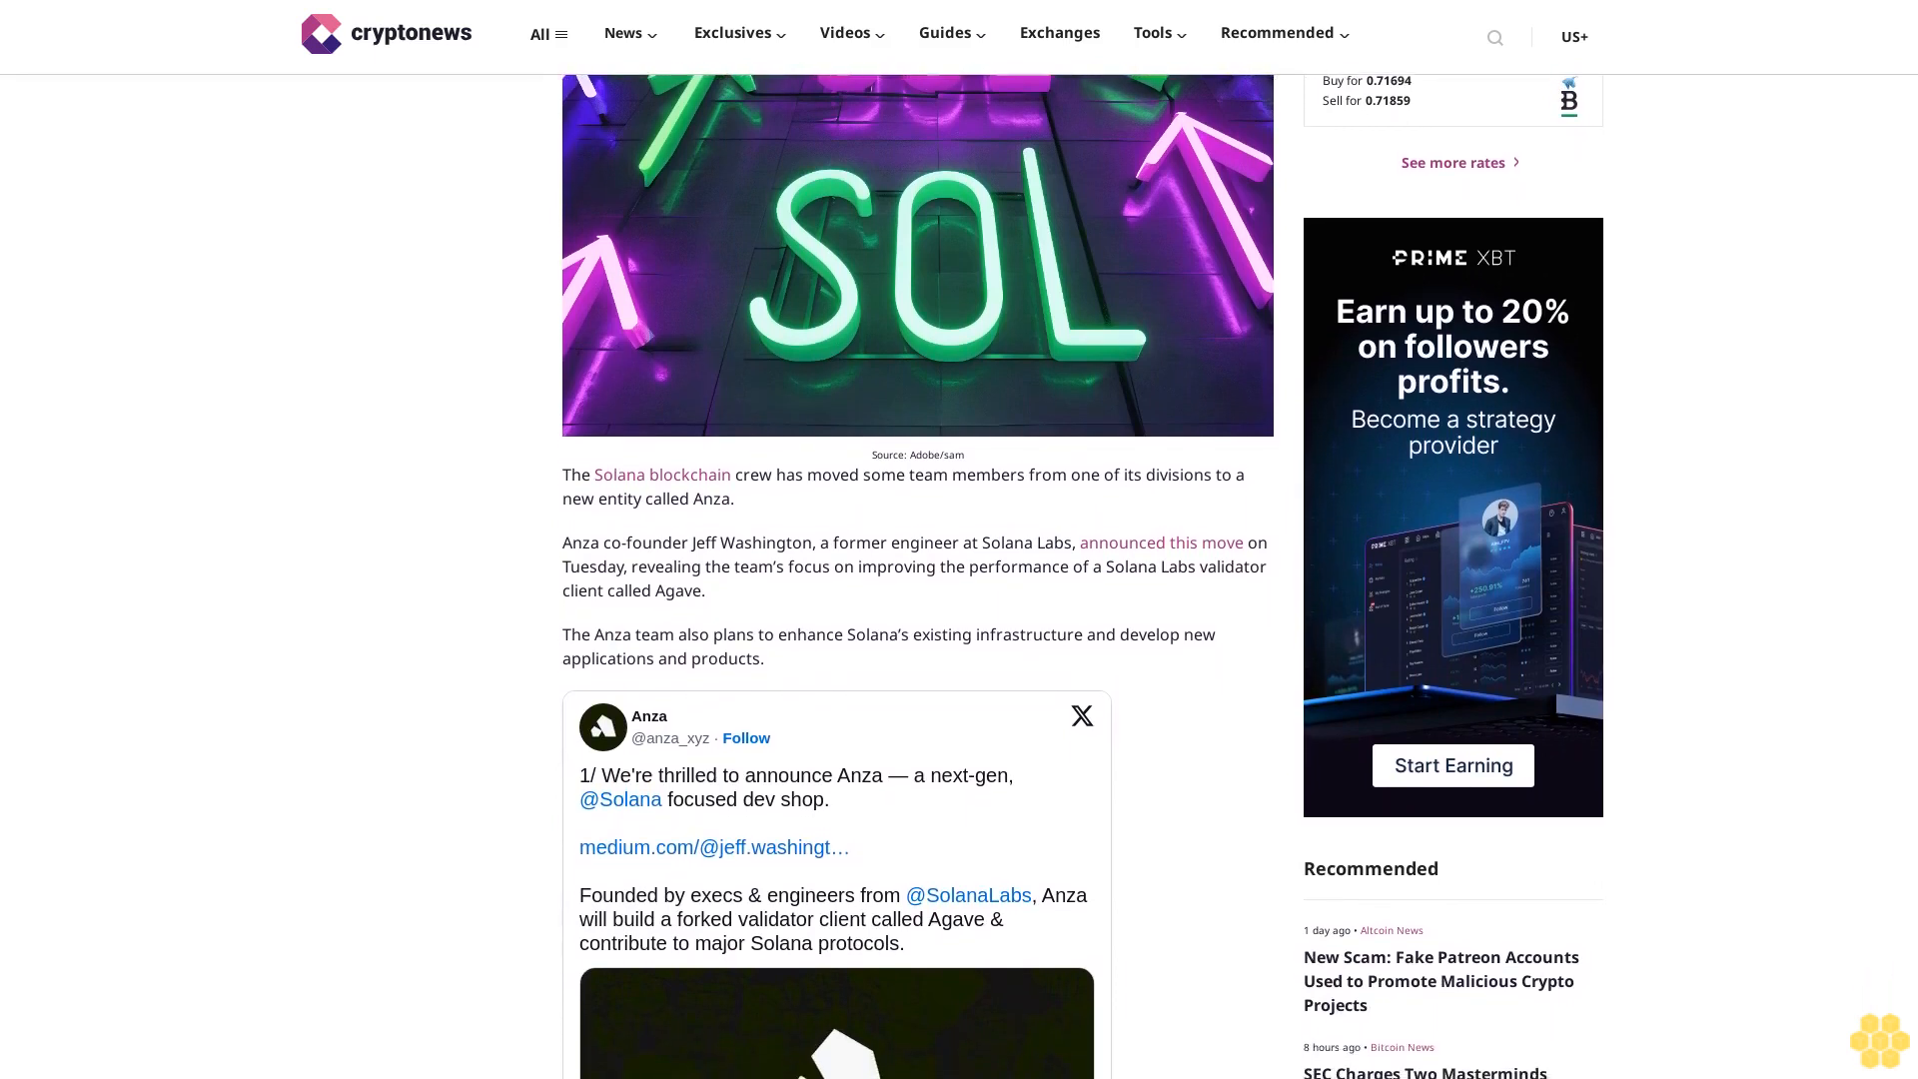
{"action": "scroll", "scroll_direction": "down", "scroll_amount": 3}
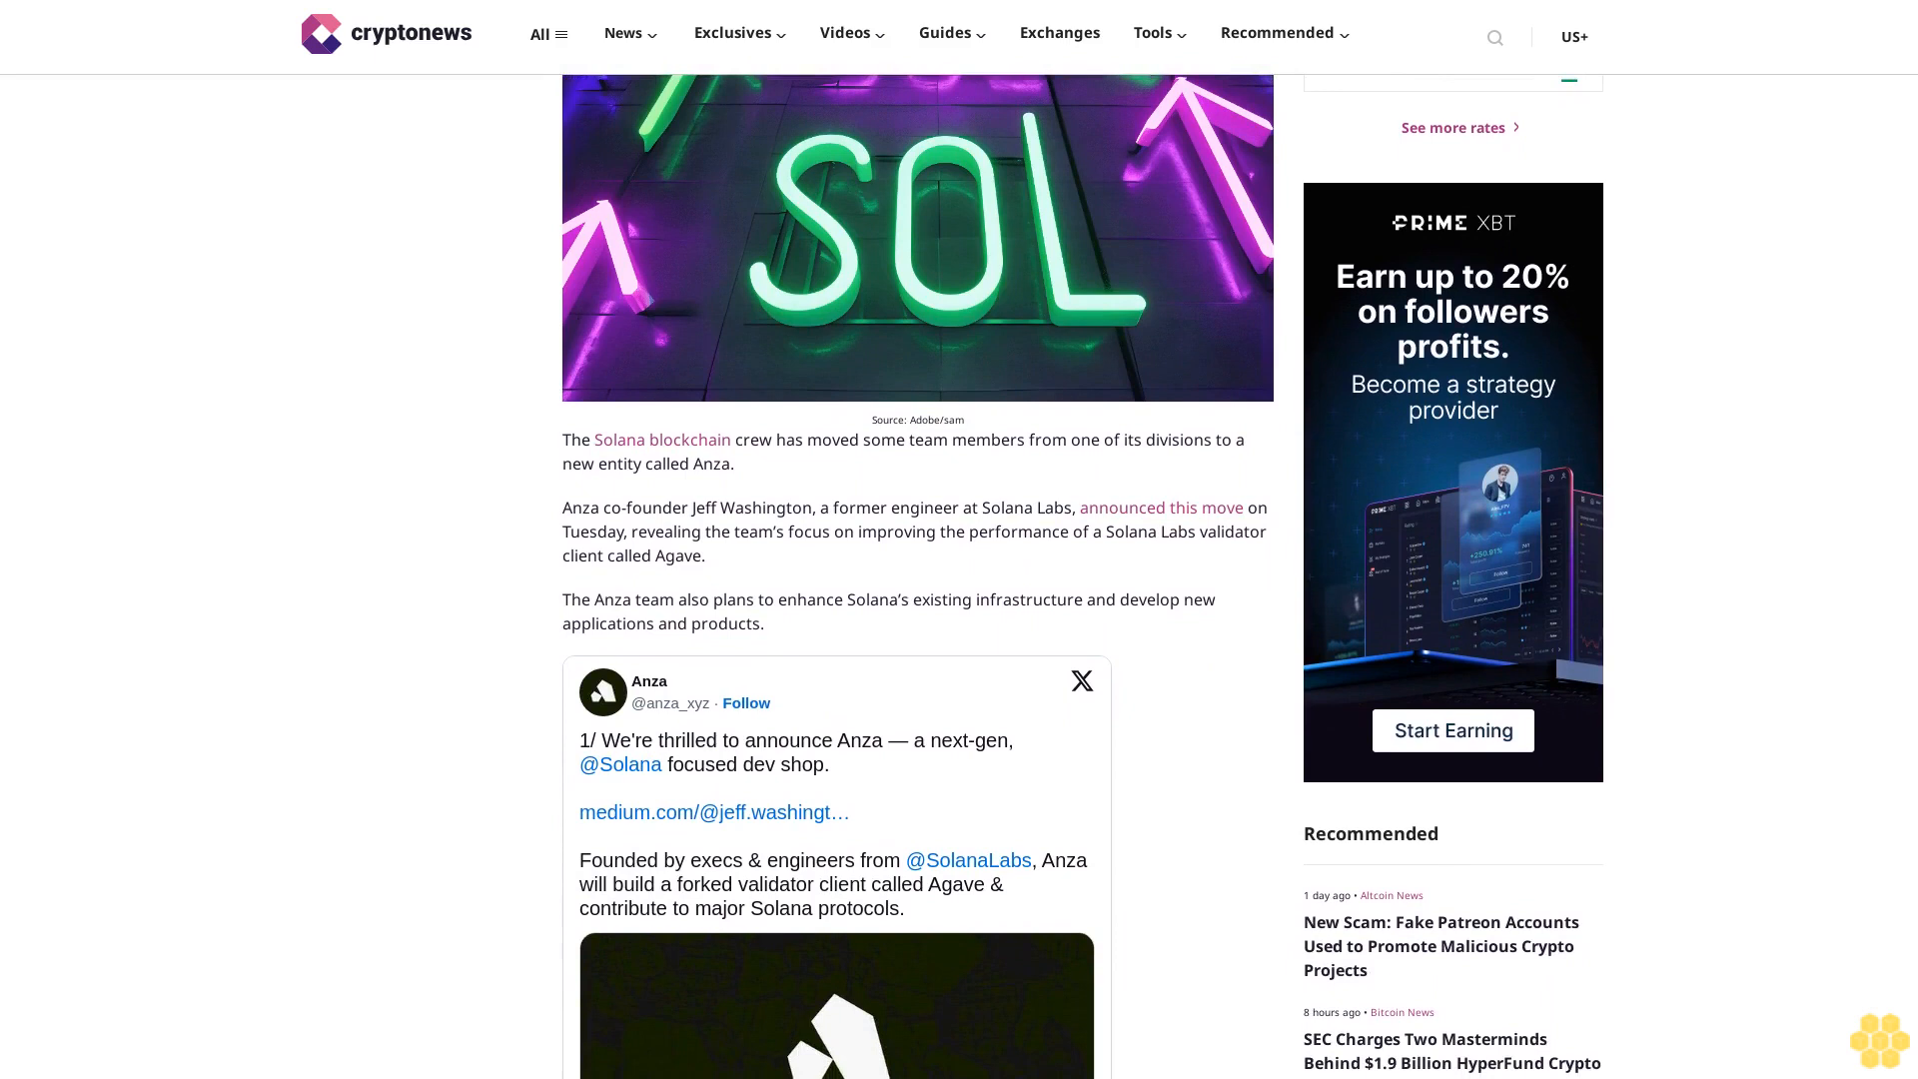
{"action": "scroll", "scroll_direction": "down", "scroll_amount": 3}
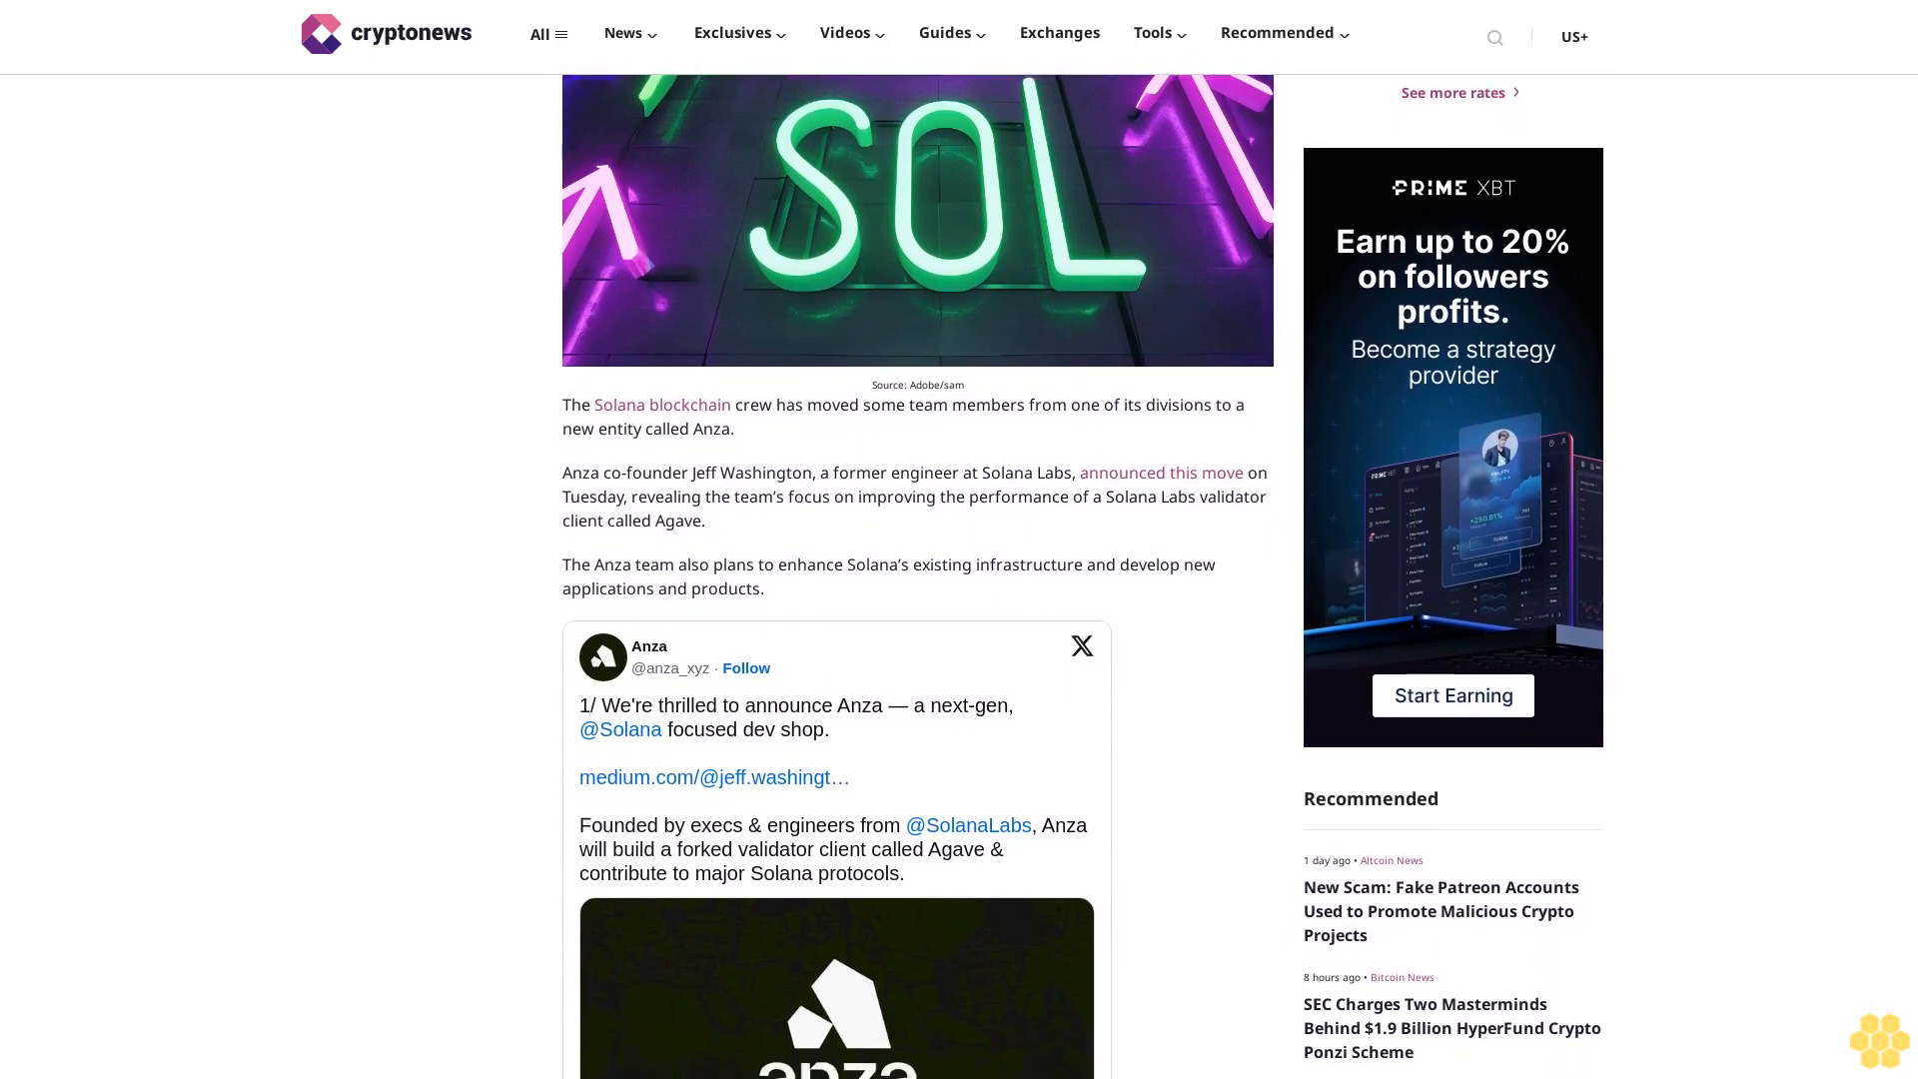
{"action": "scroll", "scroll_direction": "down", "scroll_amount": 3}
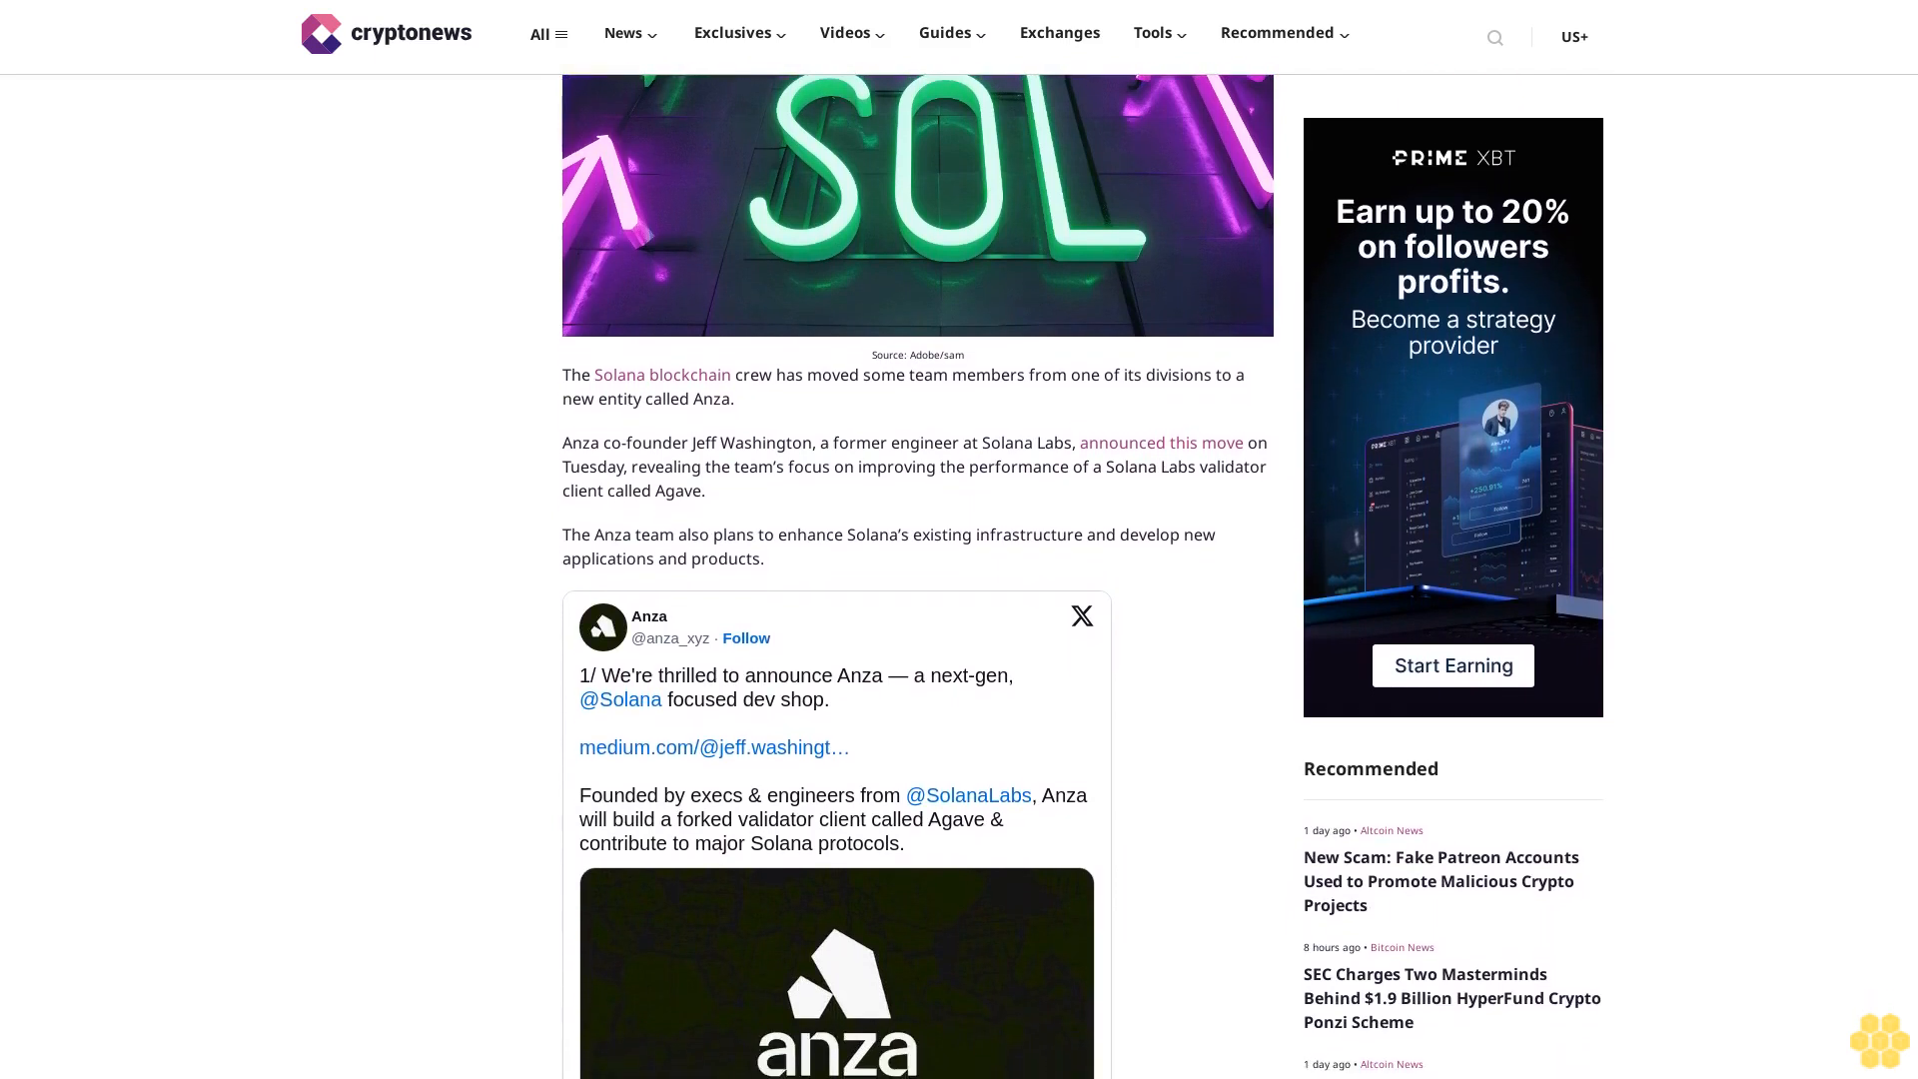
{"action": "scroll", "scroll_direction": "down", "scroll_amount": 3}
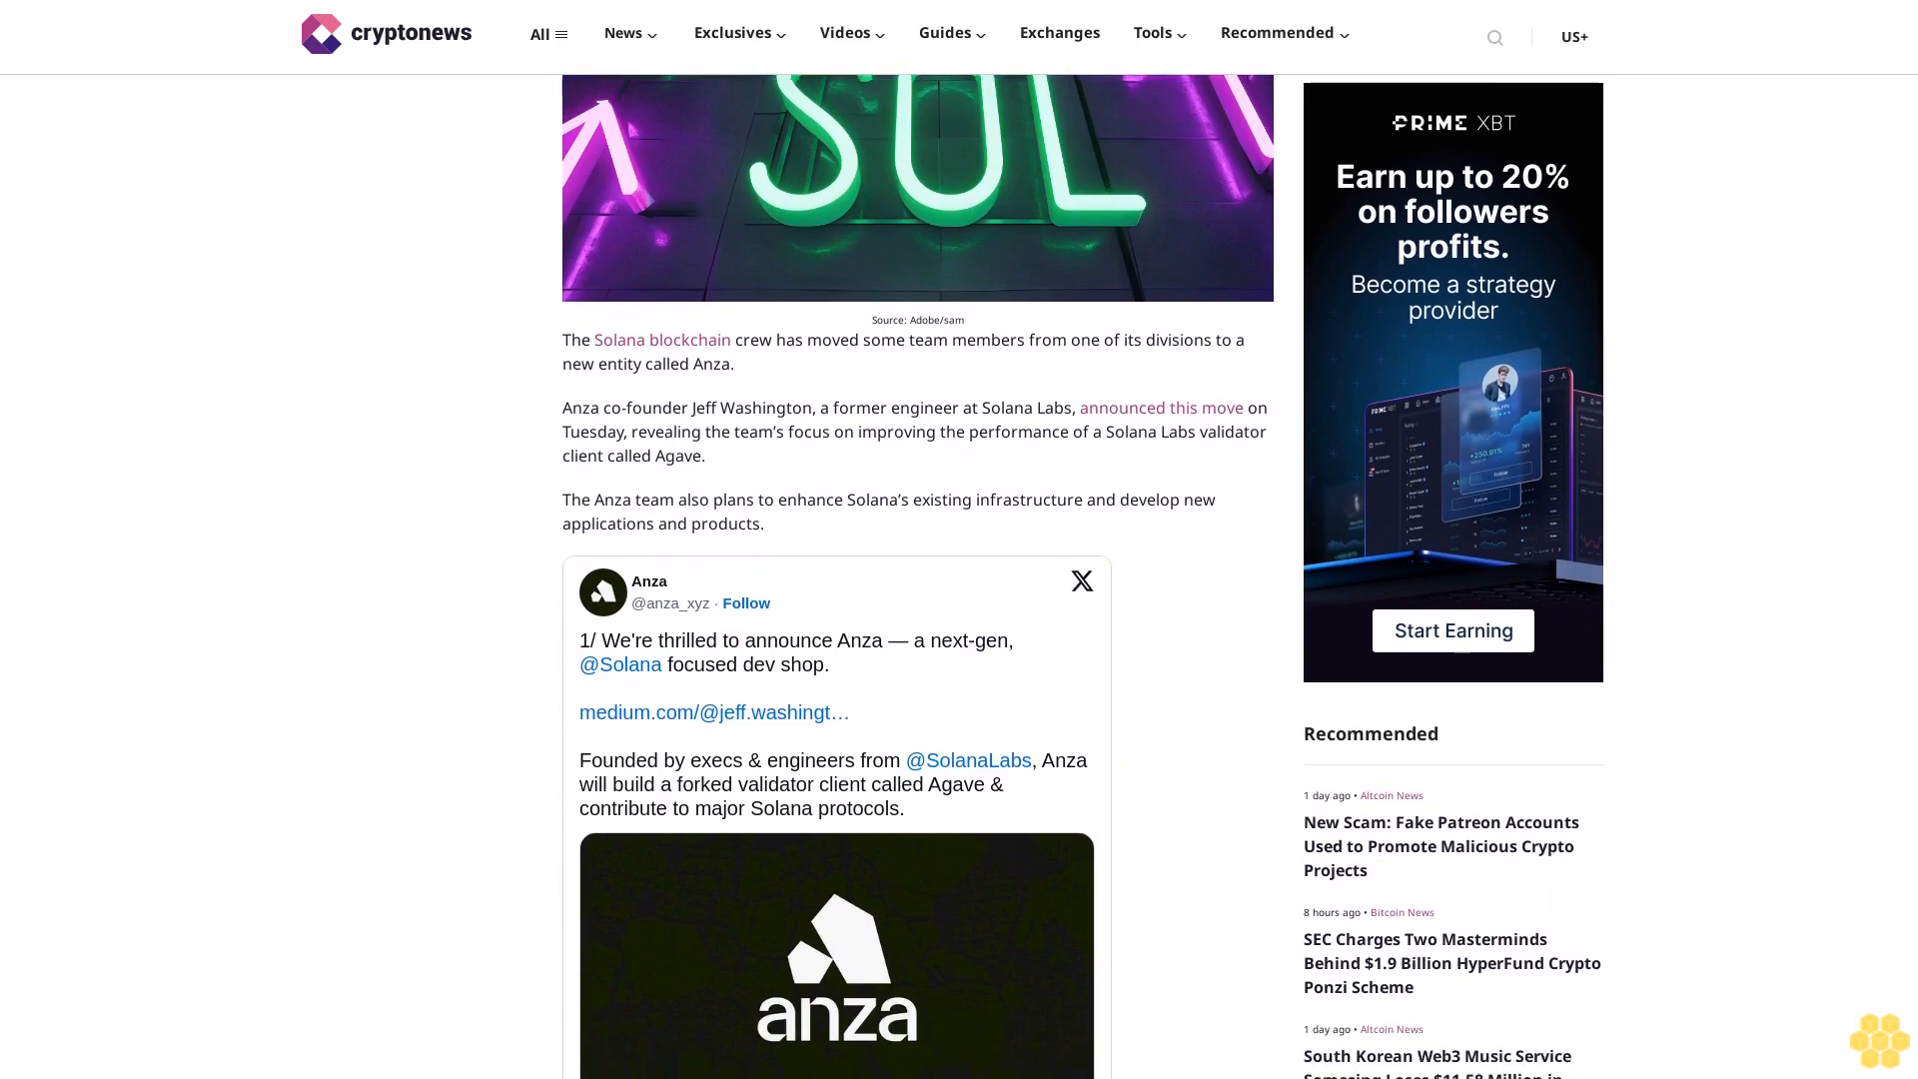
{"action": "scroll", "scroll_direction": "down", "scroll_amount": 3}
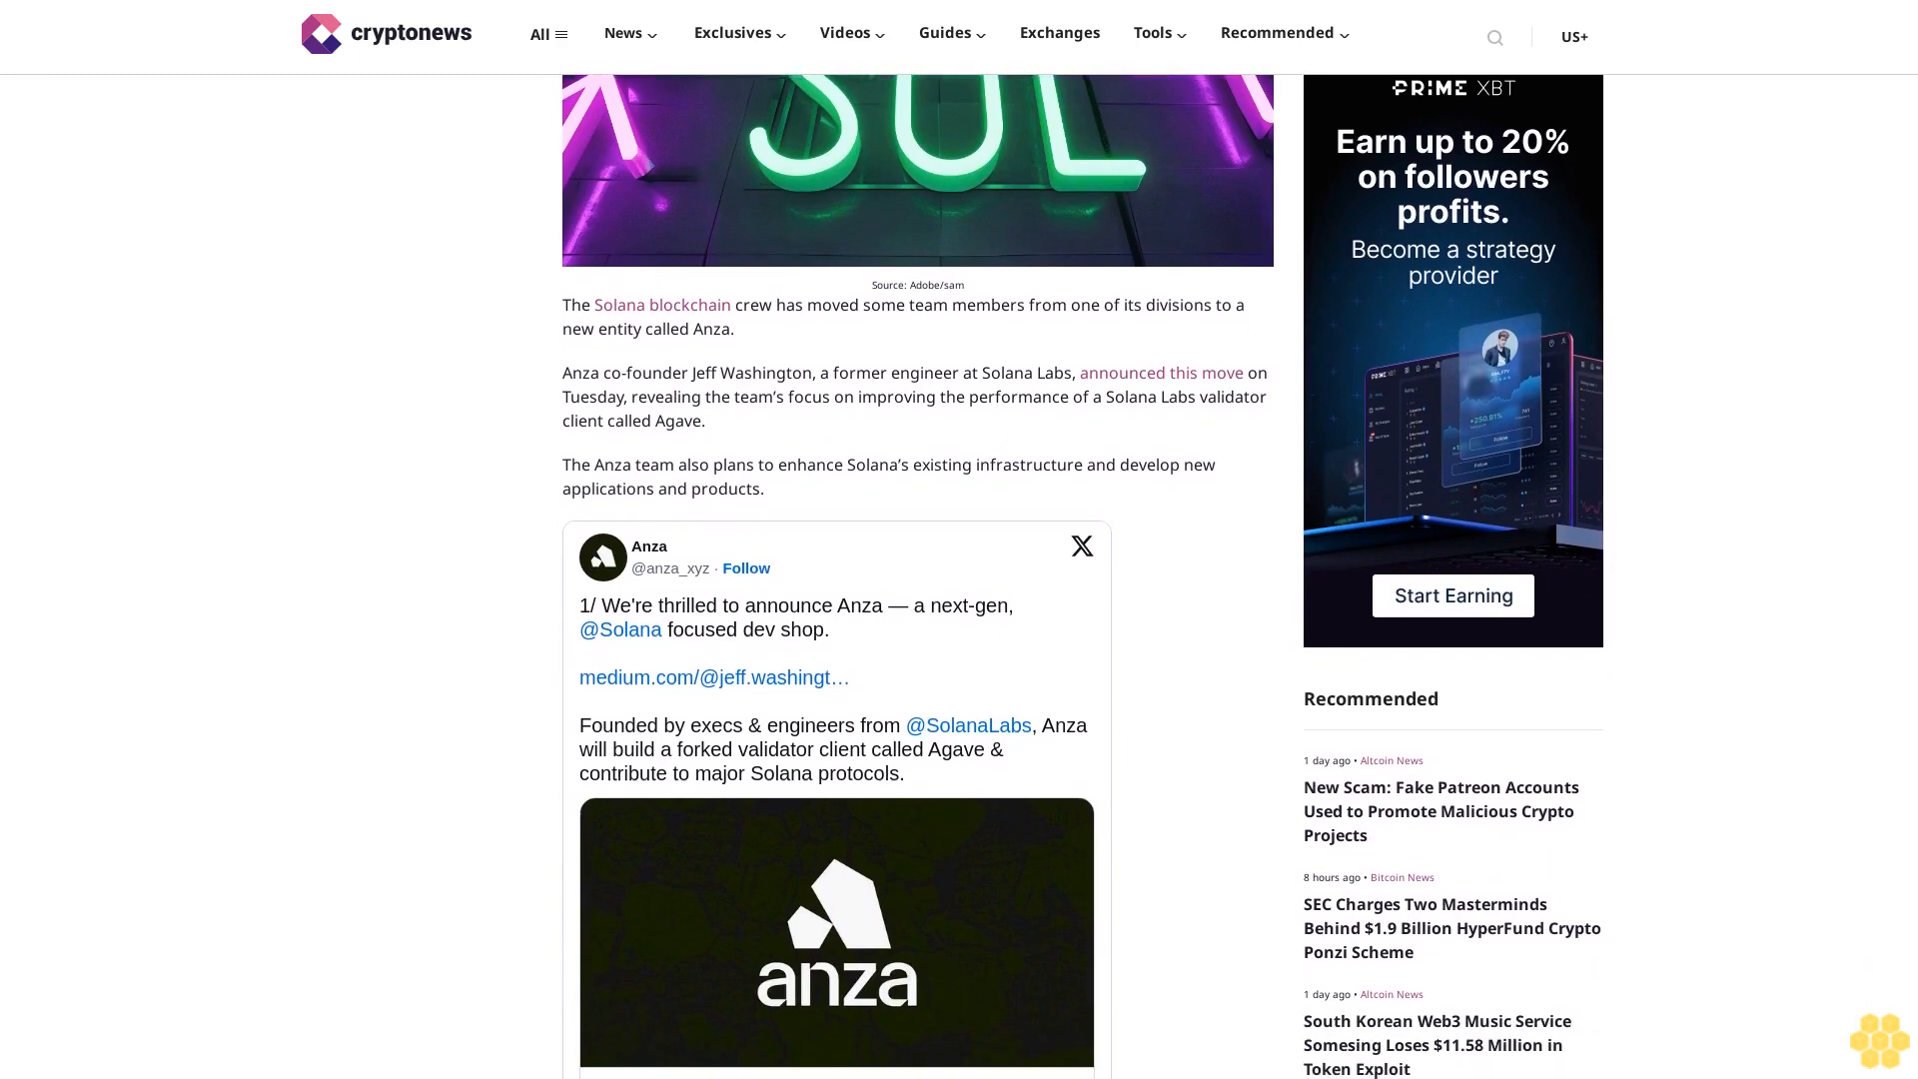
{"action": "scroll", "scroll_direction": "down", "scroll_amount": 3}
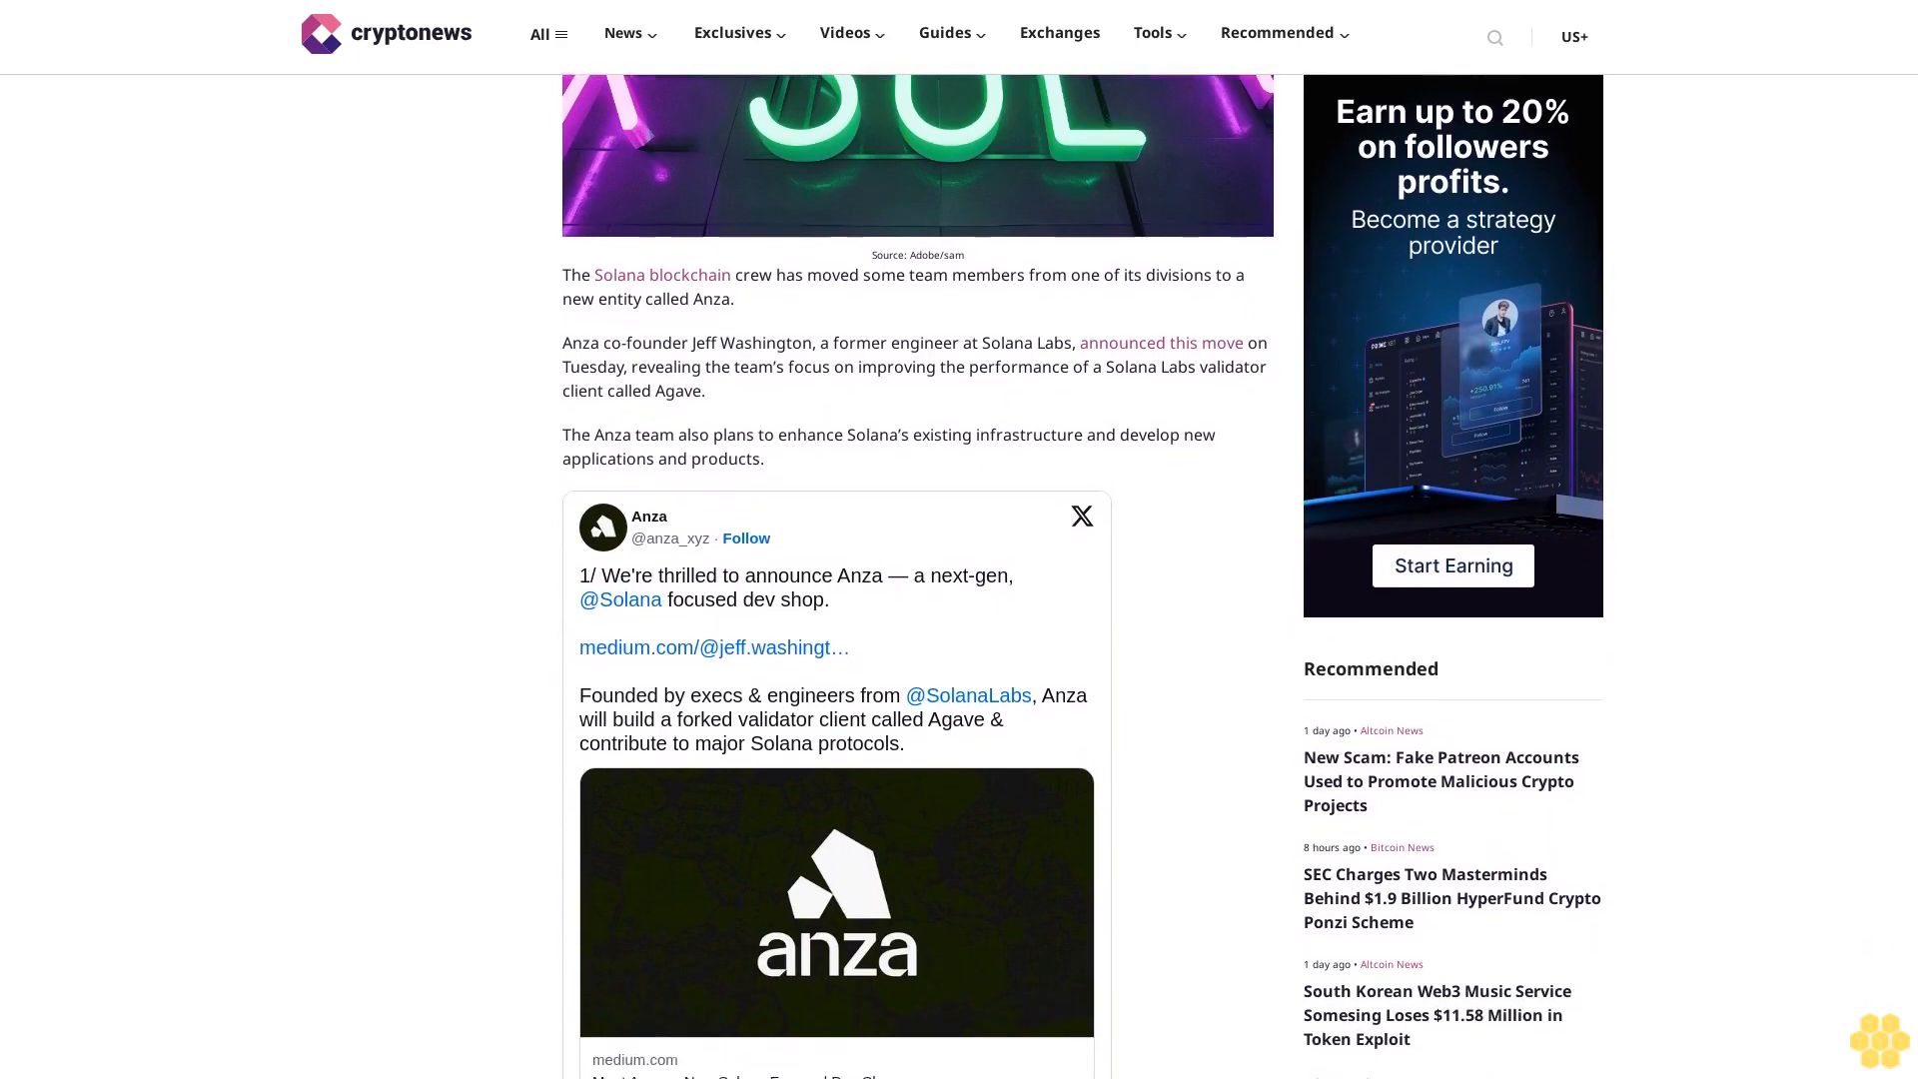
{"action": "scroll", "scroll_direction": "down", "scroll_amount": 3}
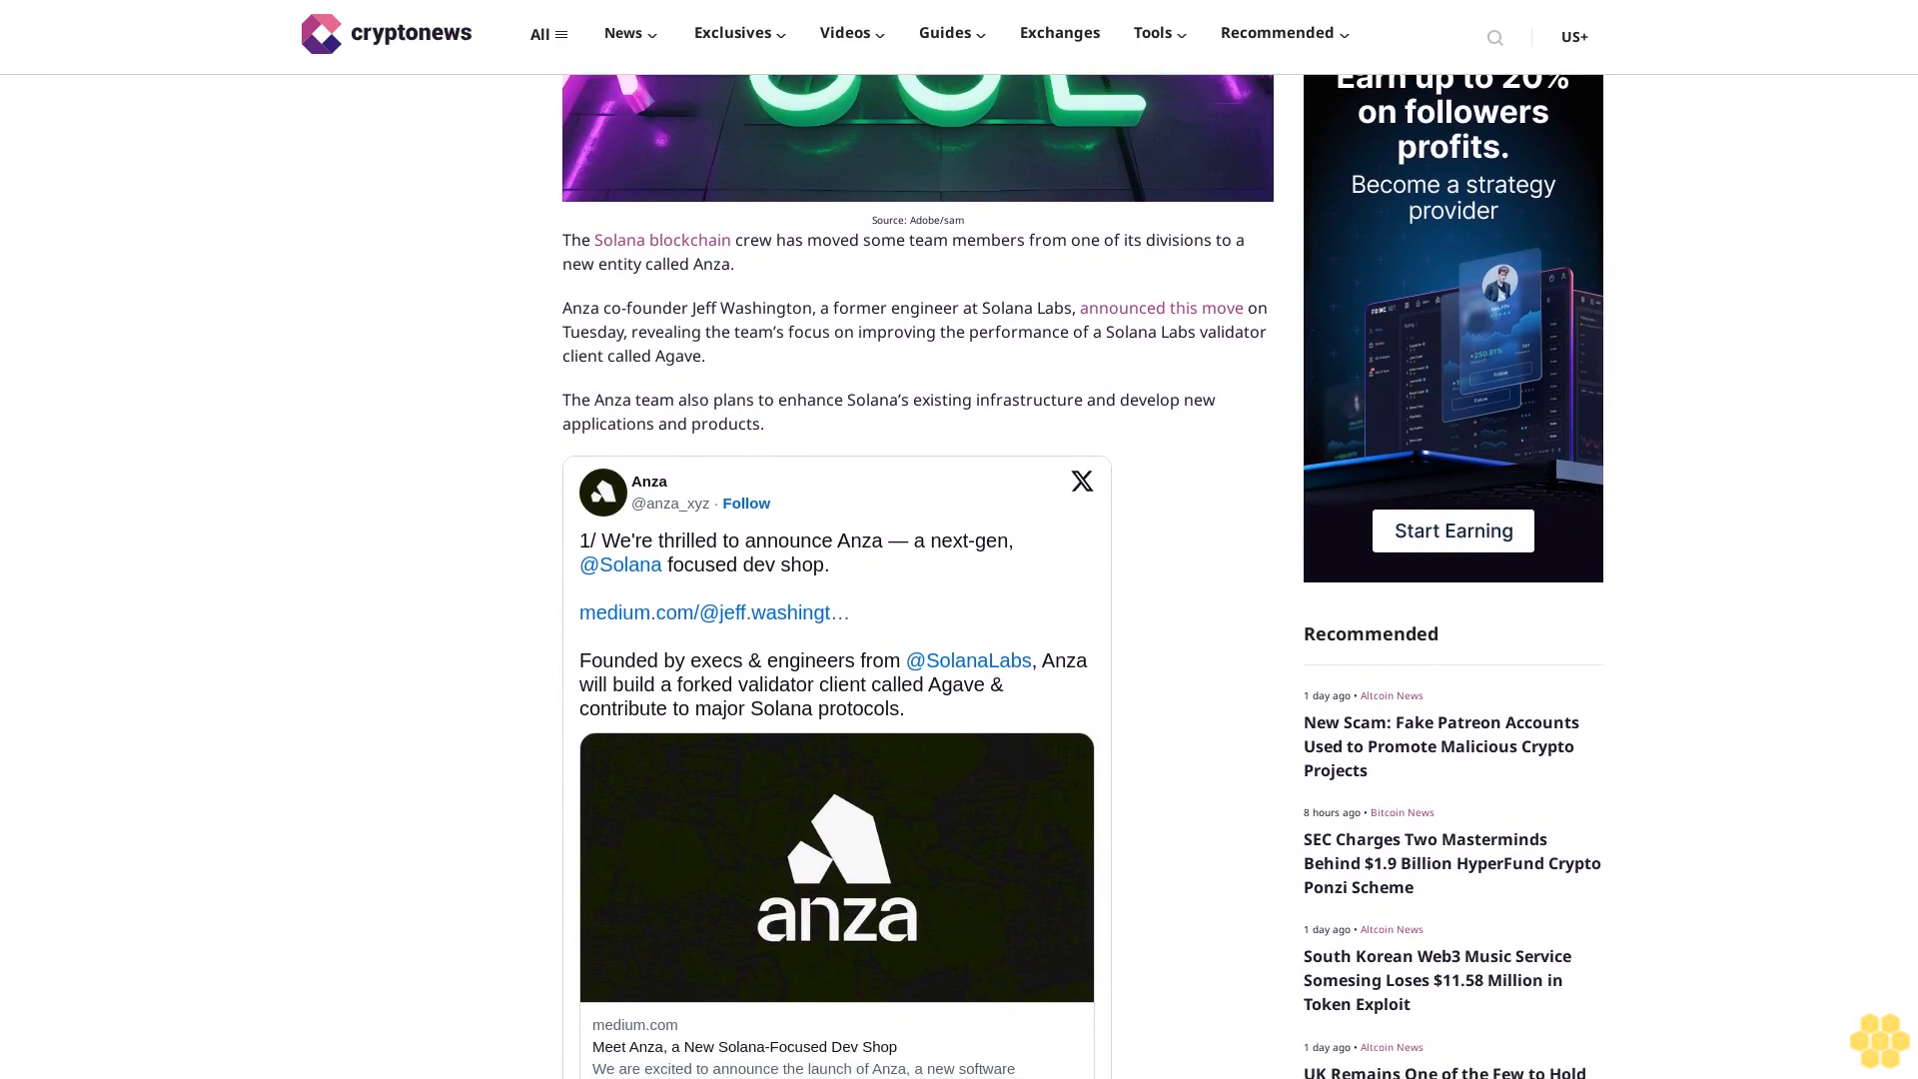
{"action": "scroll", "scroll_direction": "down", "scroll_amount": 3}
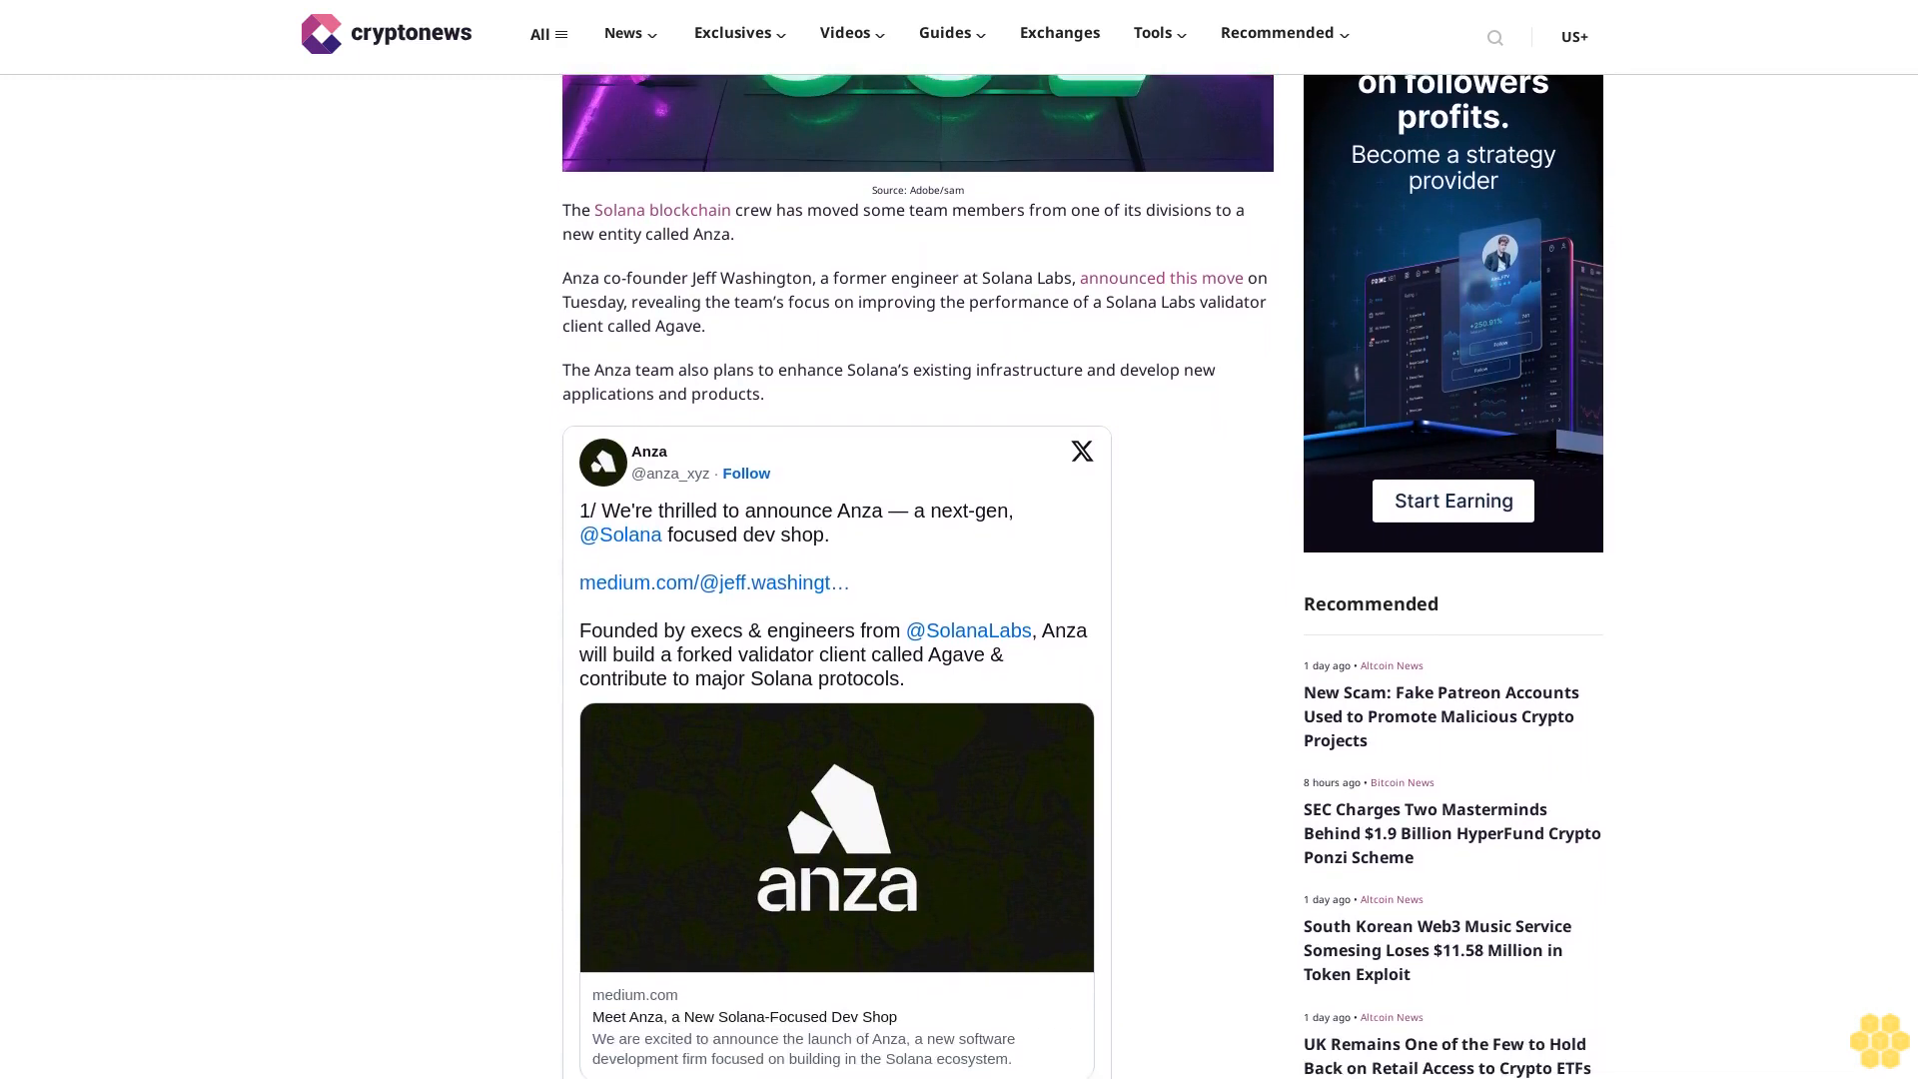
{"action": "scroll", "scroll_direction": "down", "scroll_amount": 3}
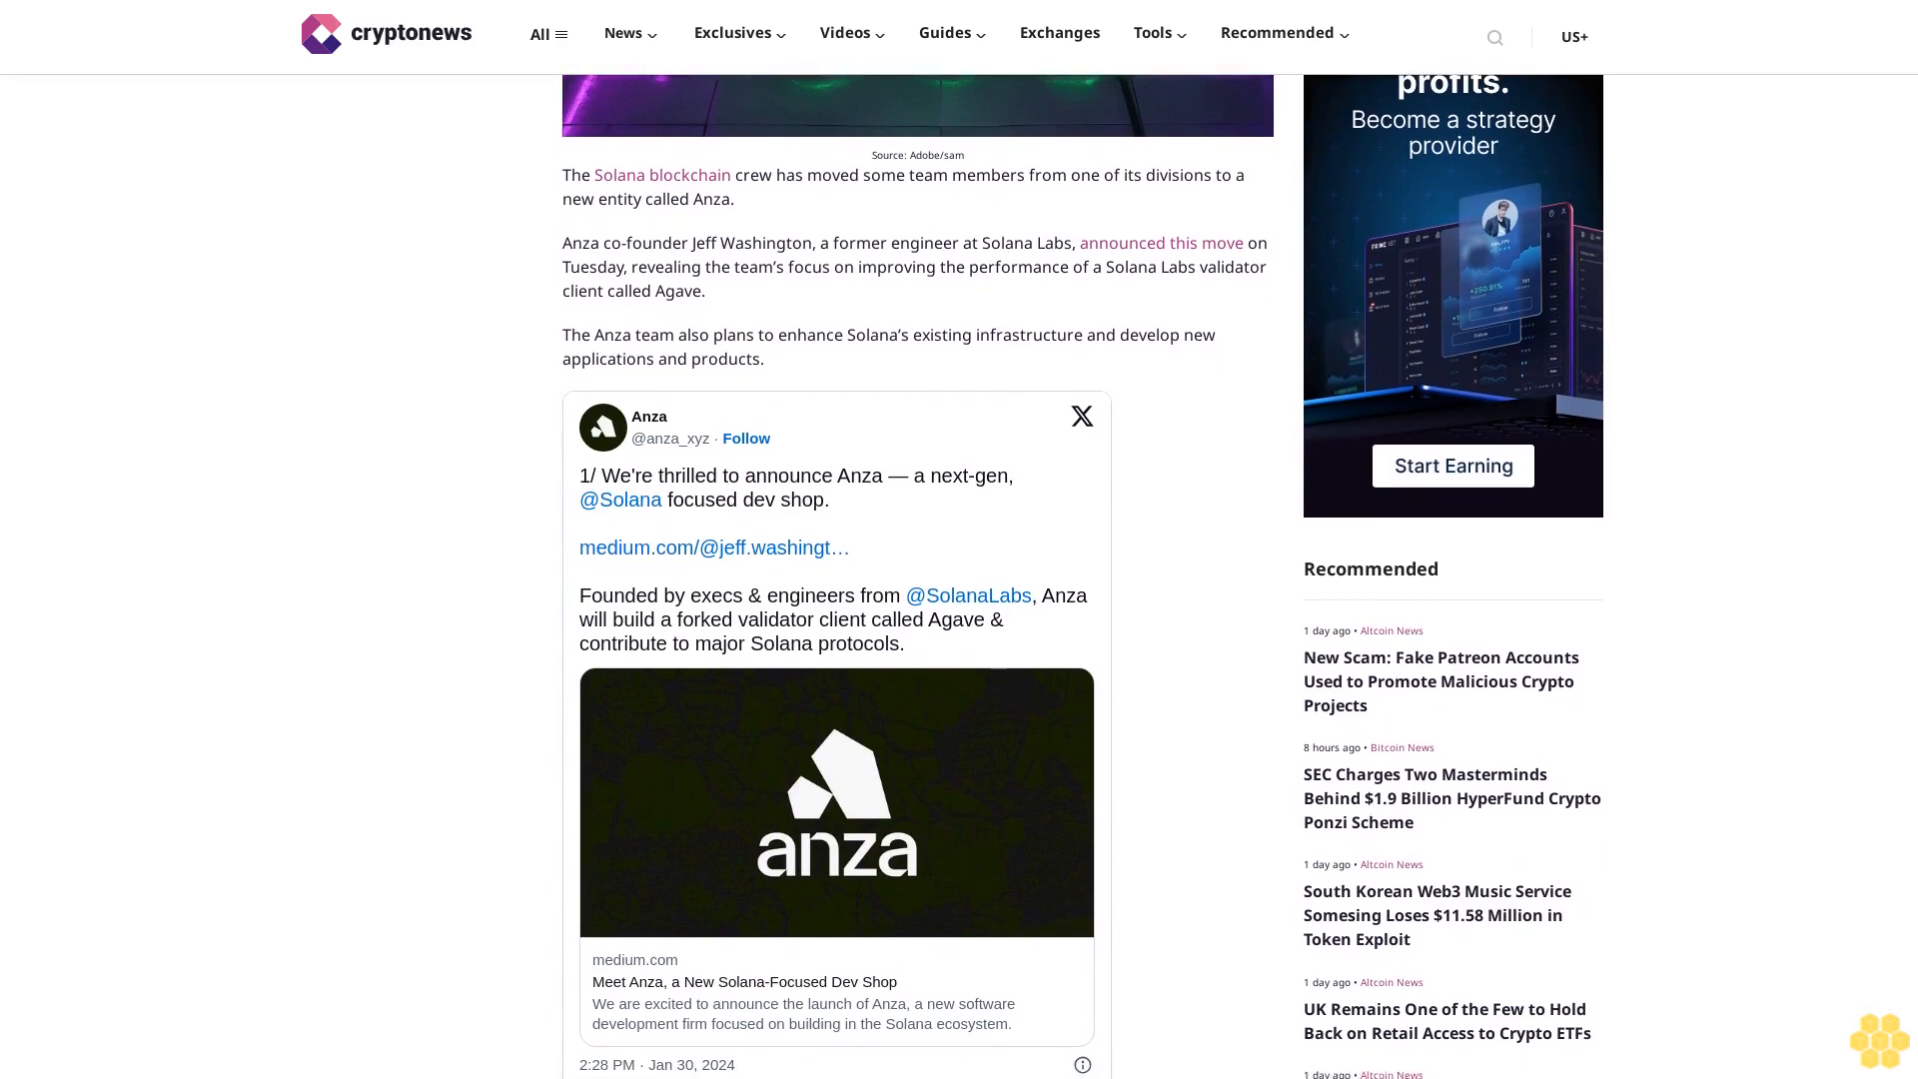
{"action": "scroll", "scroll_direction": "down", "scroll_amount": 3}
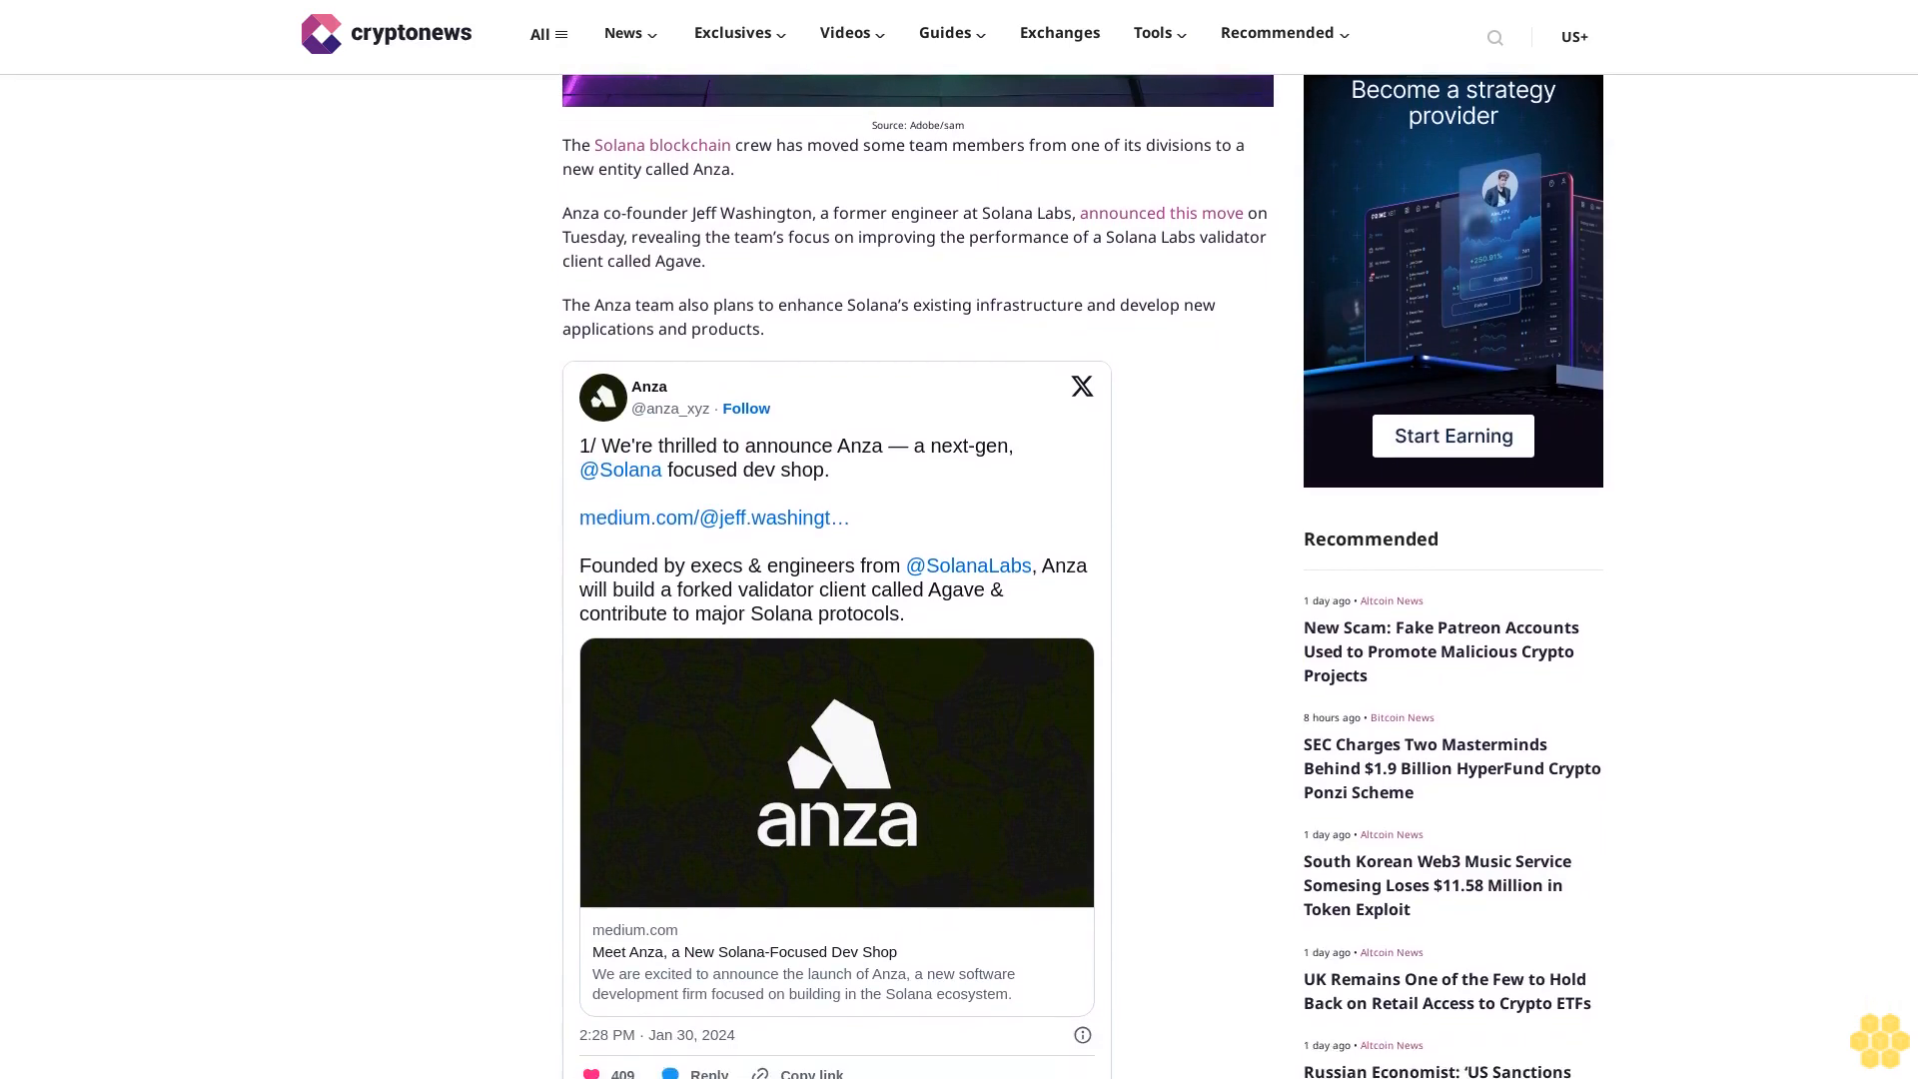
{"action": "scroll", "scroll_direction": "down", "scroll_amount": 3}
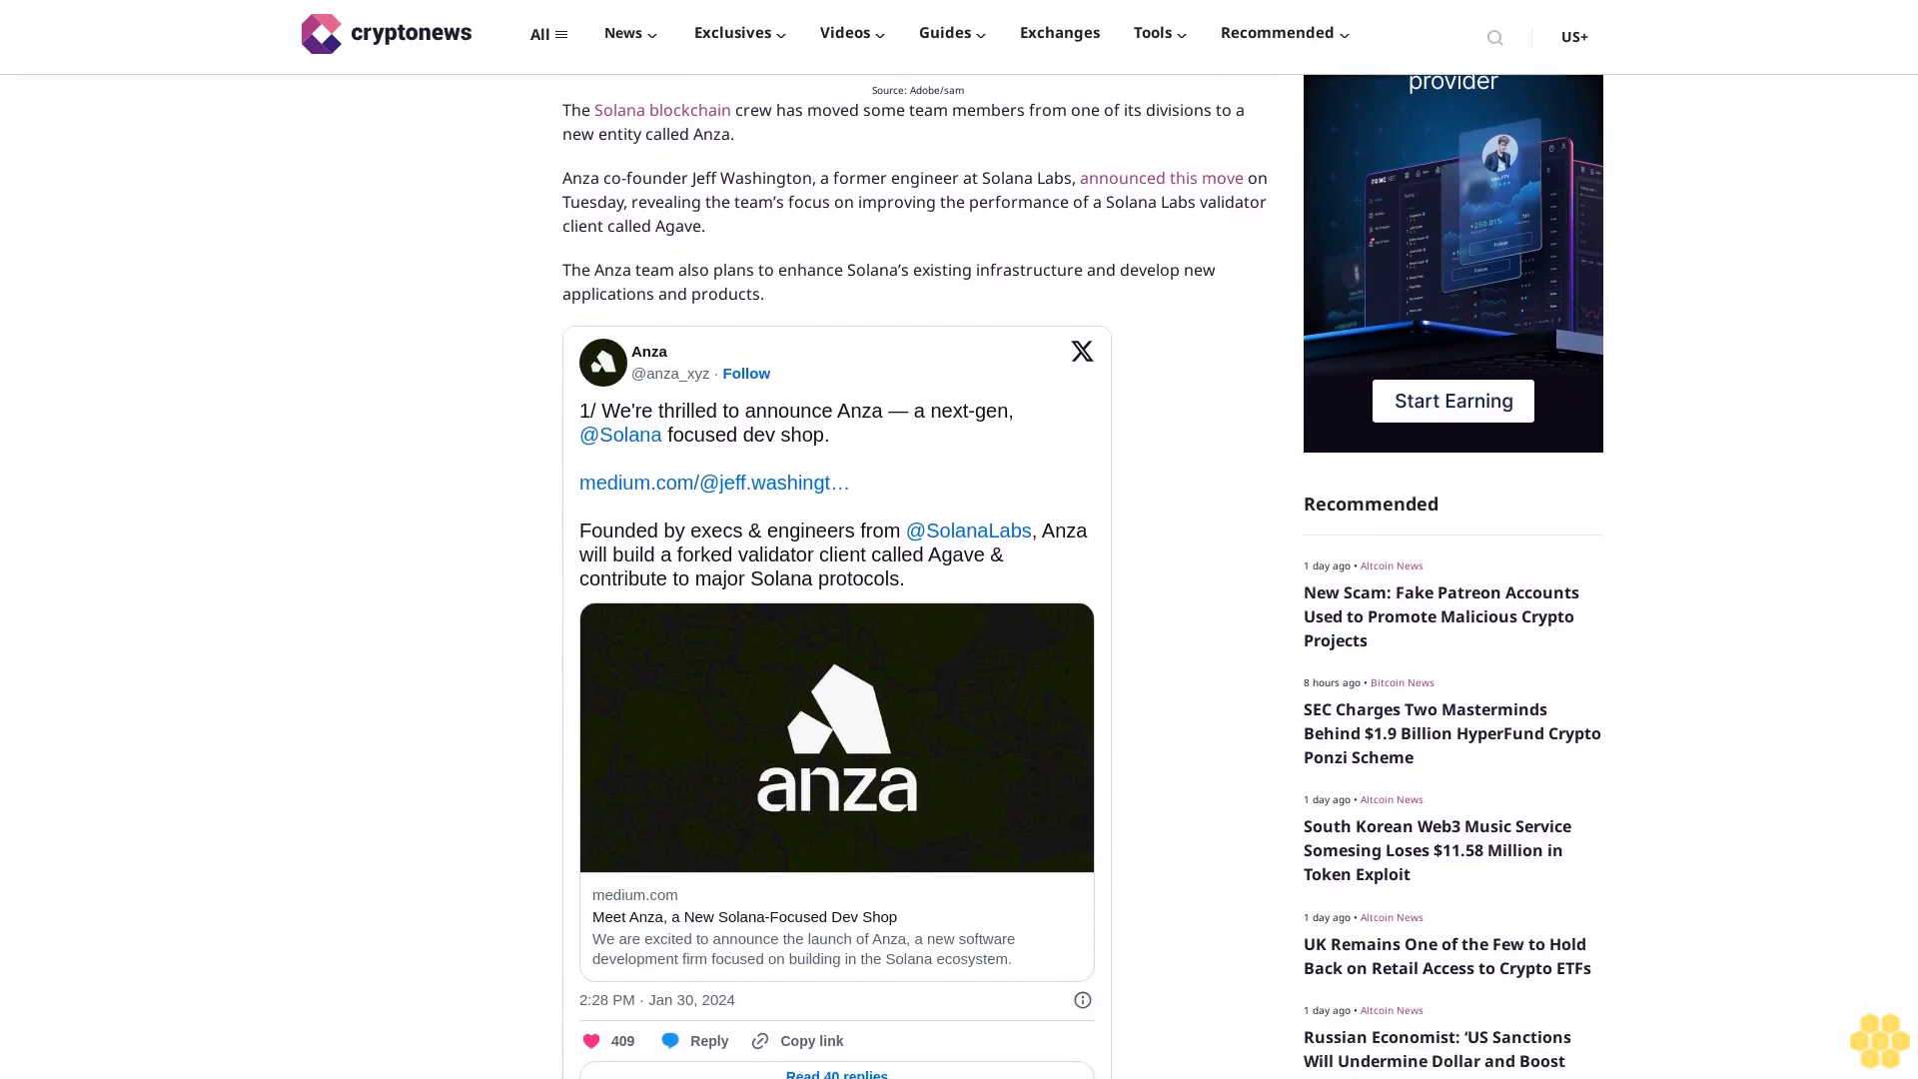
{"action": "scroll", "scroll_direction": "down", "scroll_amount": 3}
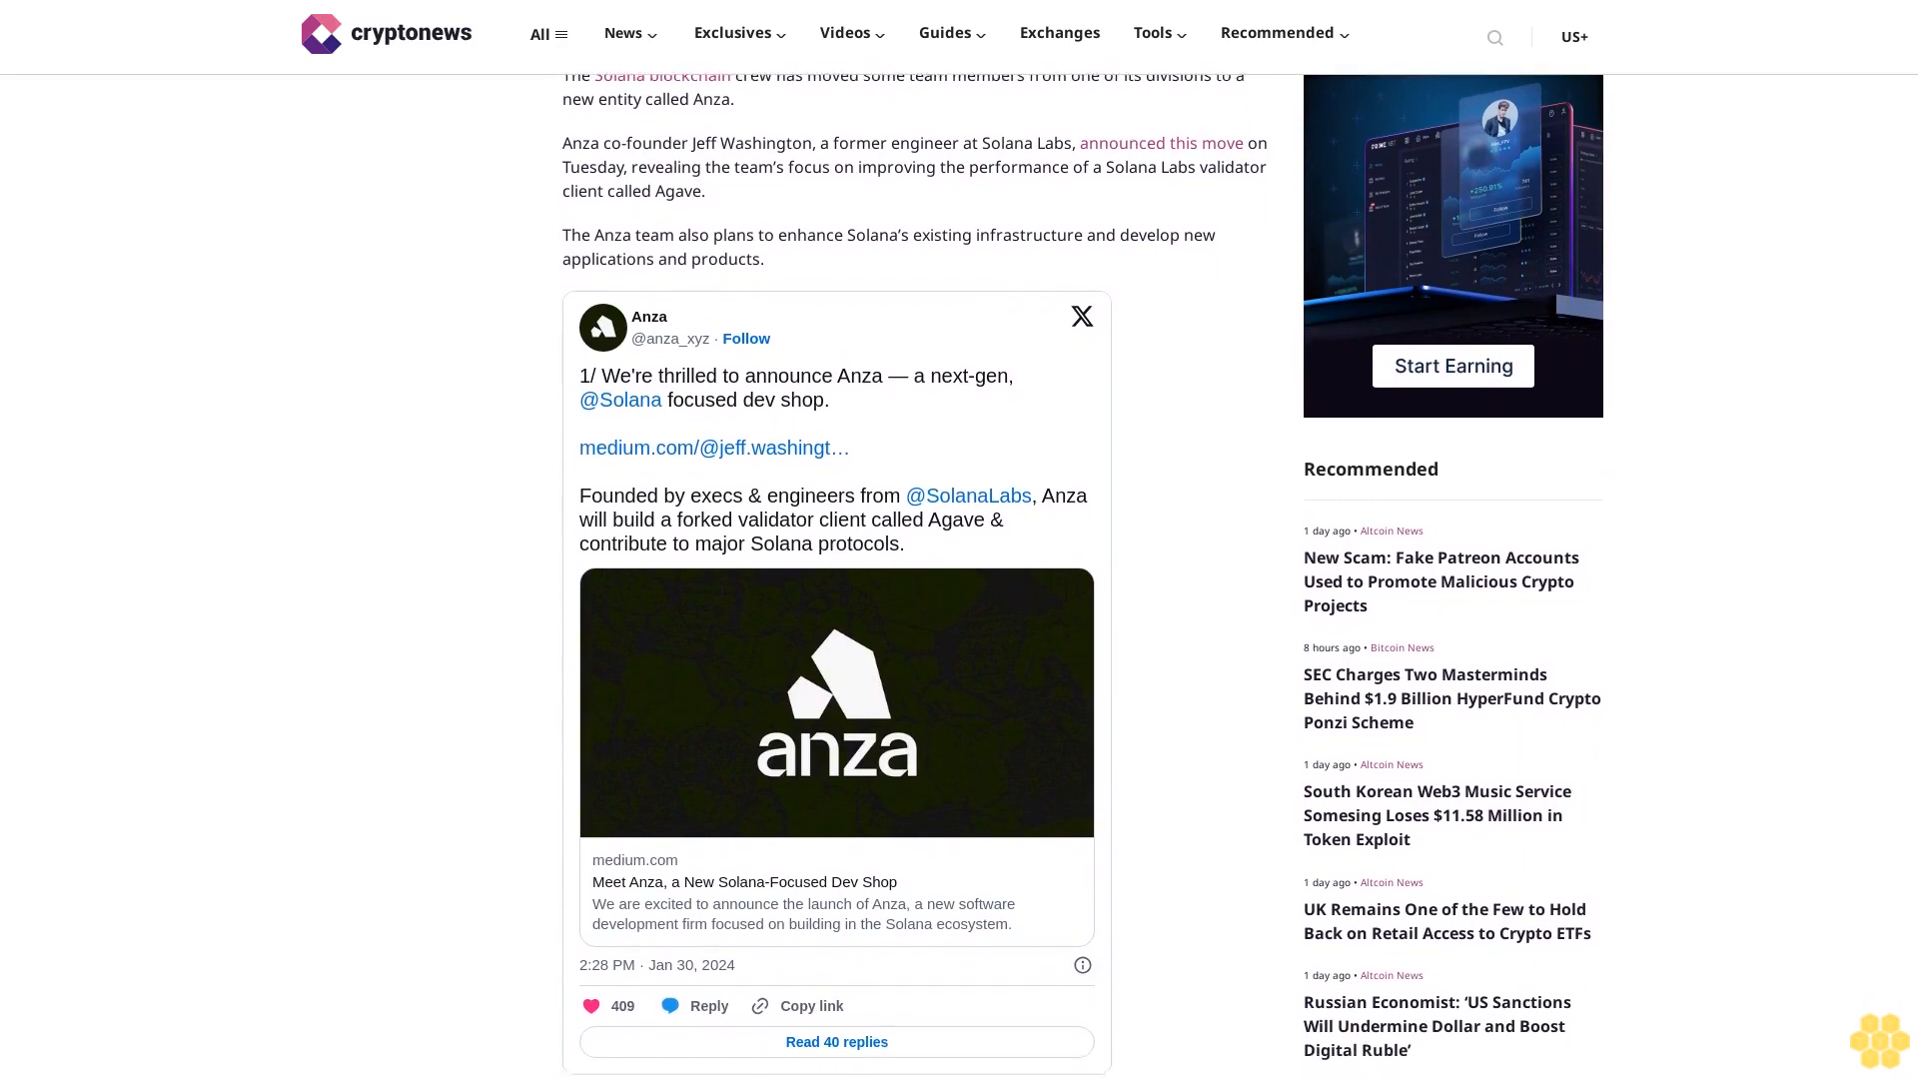
{"action": "scroll", "scroll_direction": "down", "scroll_amount": 3}
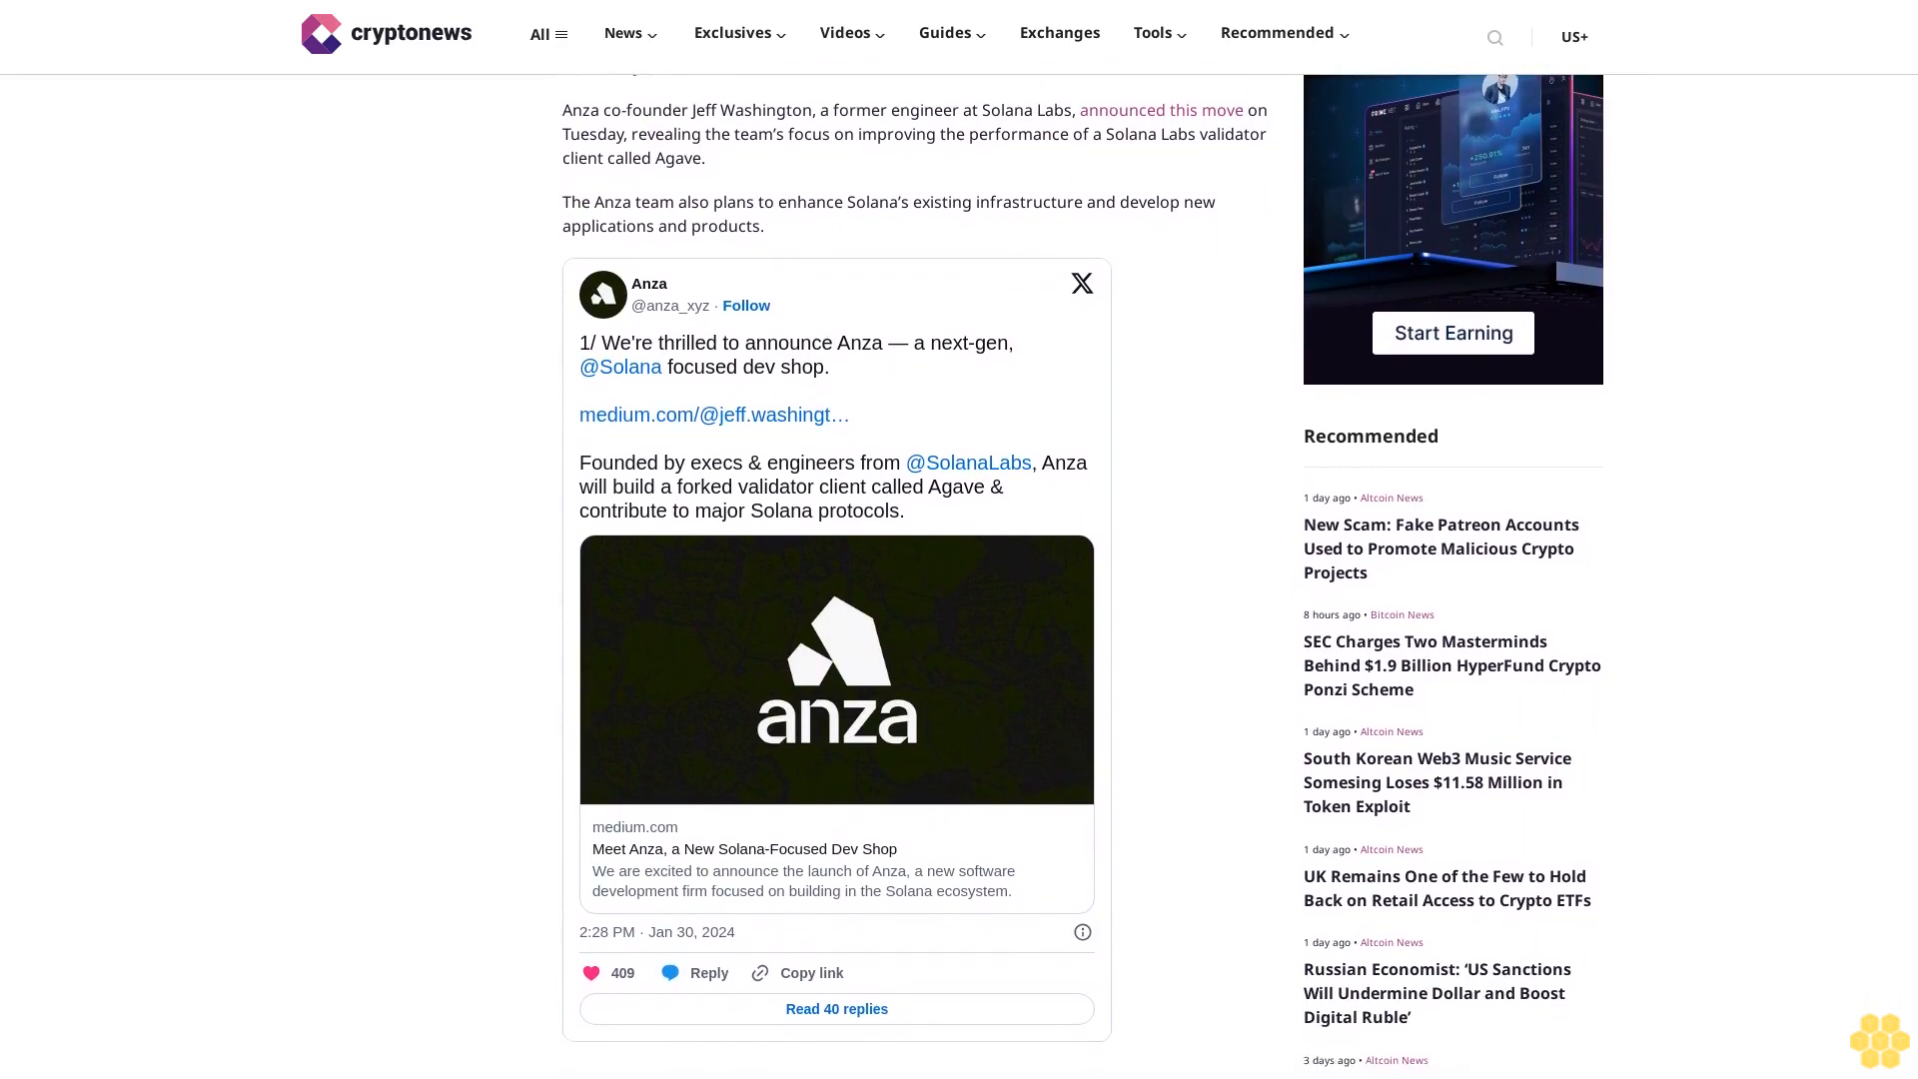
{"action": "scroll", "scroll_direction": "down", "scroll_amount": 3}
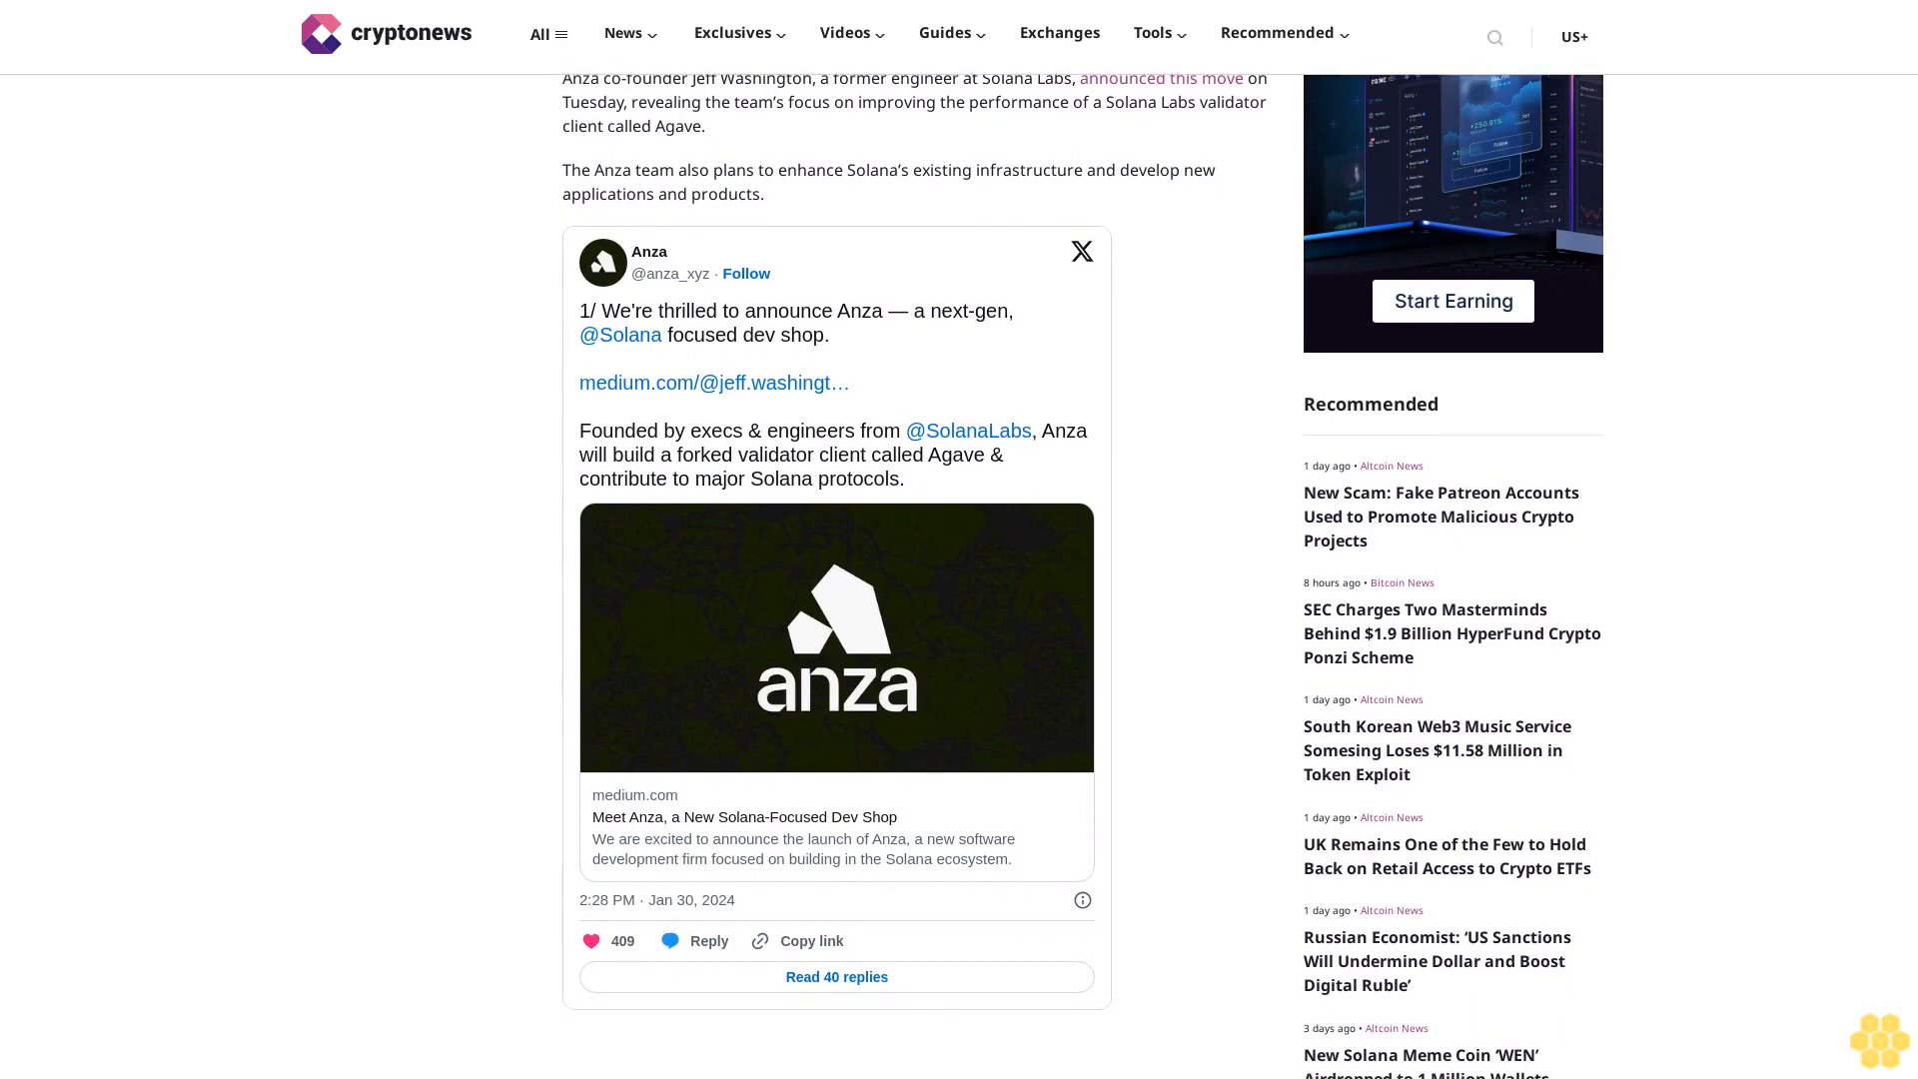
{"action": "scroll", "scroll_direction": "down", "scroll_amount": 3}
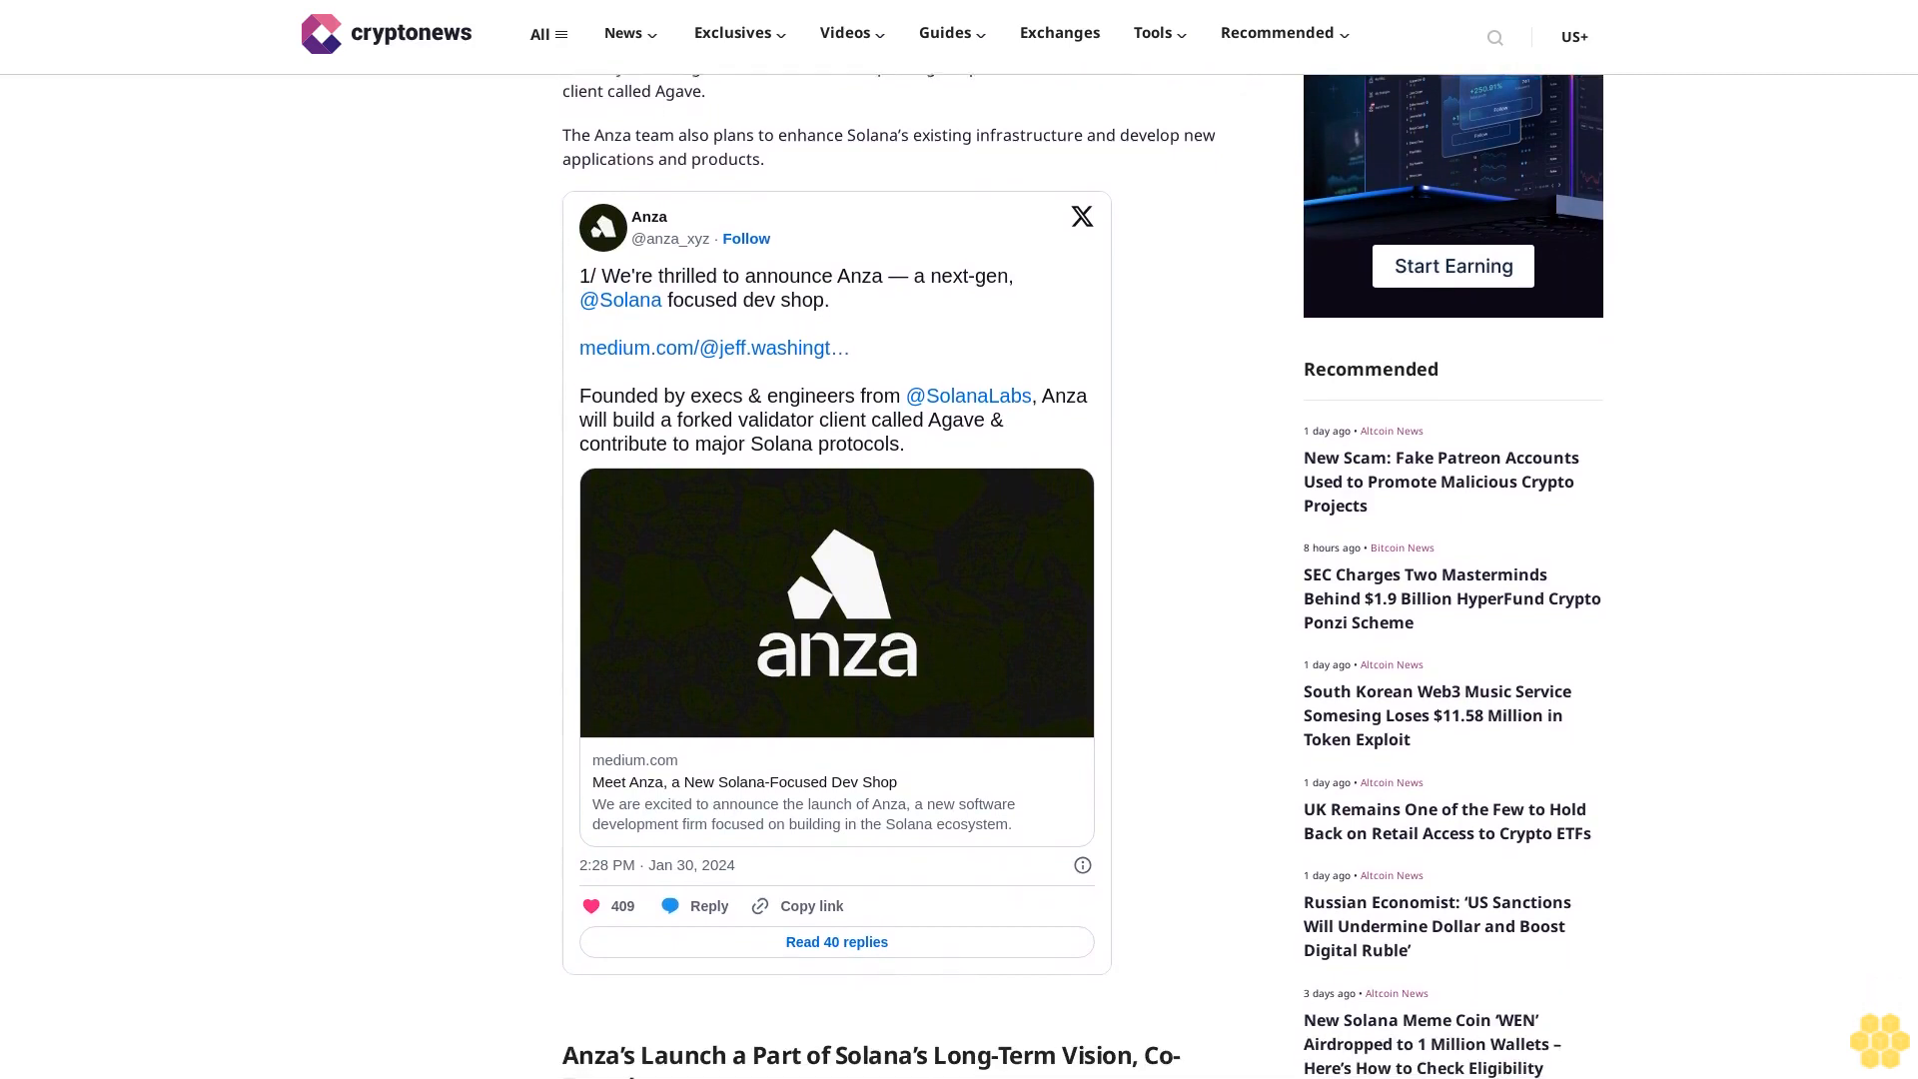
{"action": "scroll", "scroll_direction": "down", "scroll_amount": 3}
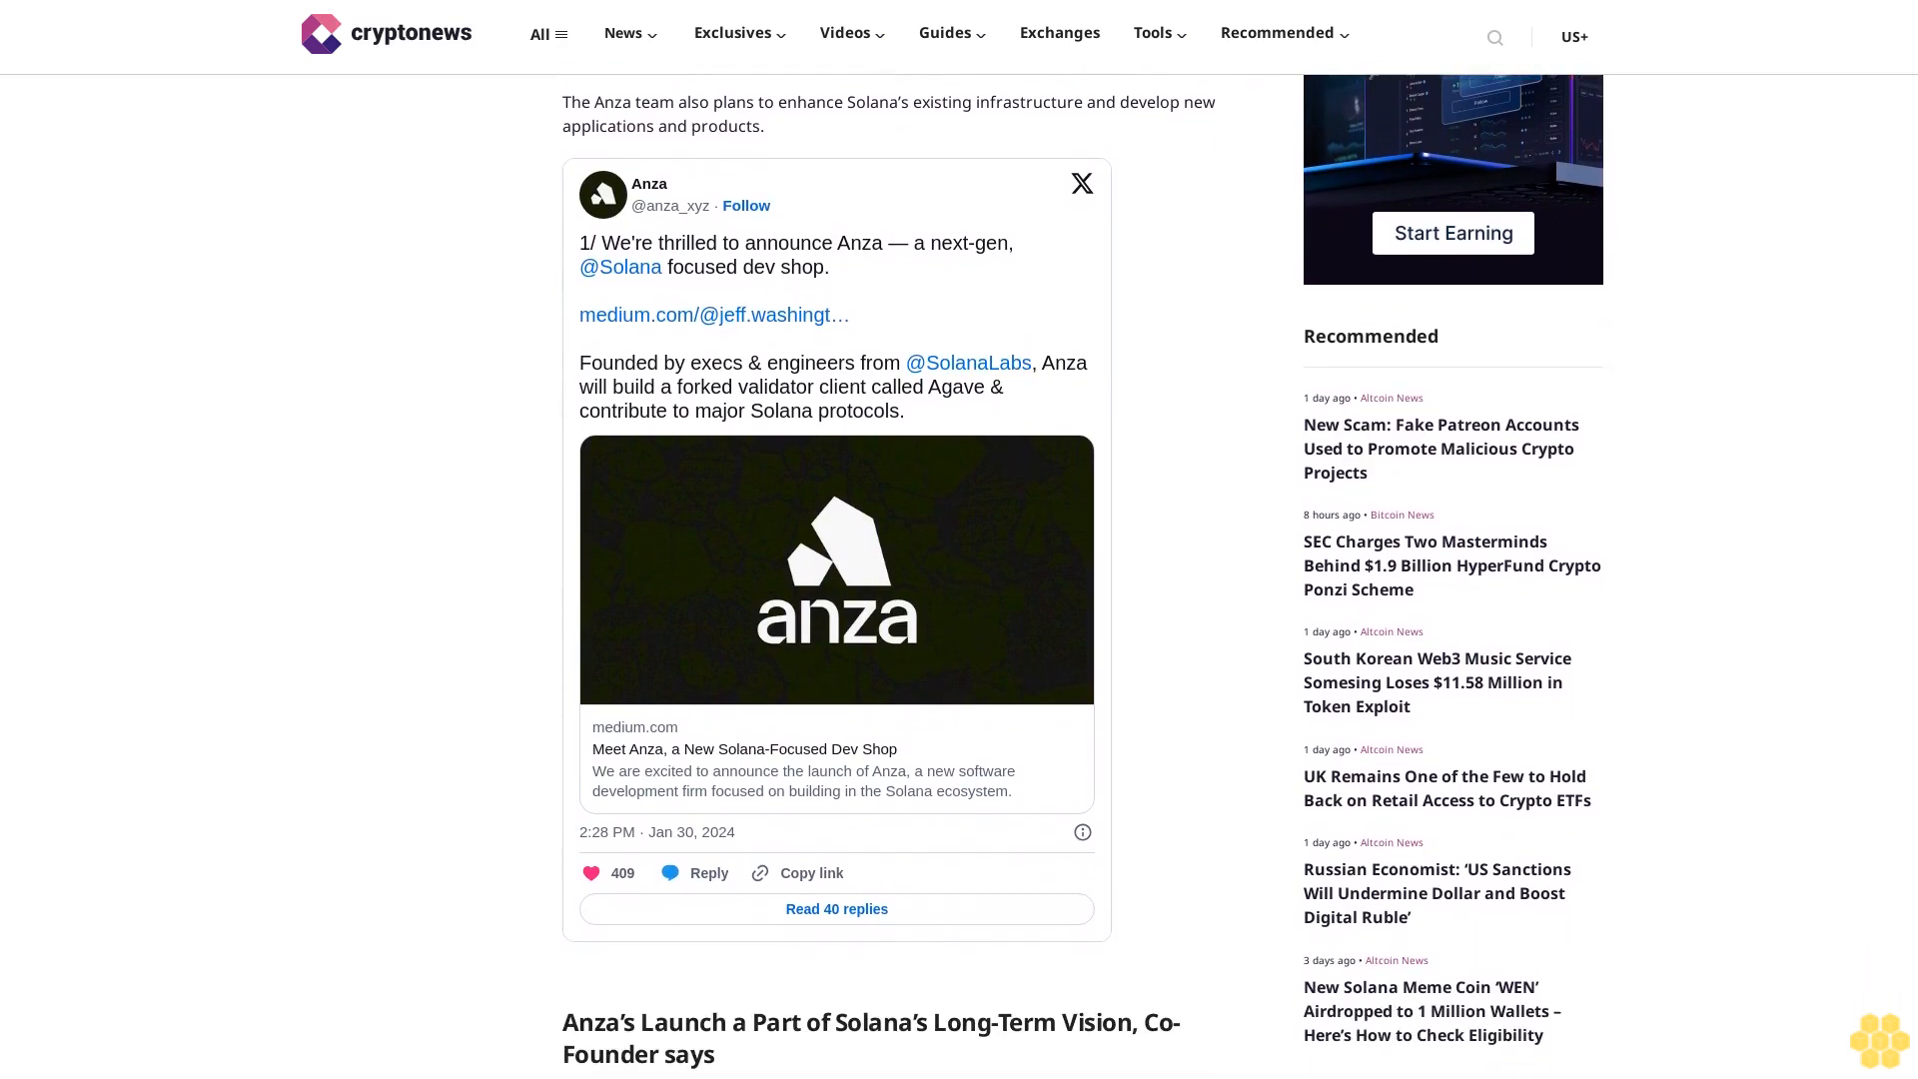
{"action": "scroll", "scroll_direction": "down", "scroll_amount": 3}
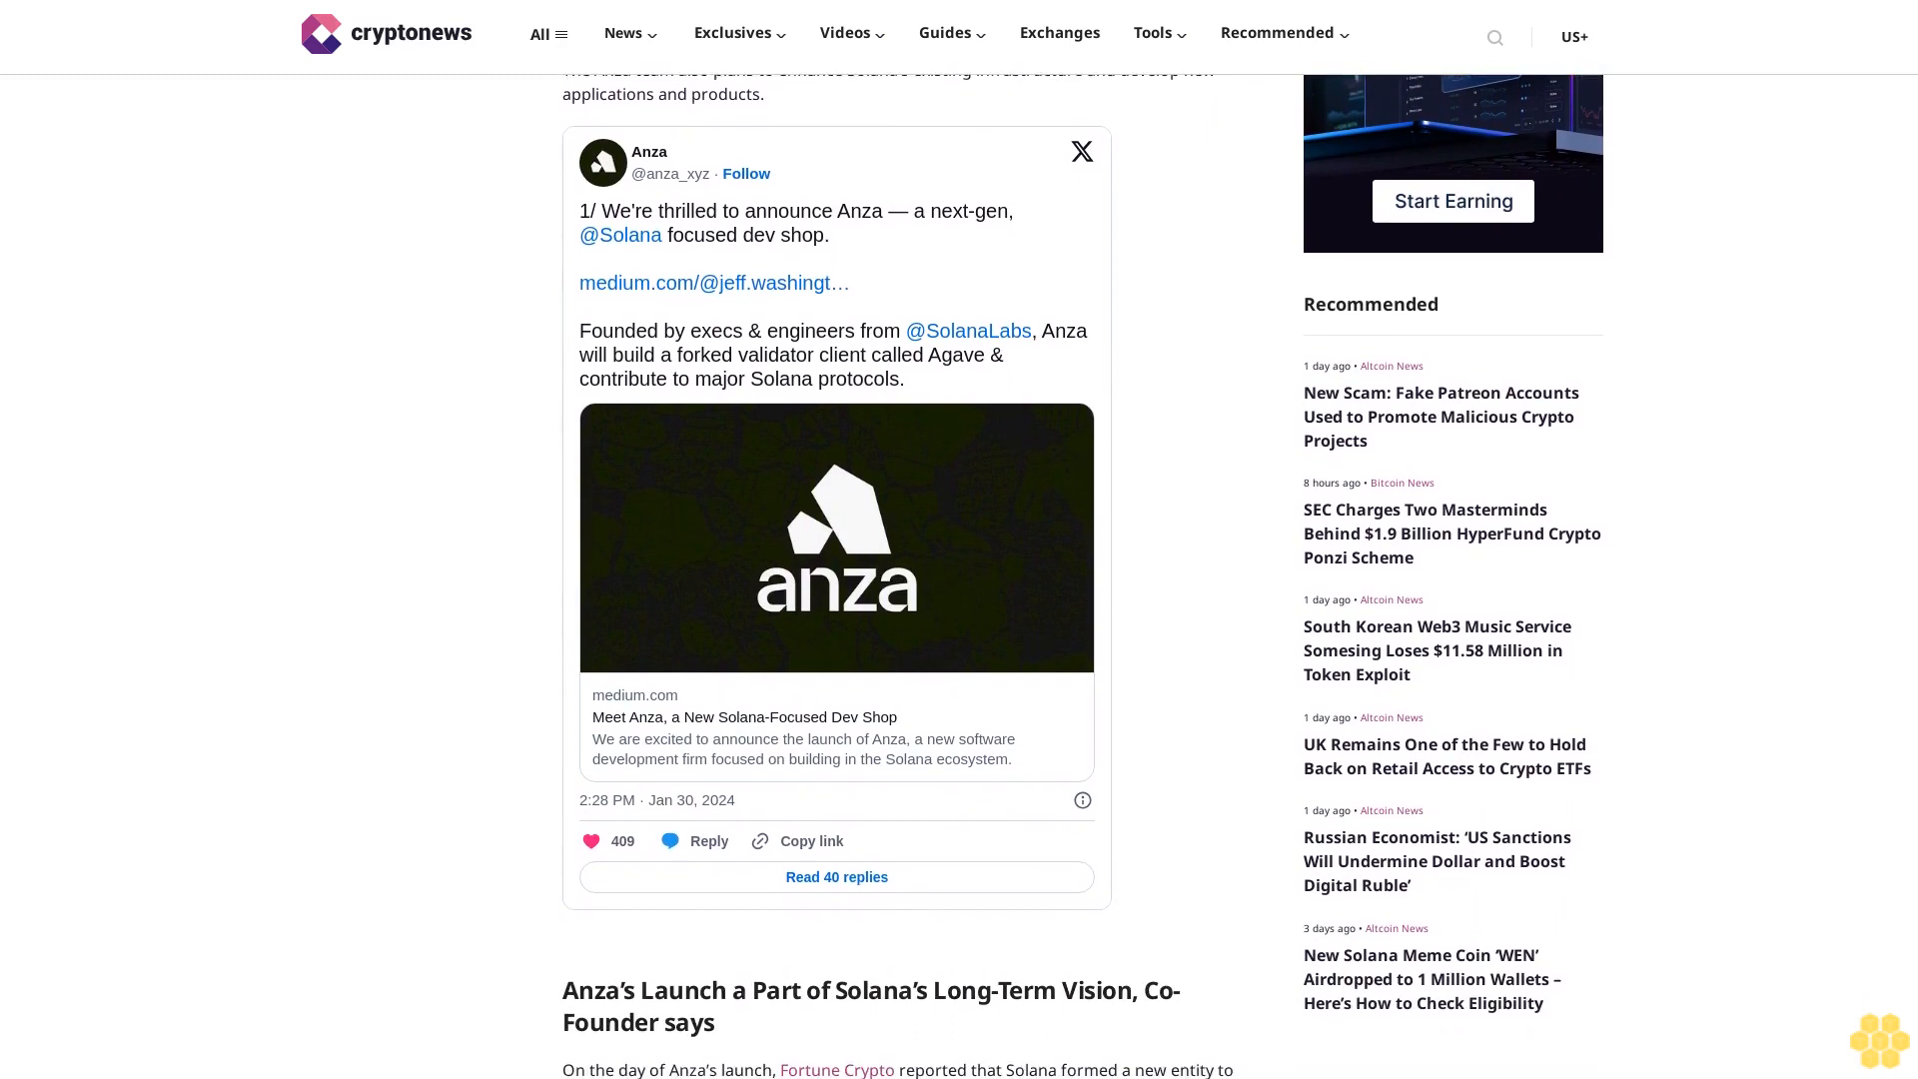
{"action": "scroll", "scroll_direction": "down", "scroll_amount": 3}
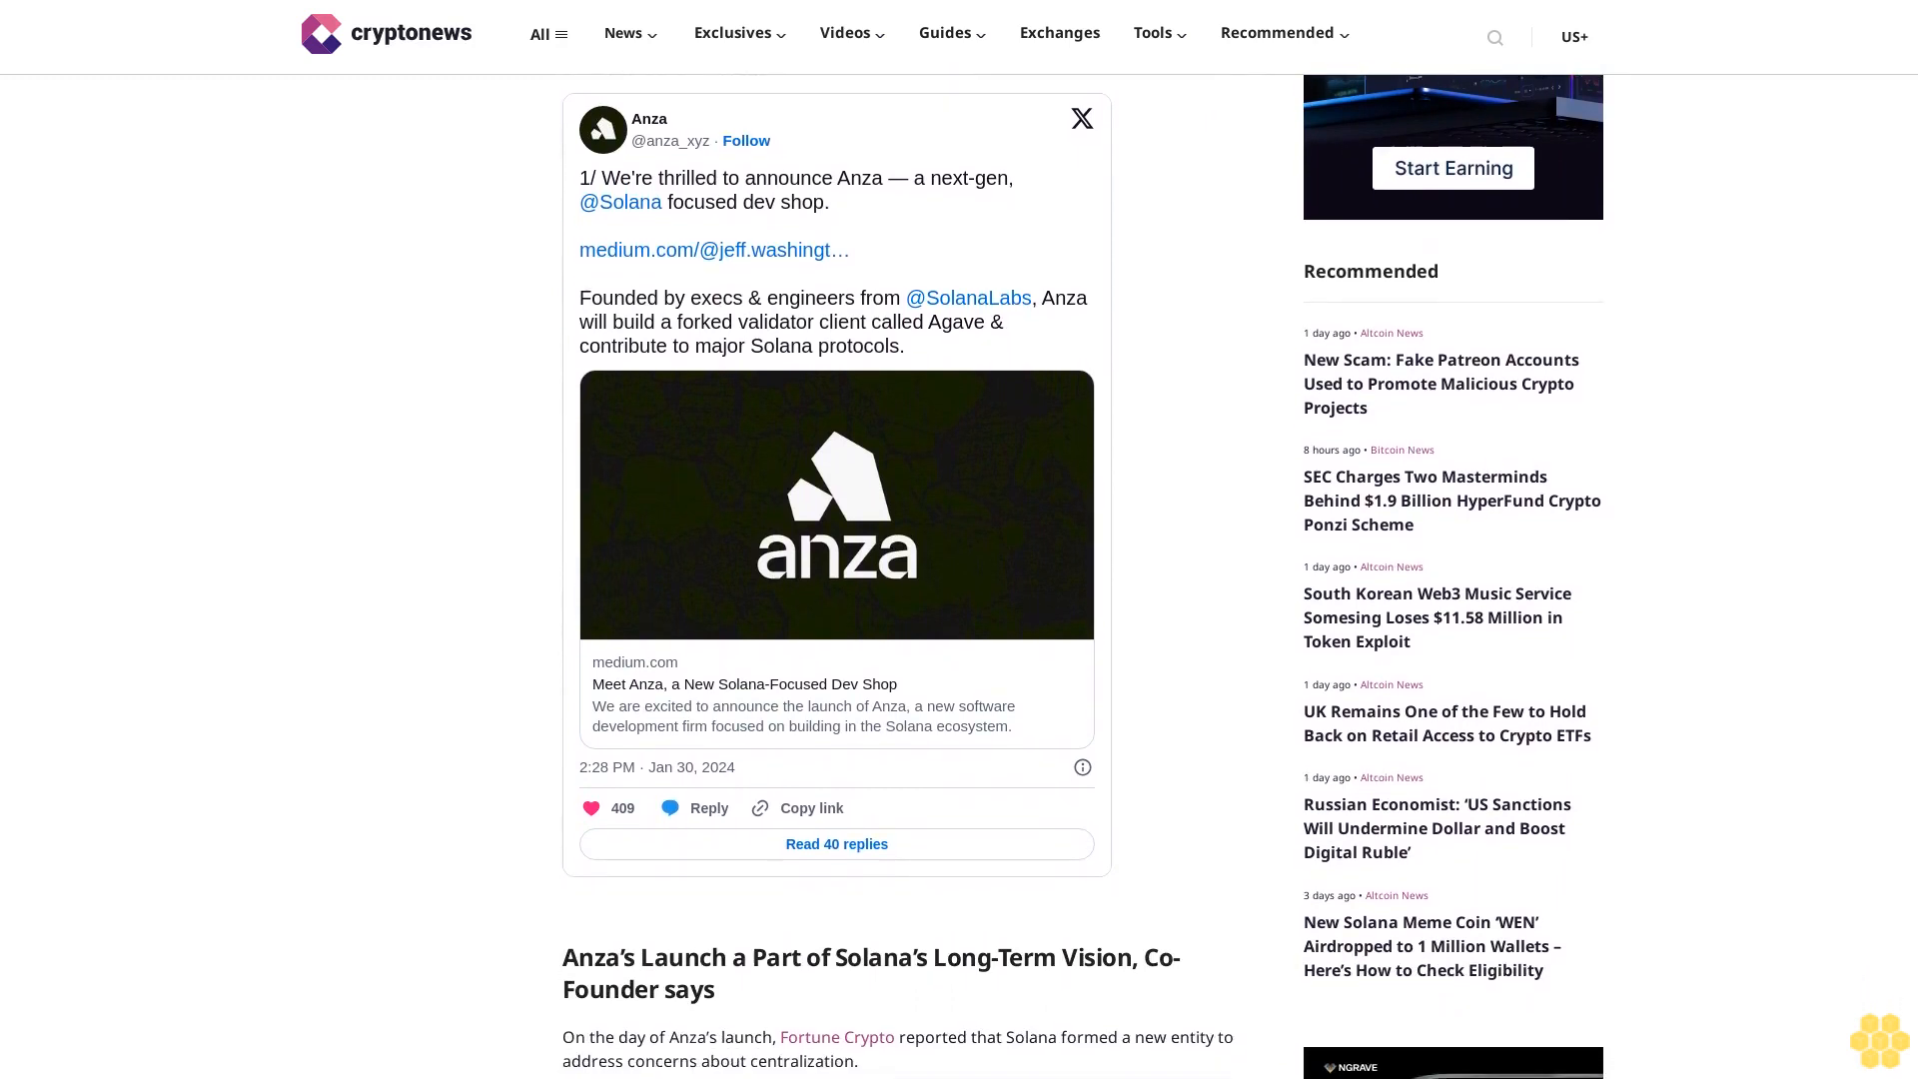
{"action": "scroll", "scroll_direction": "down", "scroll_amount": 3}
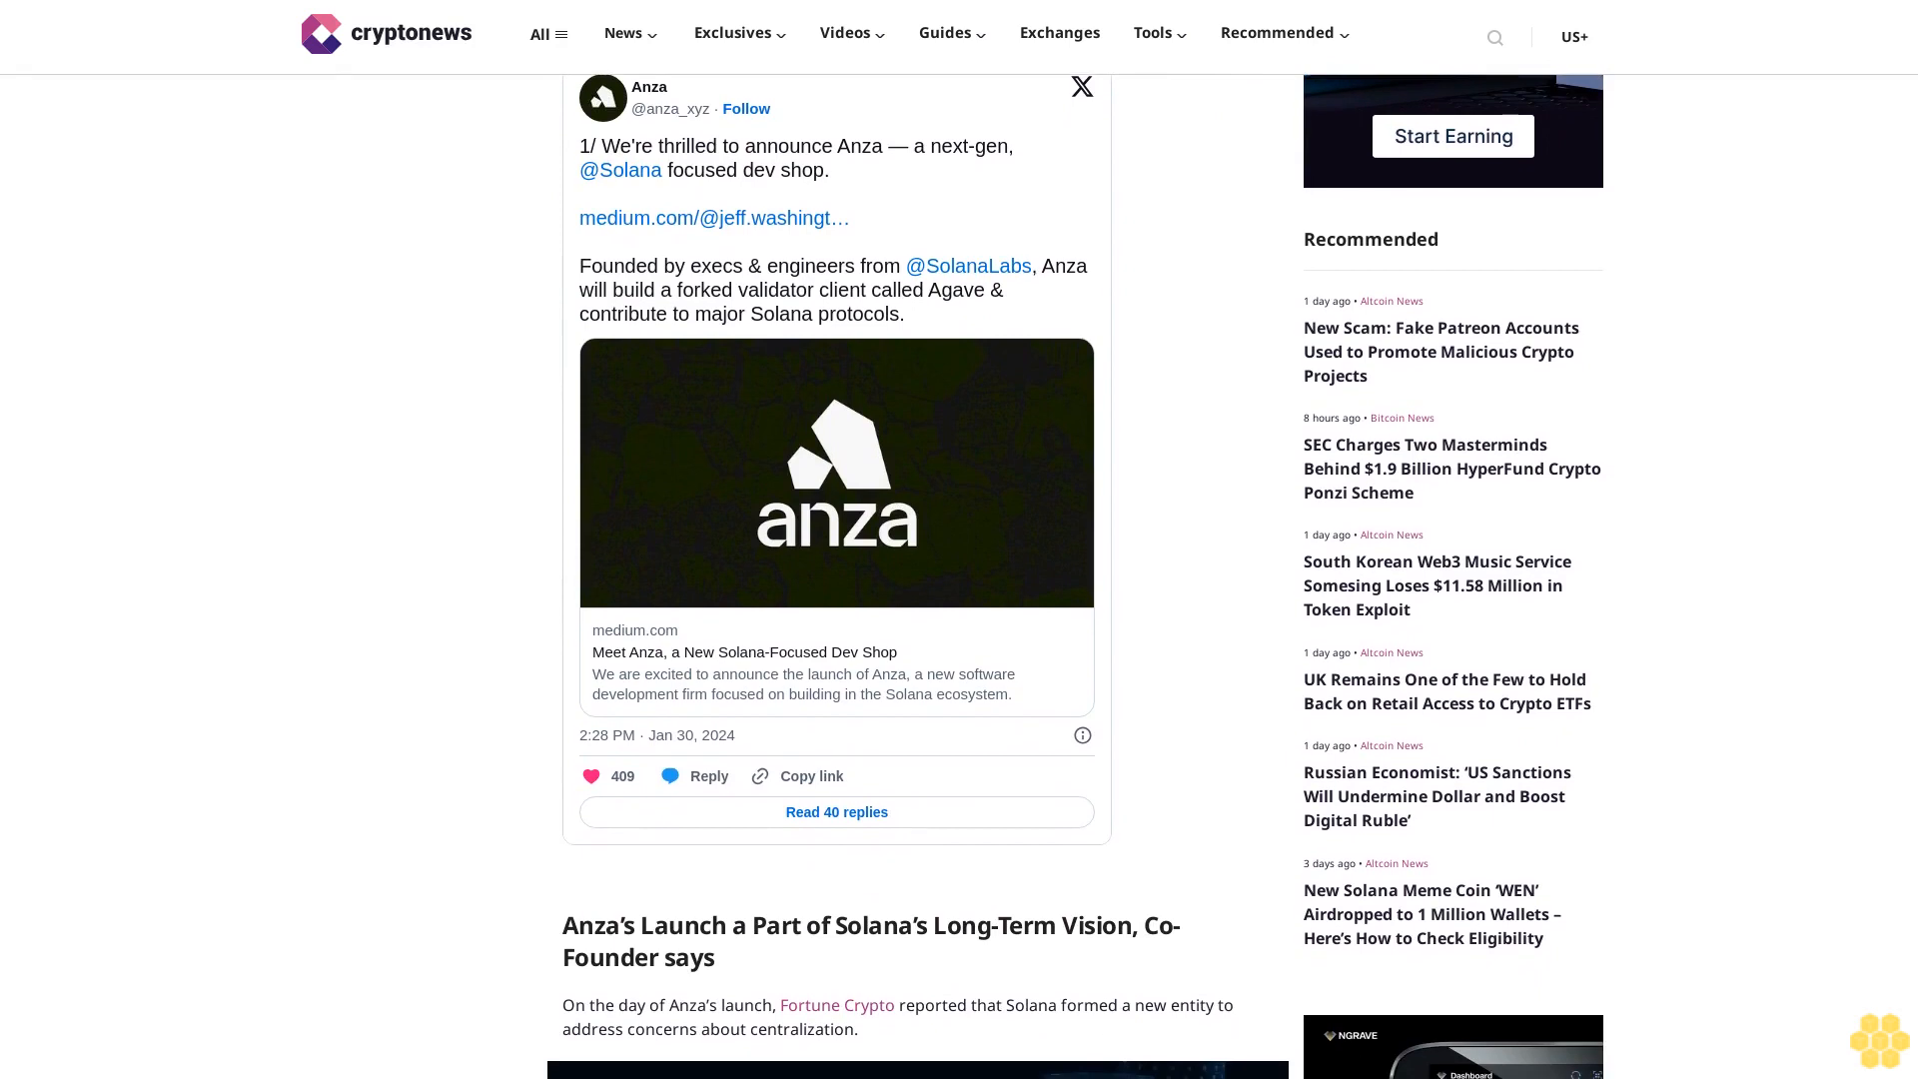
{"action": "scroll", "scroll_direction": "down", "scroll_amount": 3}
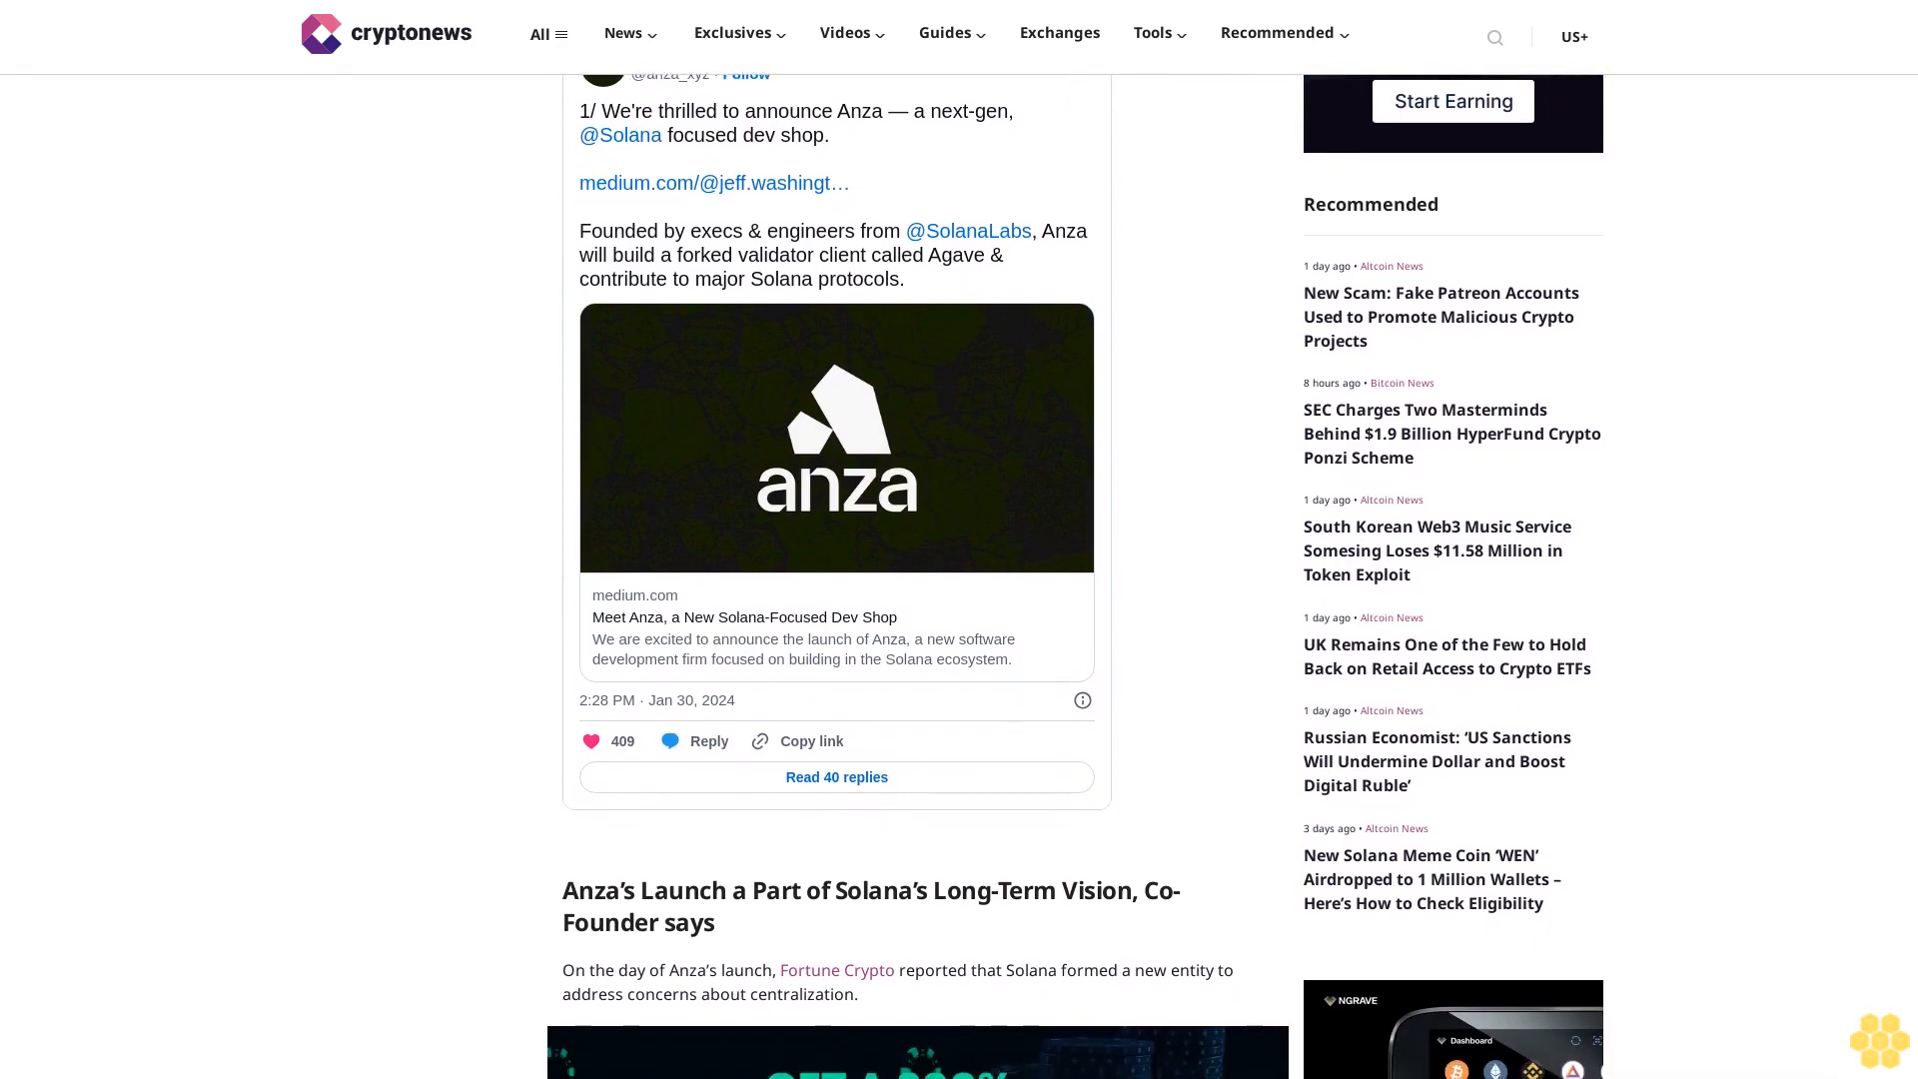
{"action": "scroll", "scroll_direction": "down", "scroll_amount": 3}
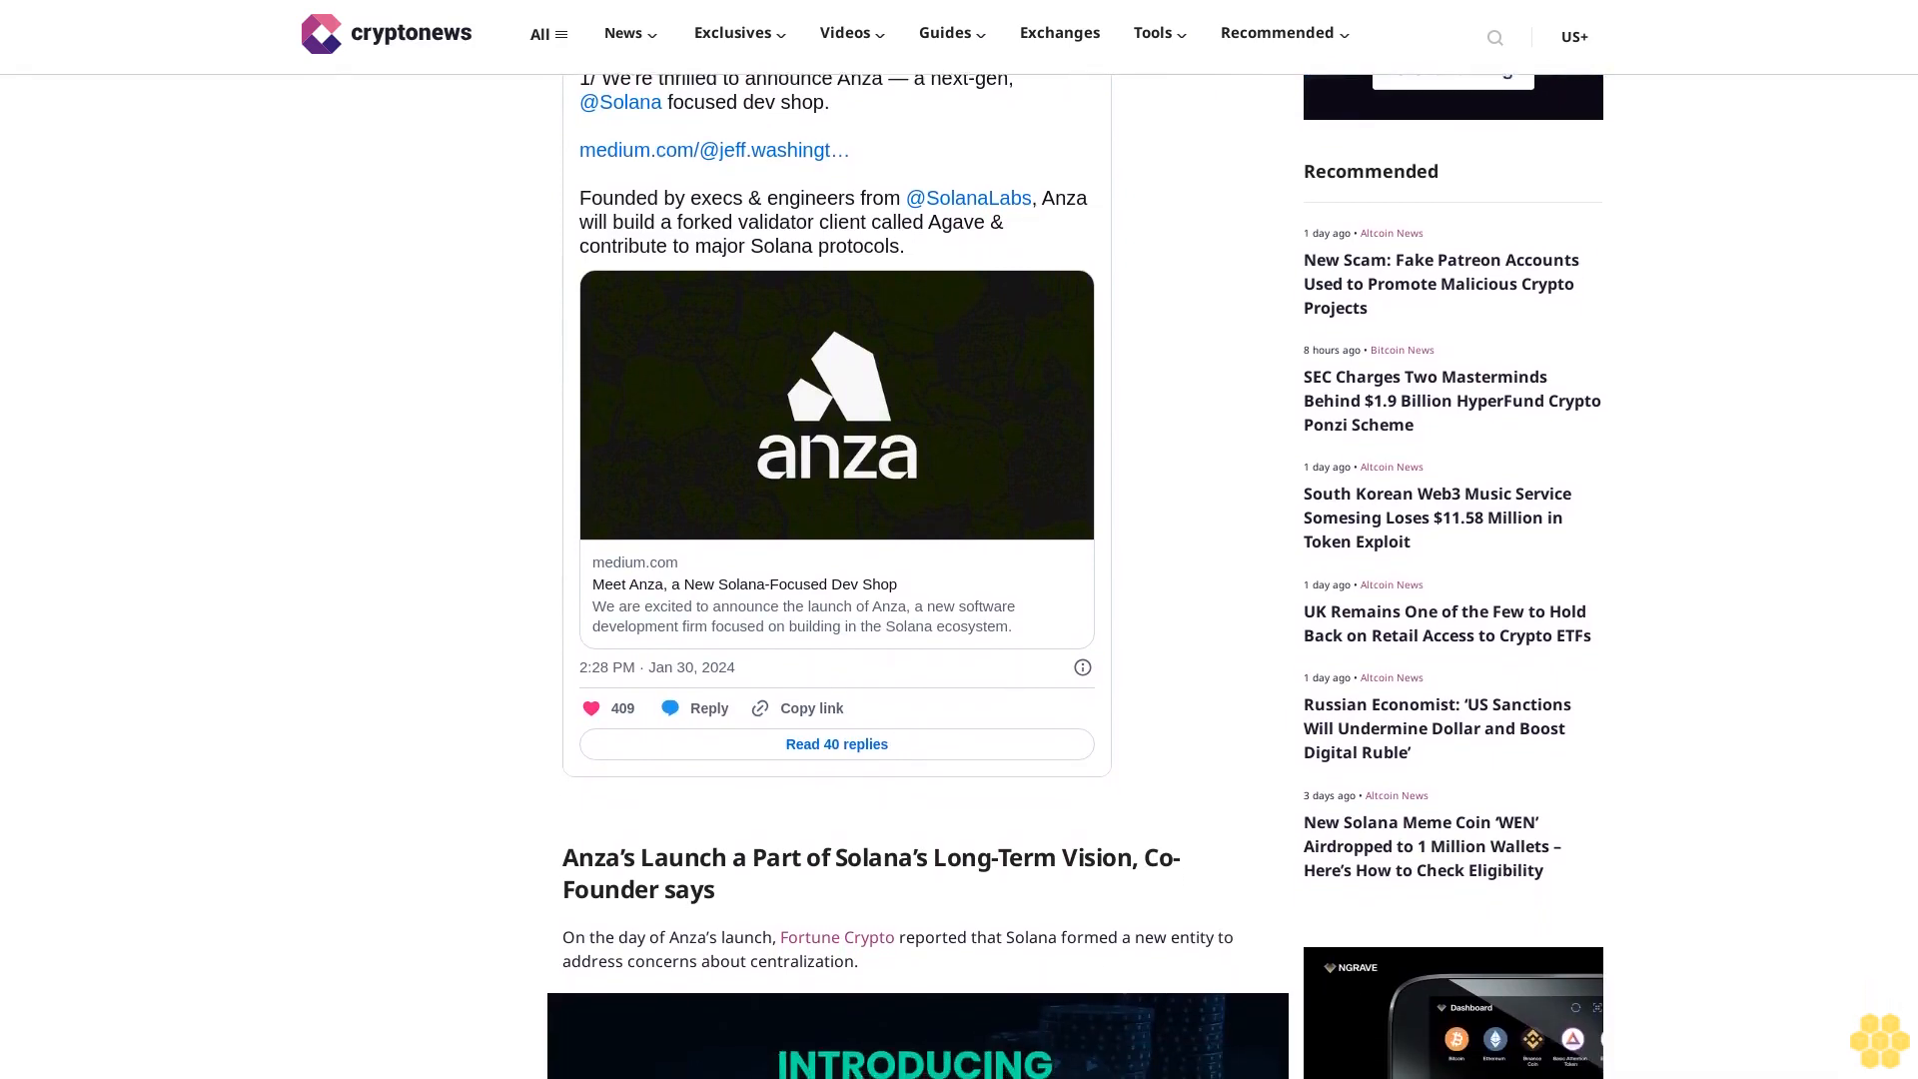
{"action": "scroll", "scroll_direction": "down", "scroll_amount": 3}
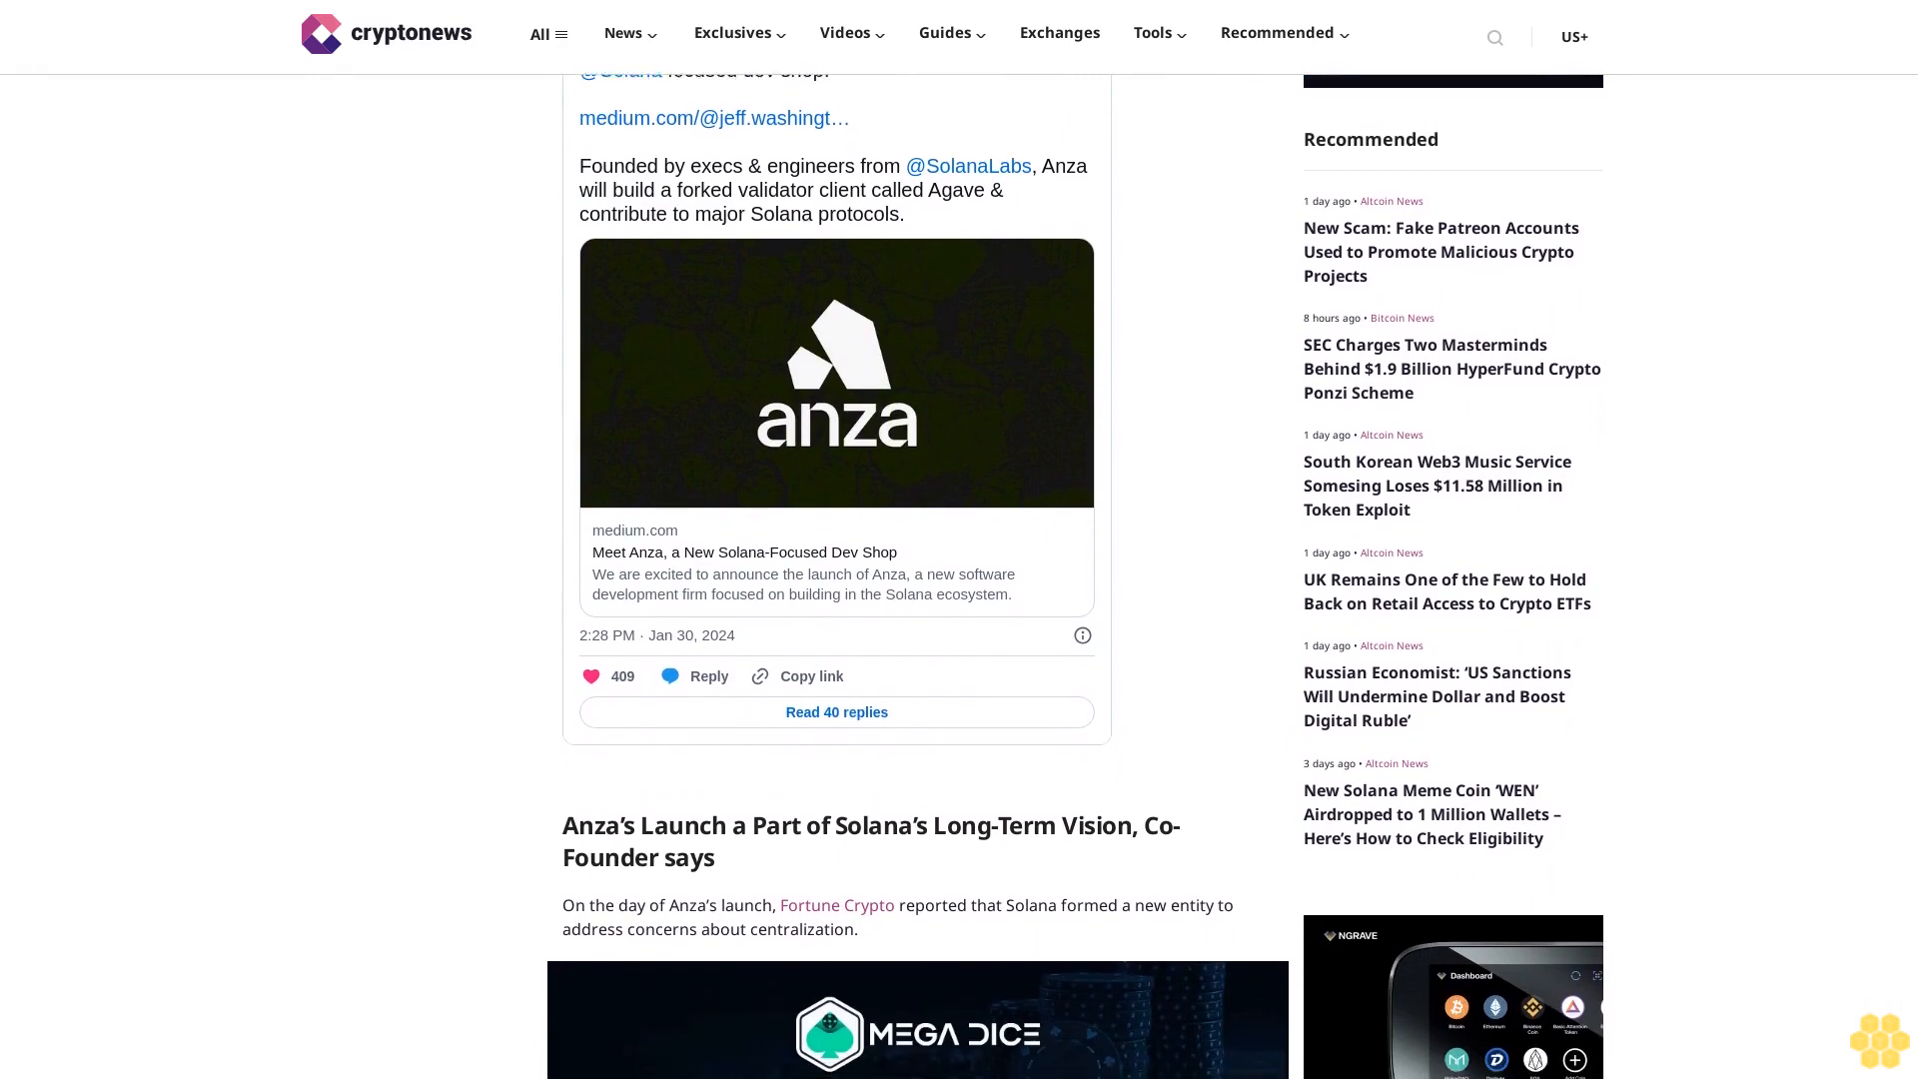
{"action": "scroll", "scroll_direction": "down", "scroll_amount": 3}
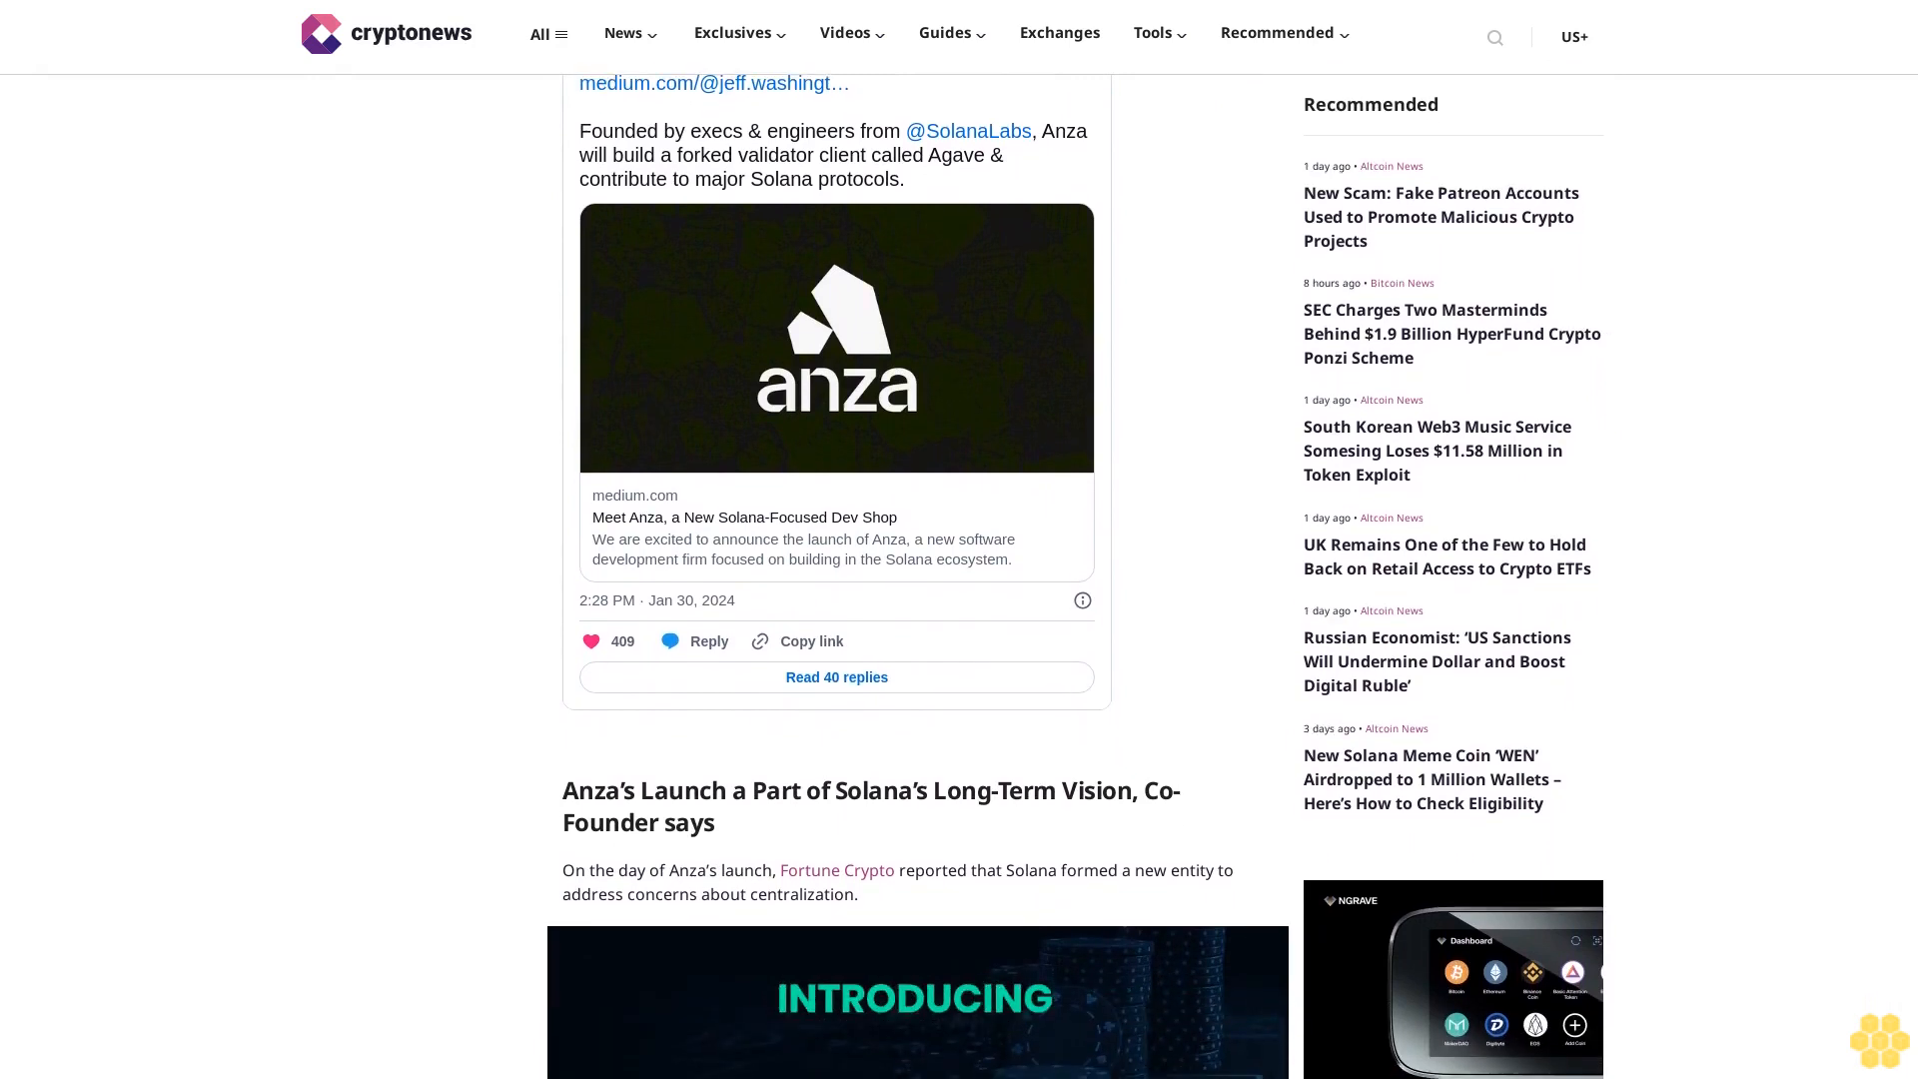
{"action": "scroll", "scroll_direction": "down", "scroll_amount": 3}
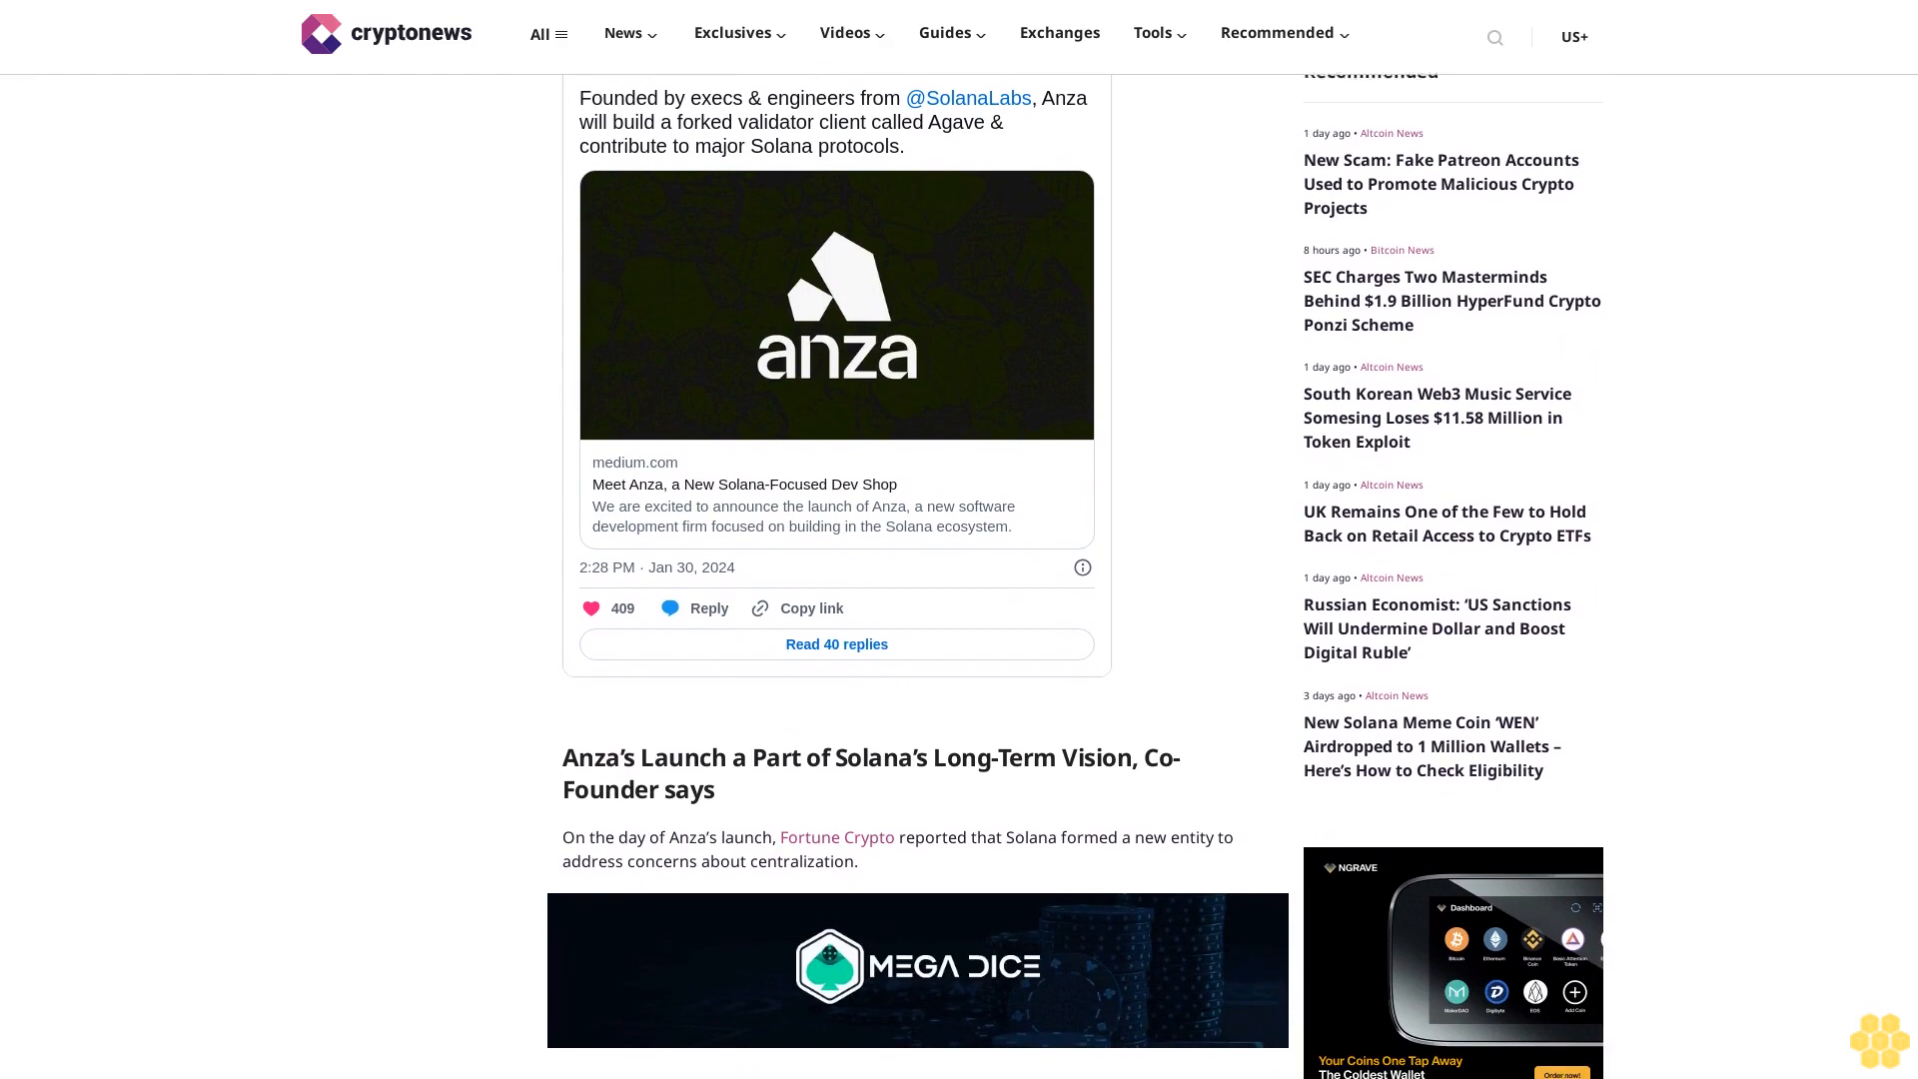
{"action": "scroll", "scroll_direction": "down", "scroll_amount": 3}
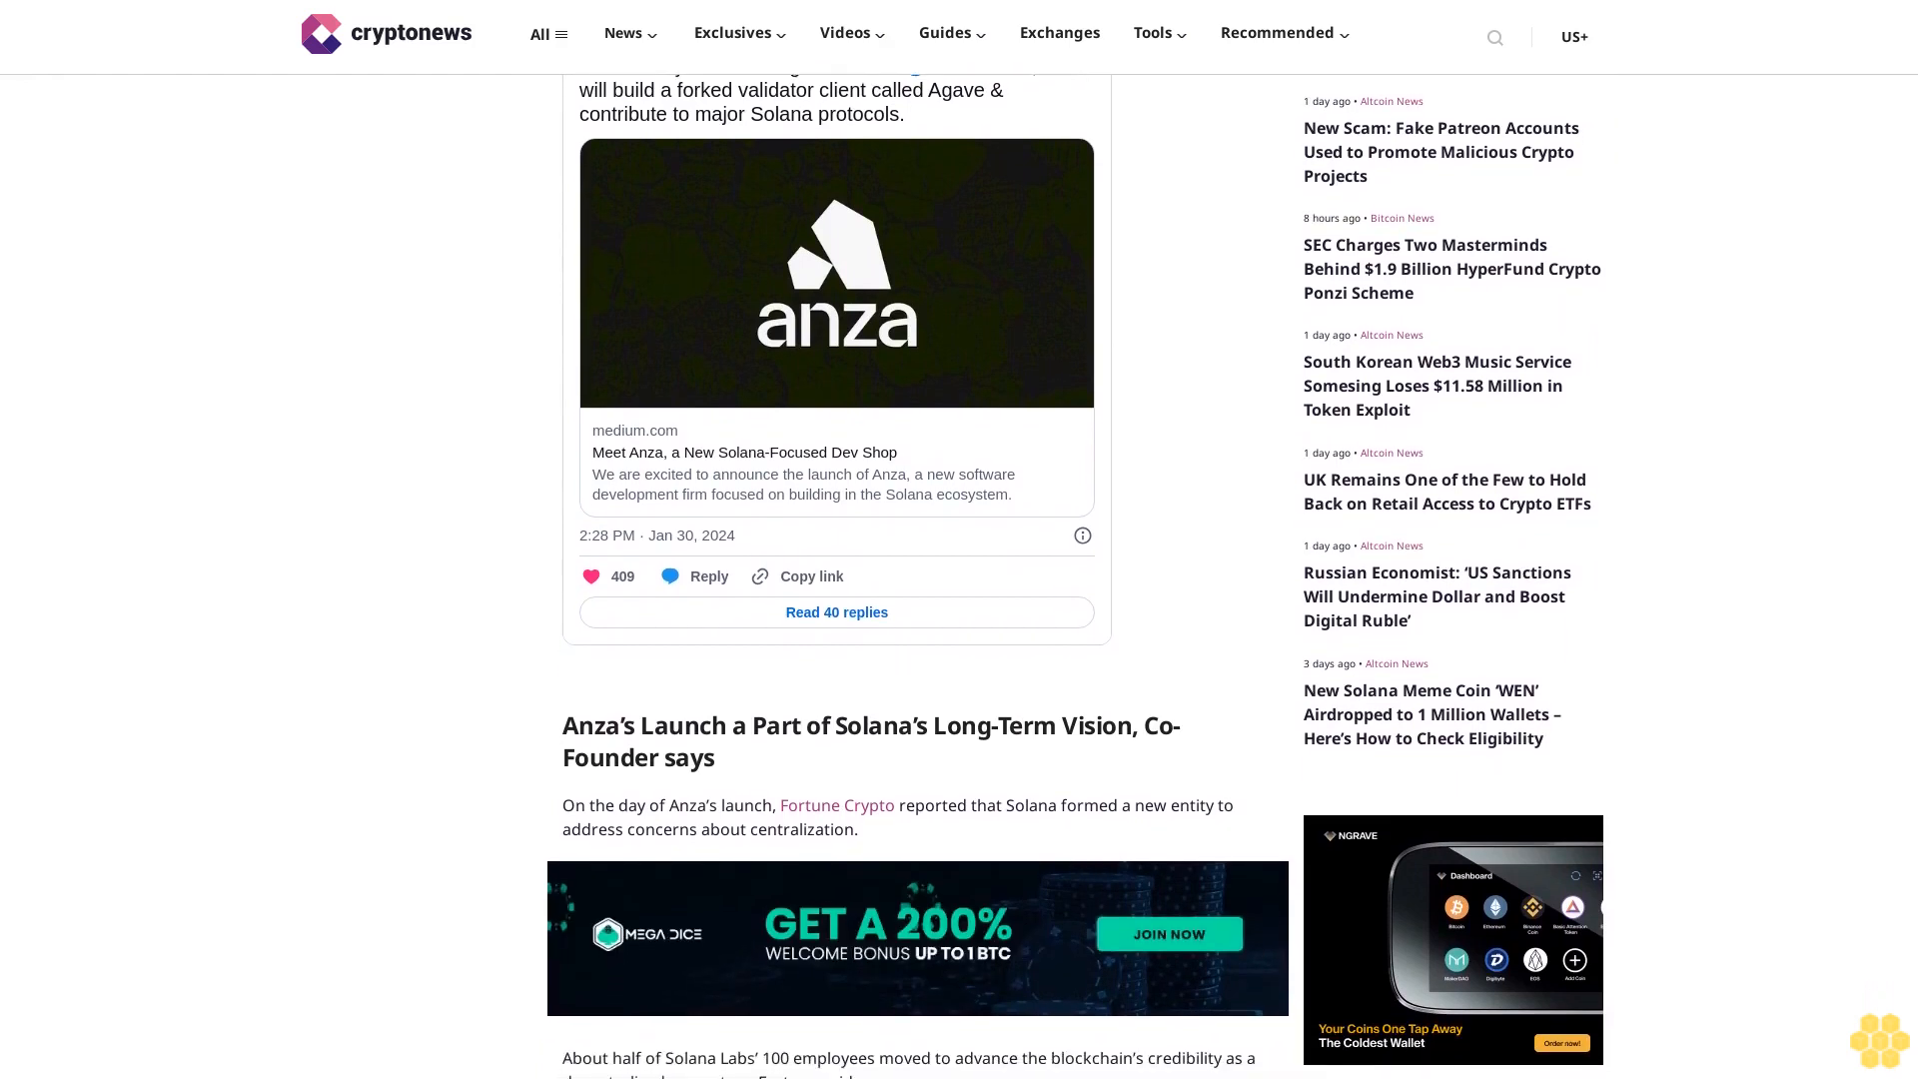
{"action": "scroll", "scroll_direction": "down", "scroll_amount": 3}
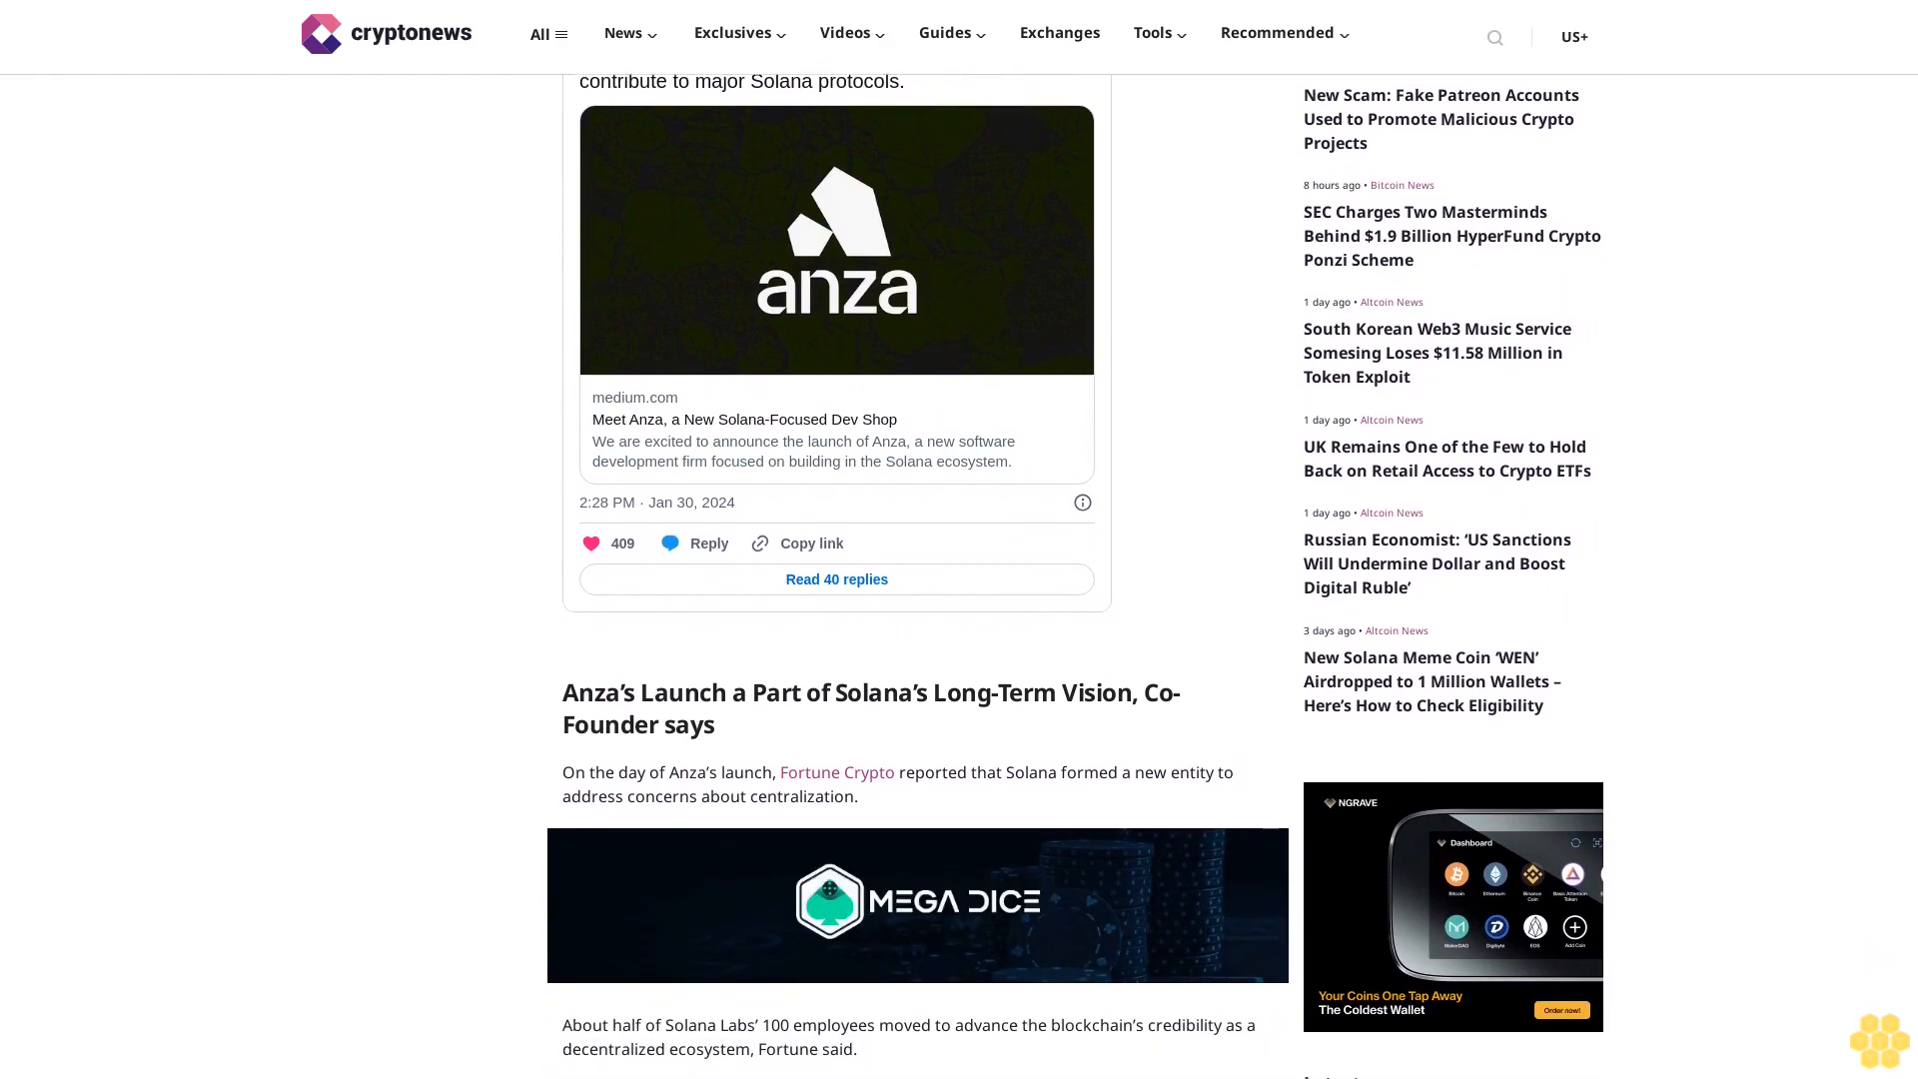
{"action": "scroll", "scroll_direction": "down", "scroll_amount": 3}
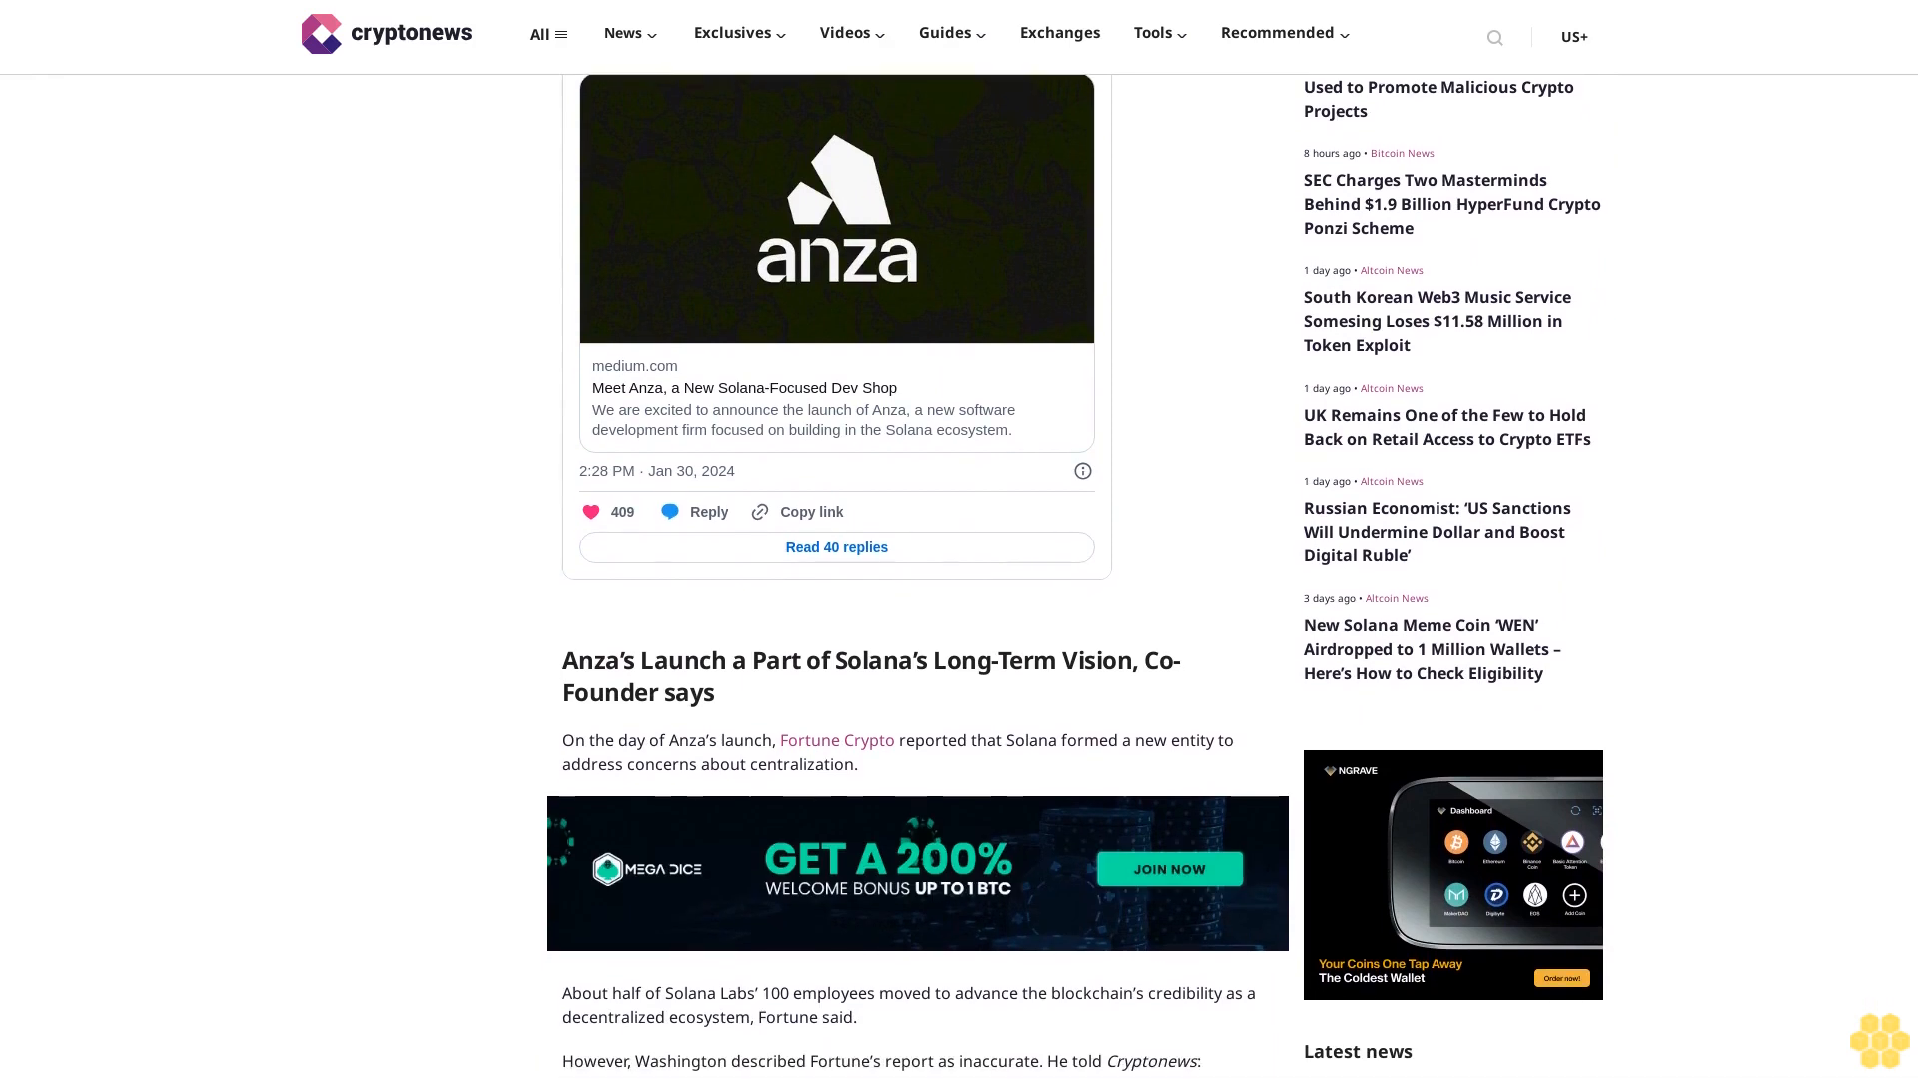
{"action": "scroll", "scroll_direction": "down", "scroll_amount": 3}
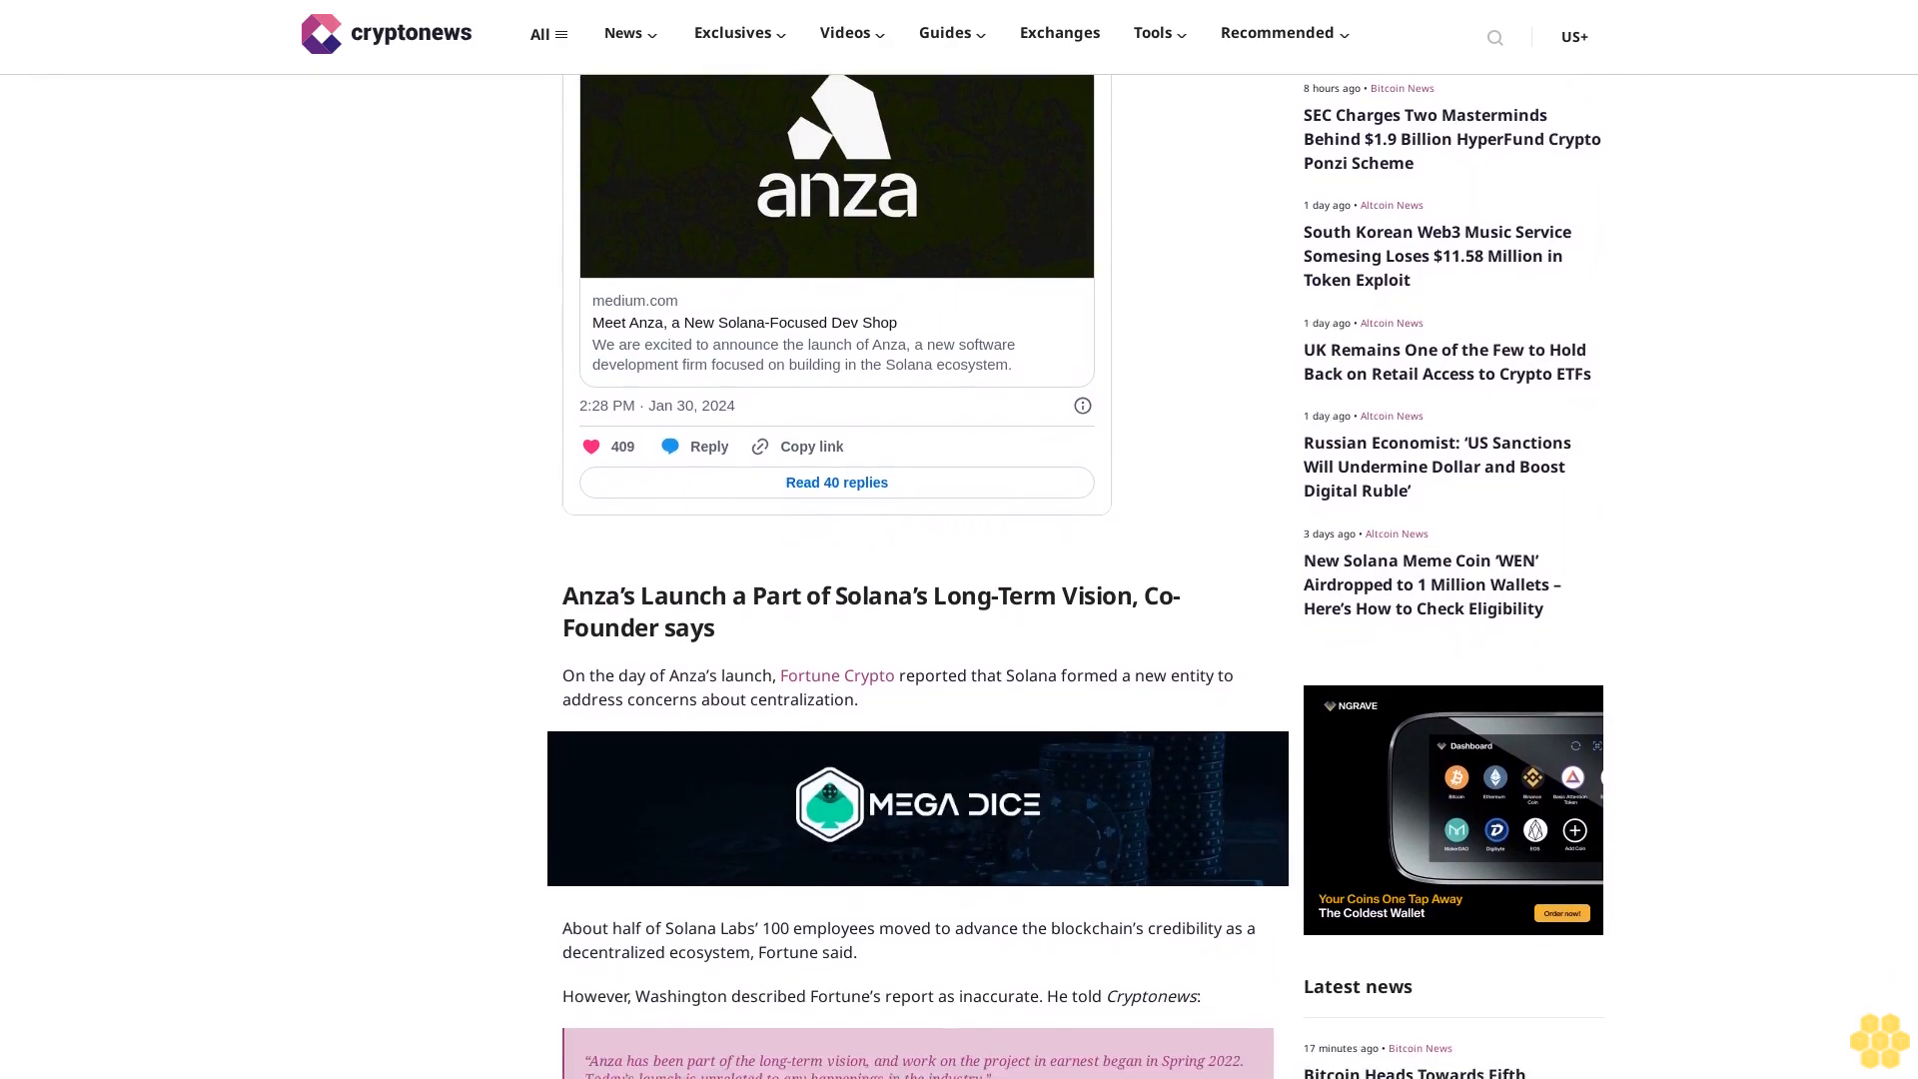
{"action": "scroll", "scroll_direction": "down", "scroll_amount": 3}
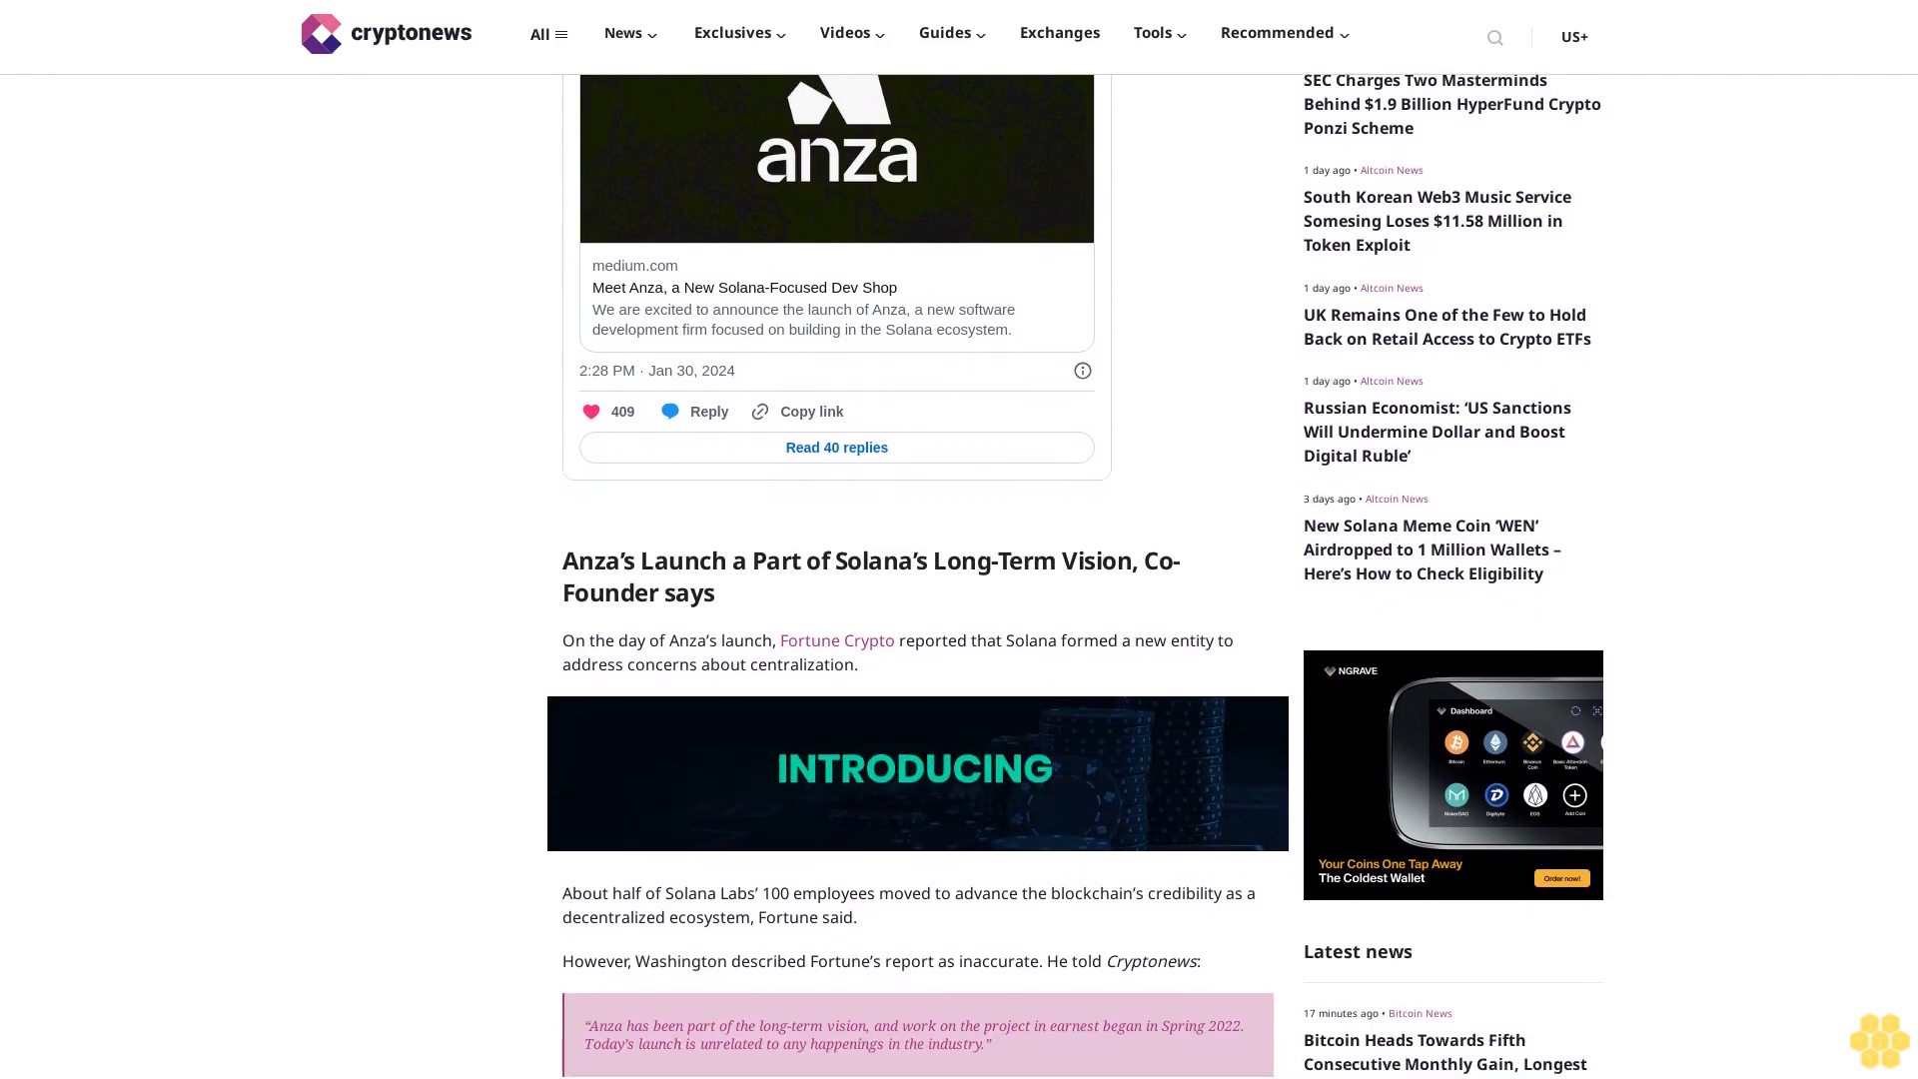
{"action": "scroll", "scroll_direction": "down", "scroll_amount": 3}
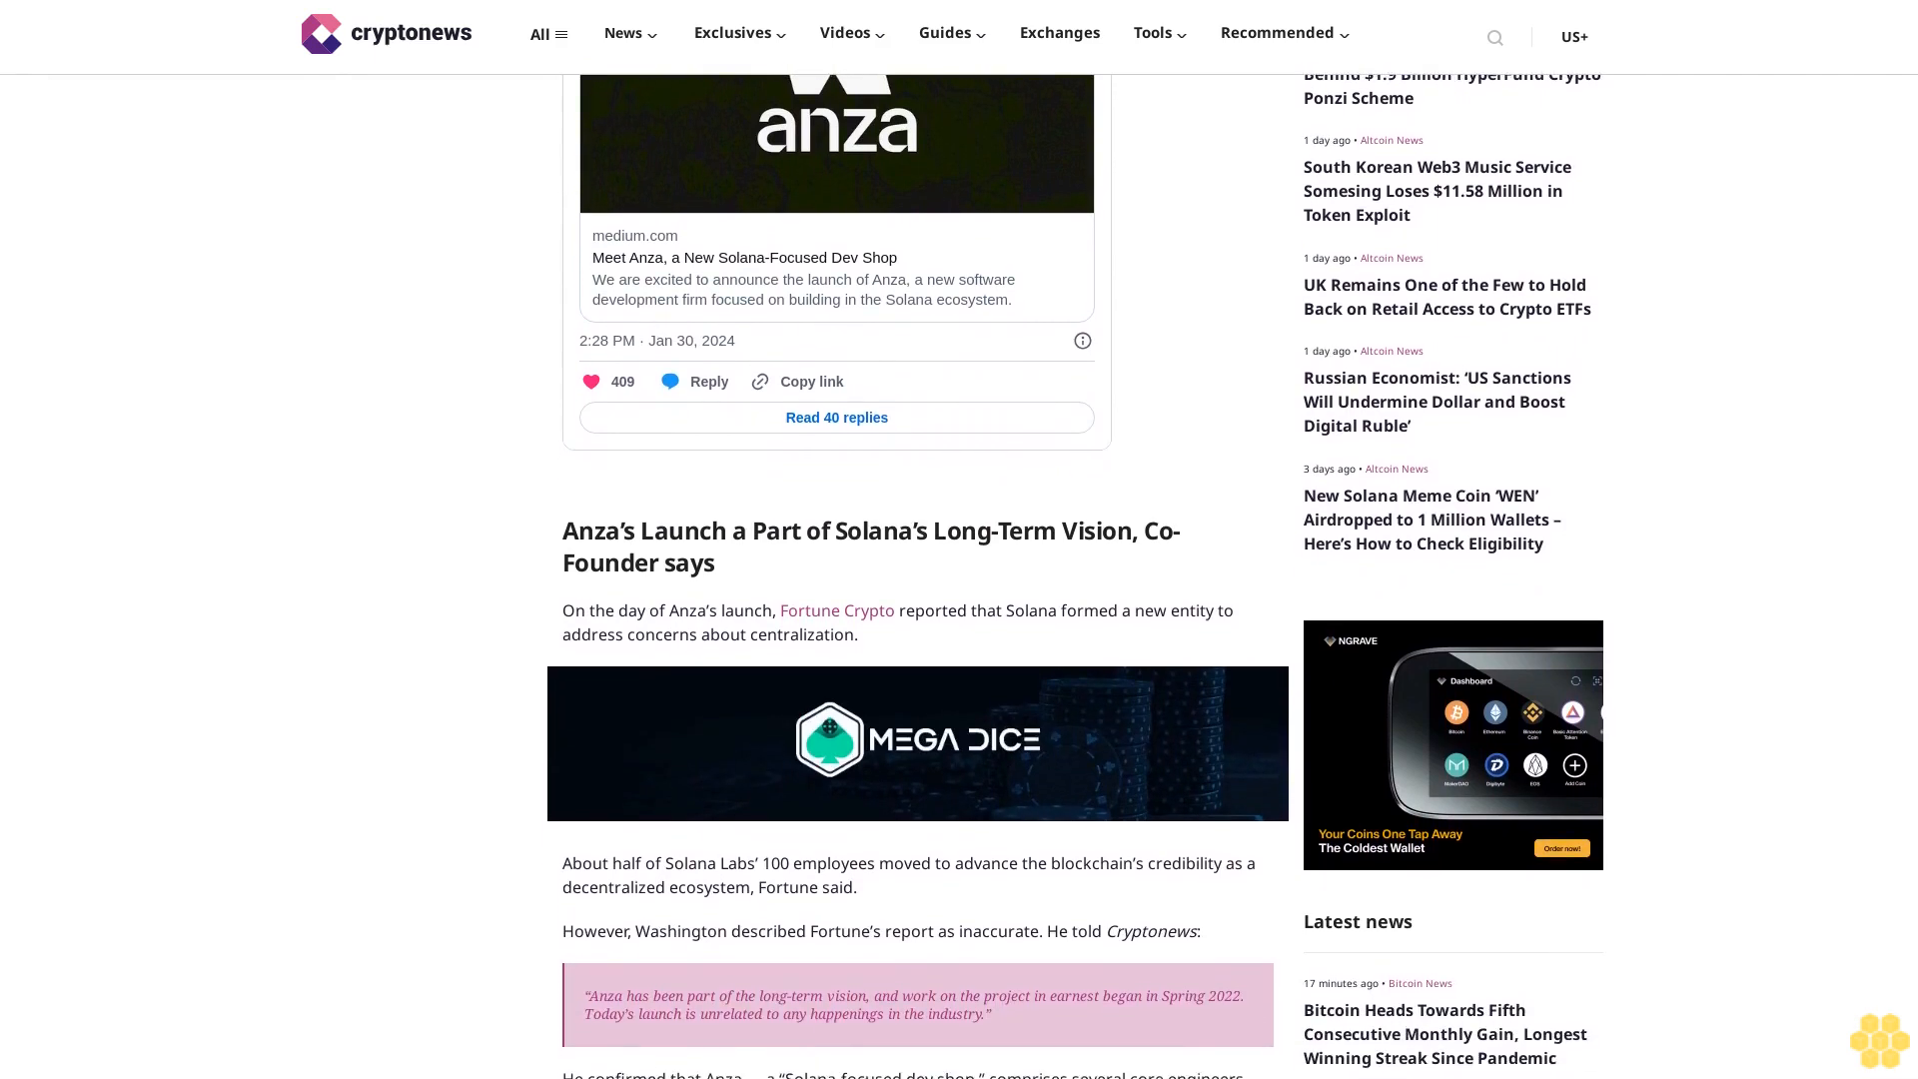
{"action": "scroll", "scroll_direction": "down", "scroll_amount": 3}
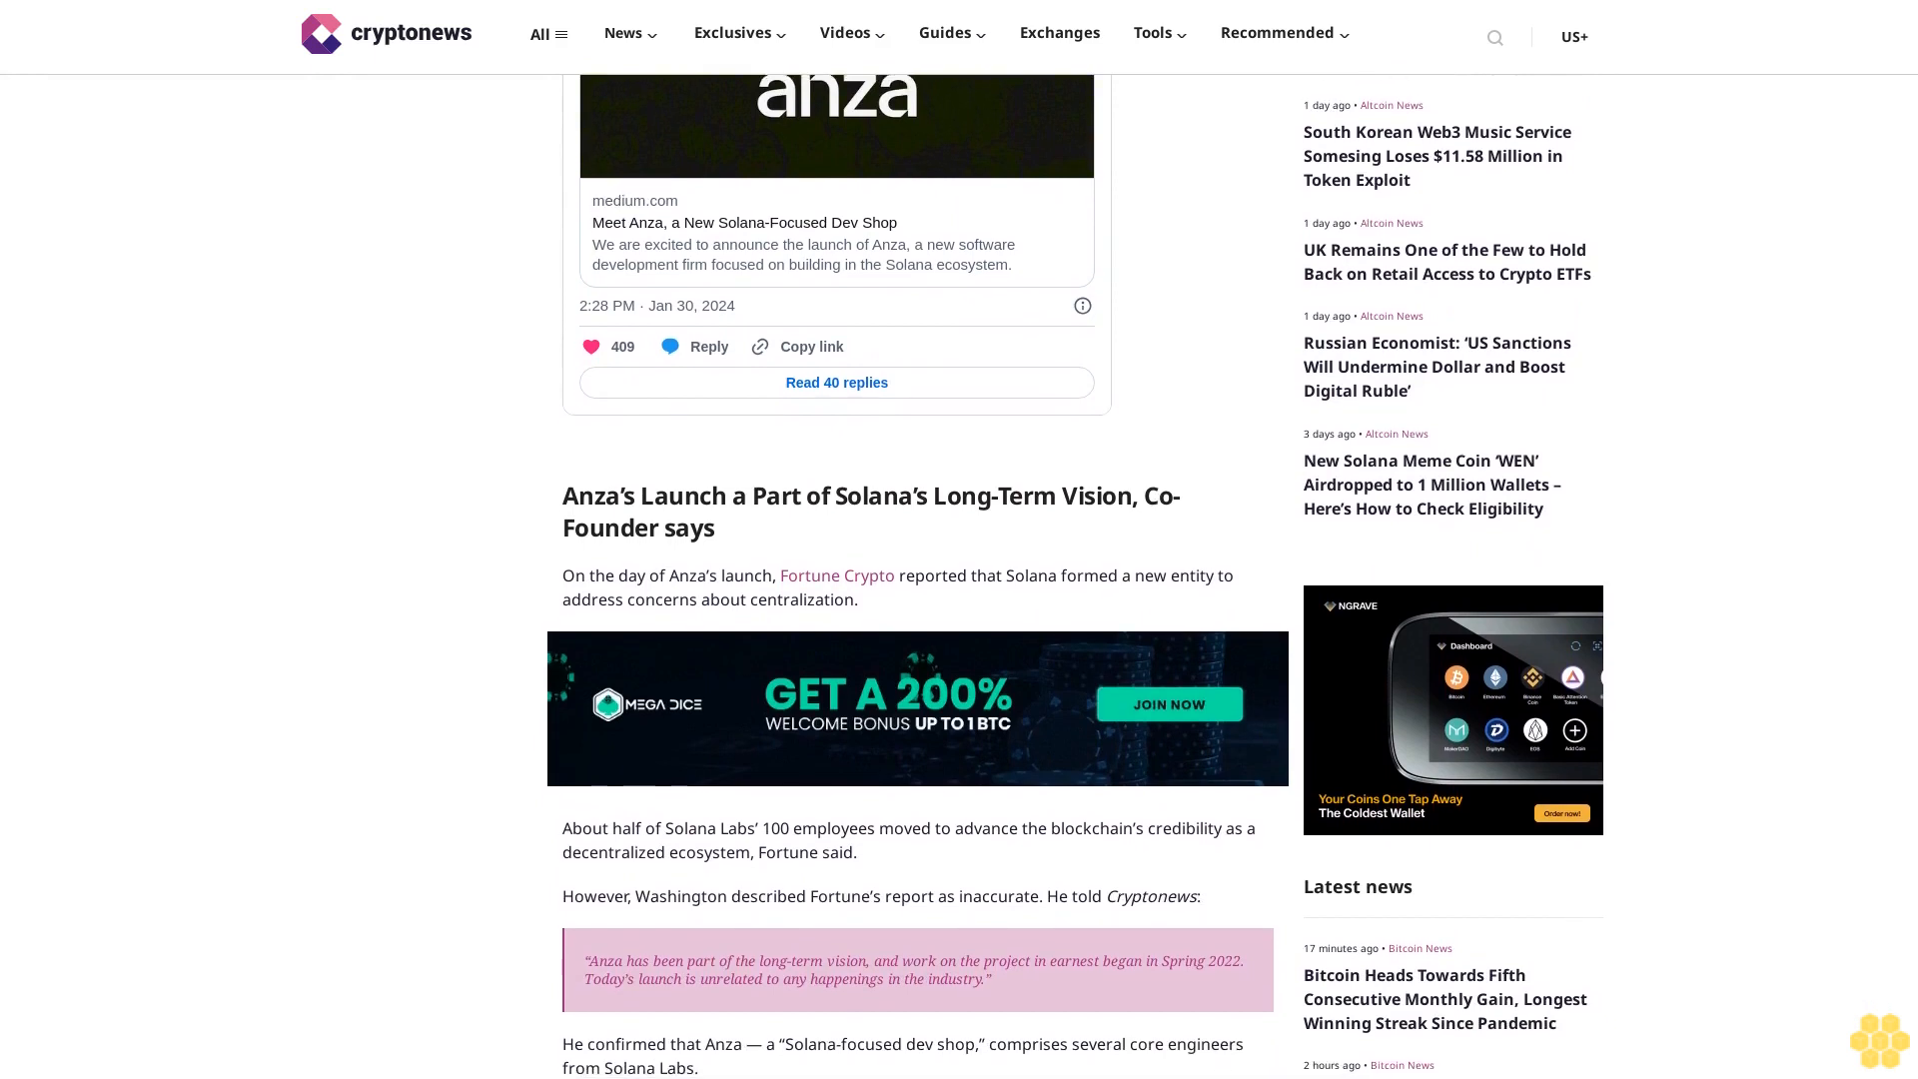
{"action": "scroll", "scroll_direction": "down", "scroll_amount": 3}
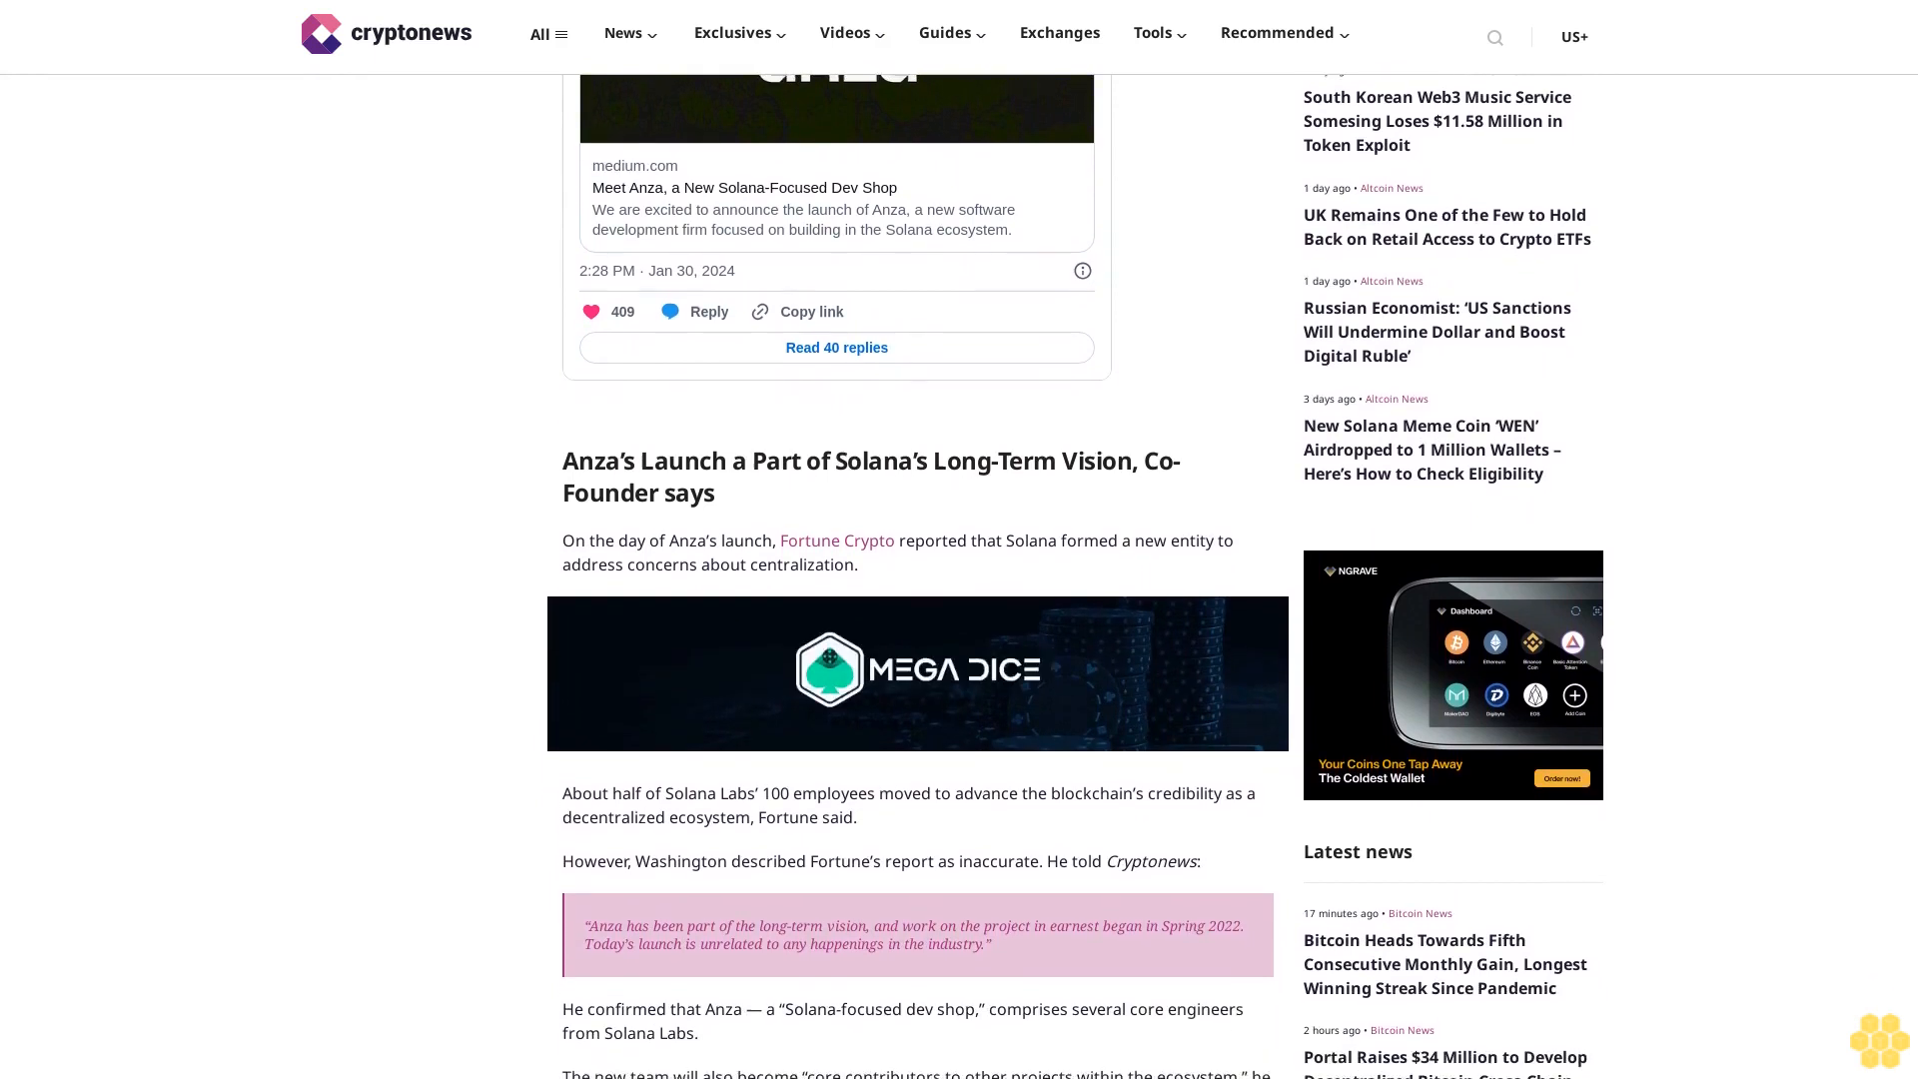
{"action": "scroll", "scroll_direction": "down", "scroll_amount": 3}
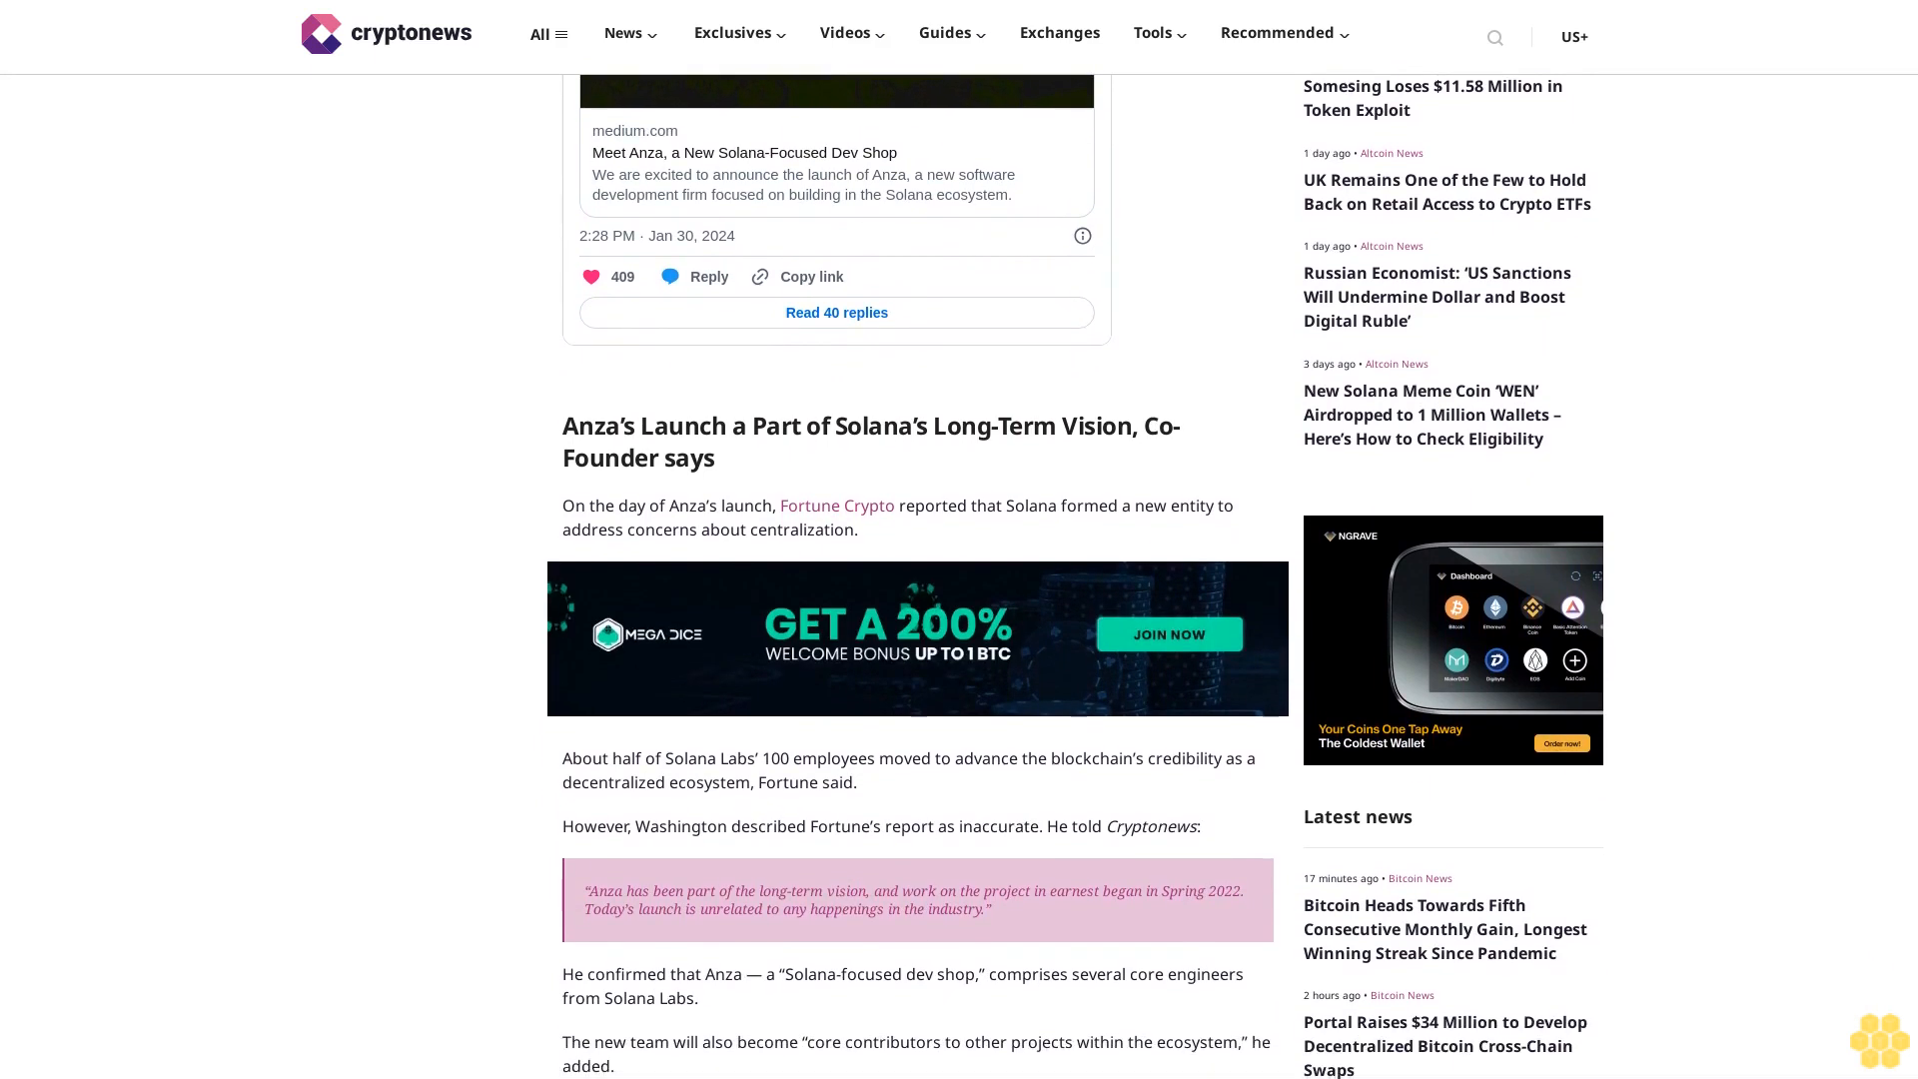
{"action": "scroll", "scroll_direction": "down", "scroll_amount": 3}
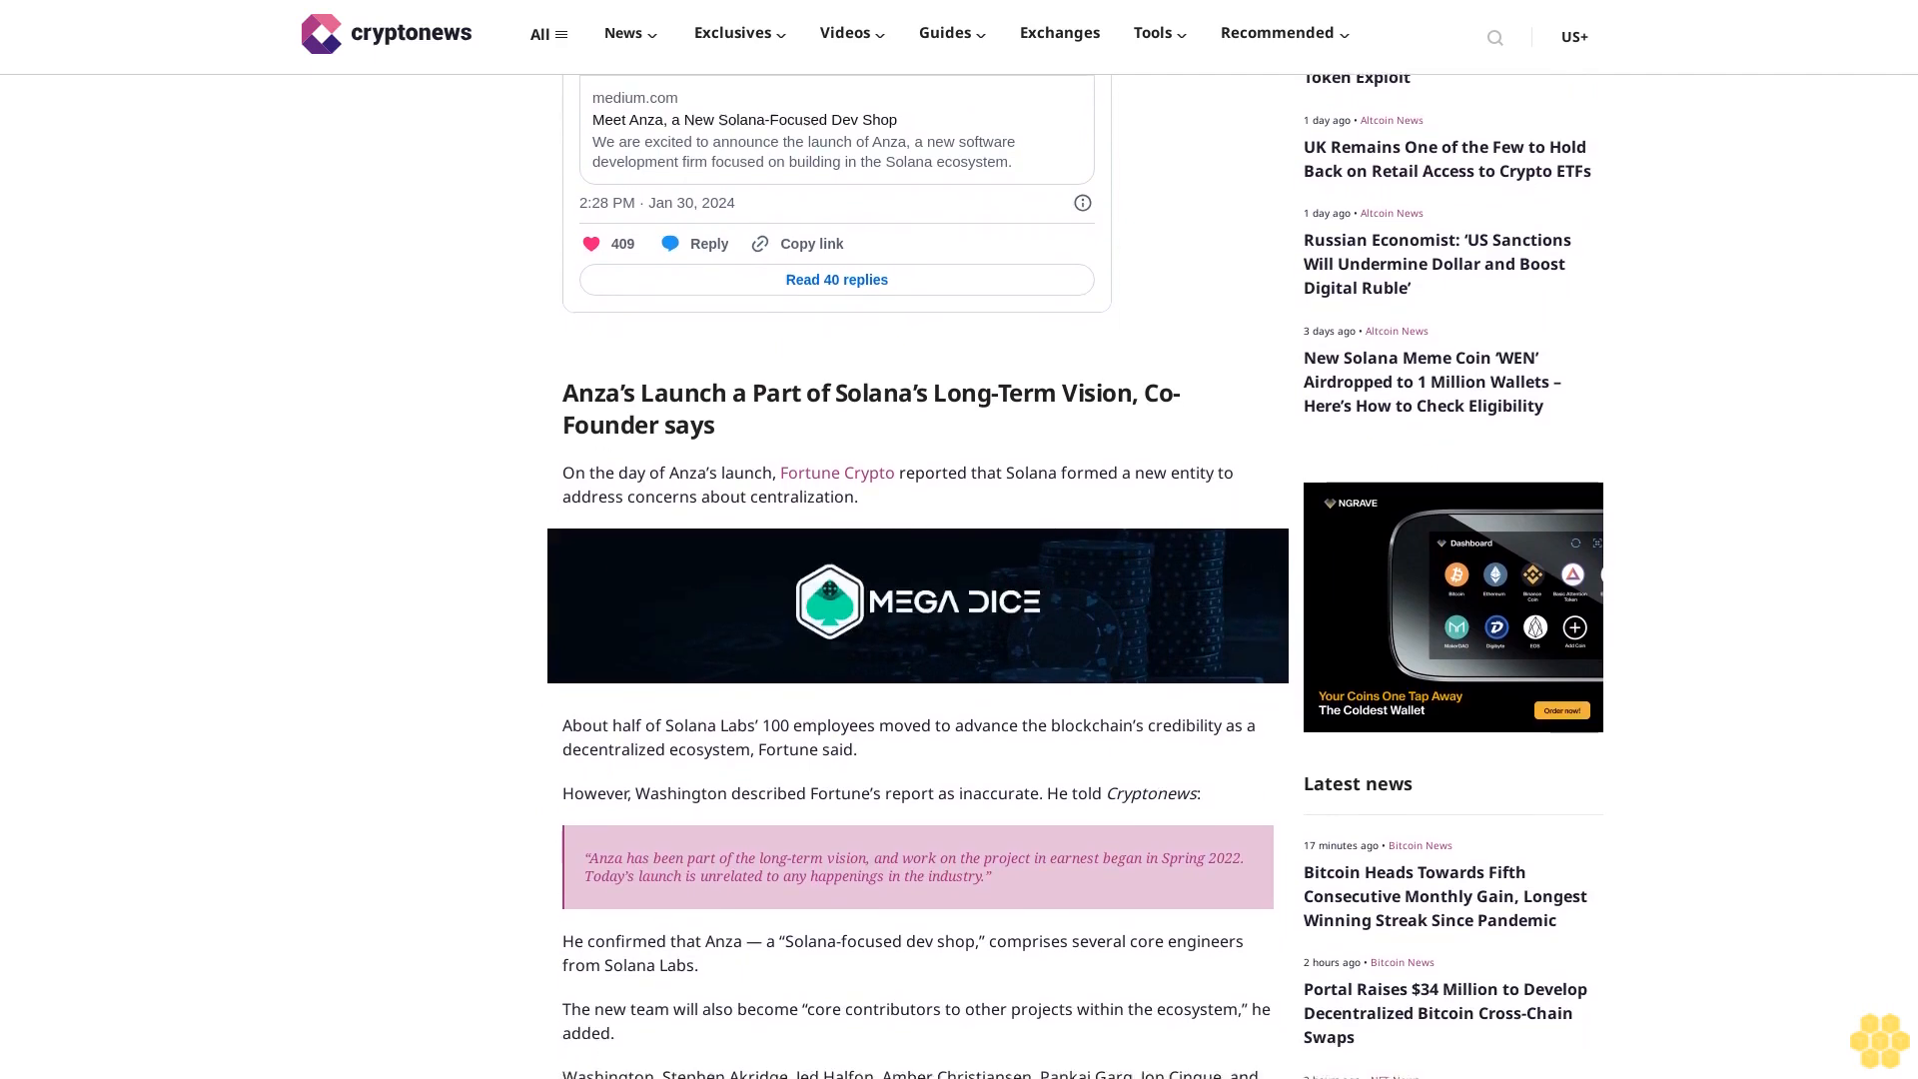
{"action": "scroll", "scroll_direction": "down", "scroll_amount": 3}
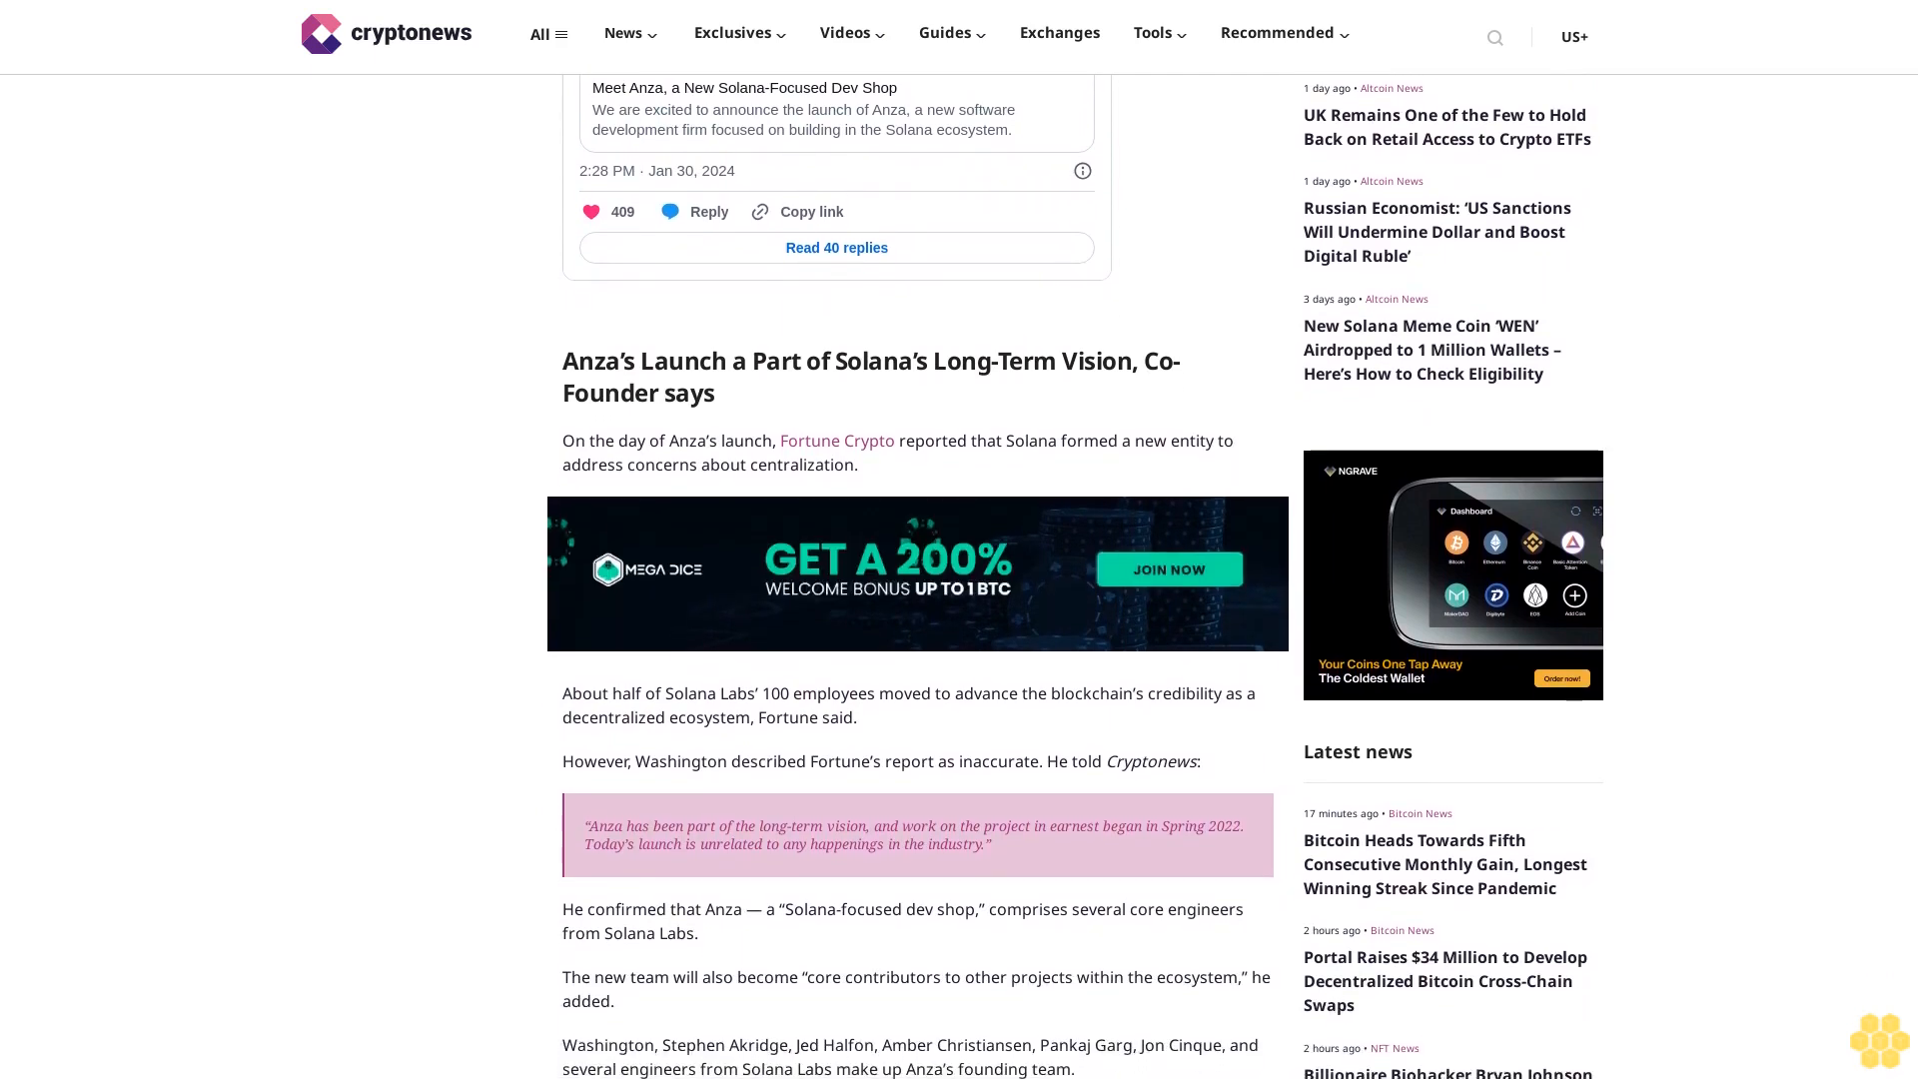
{"action": "scroll", "scroll_direction": "down", "scroll_amount": 3}
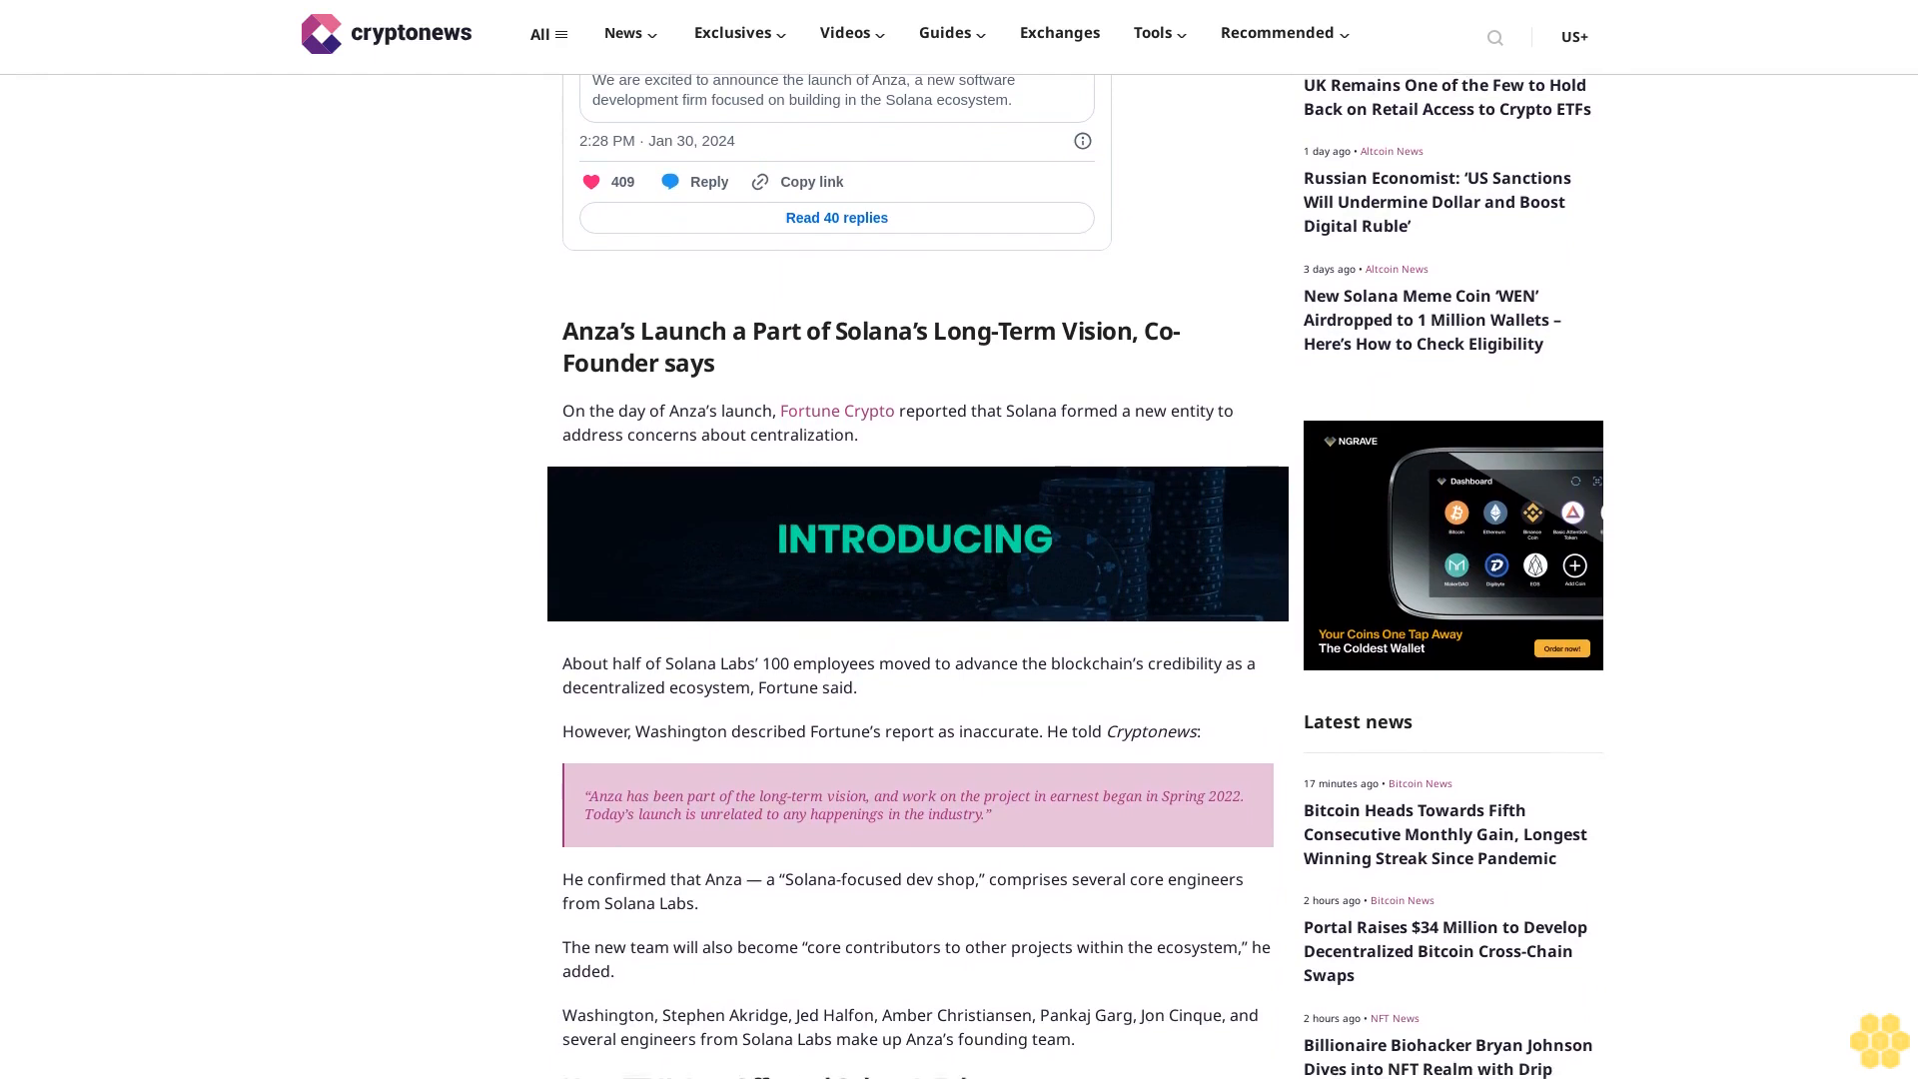
{"action": "scroll", "scroll_direction": "down", "scroll_amount": 3}
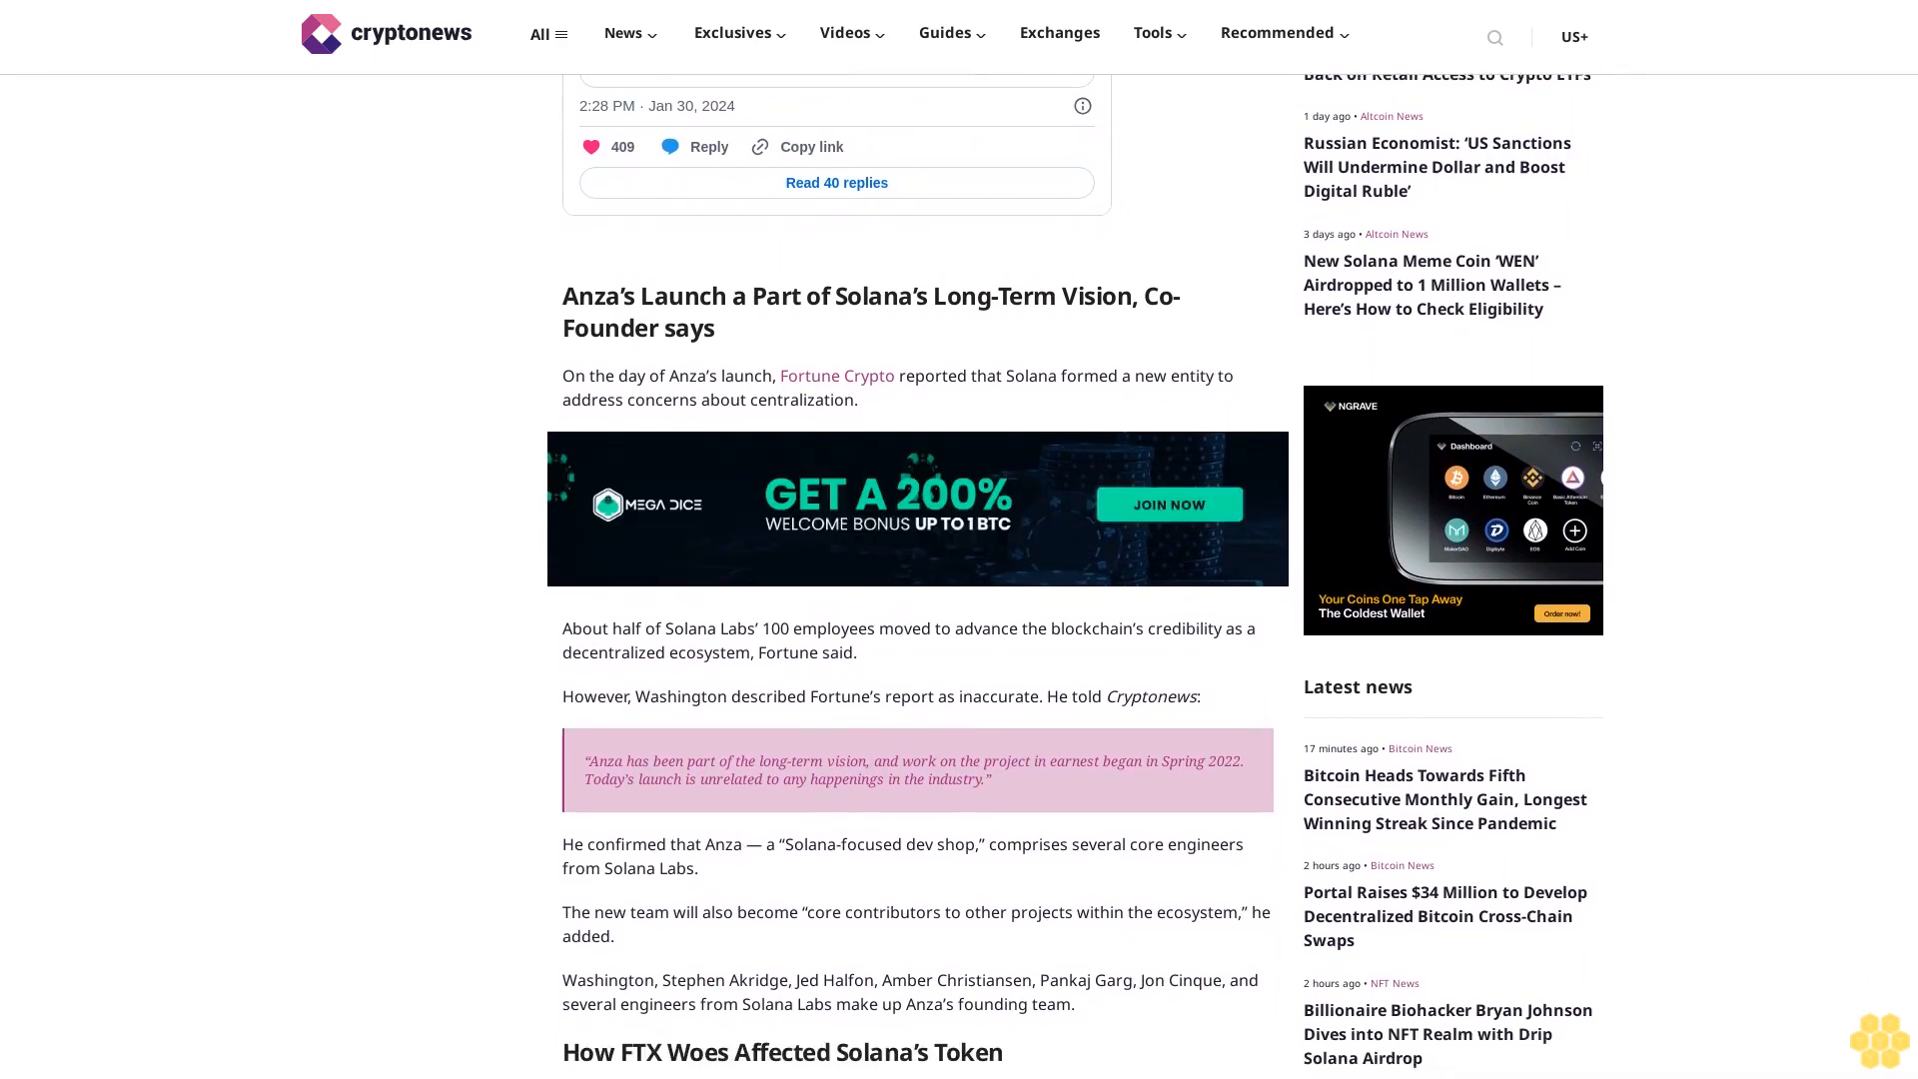
{"action": "scroll", "scroll_direction": "down", "scroll_amount": 3}
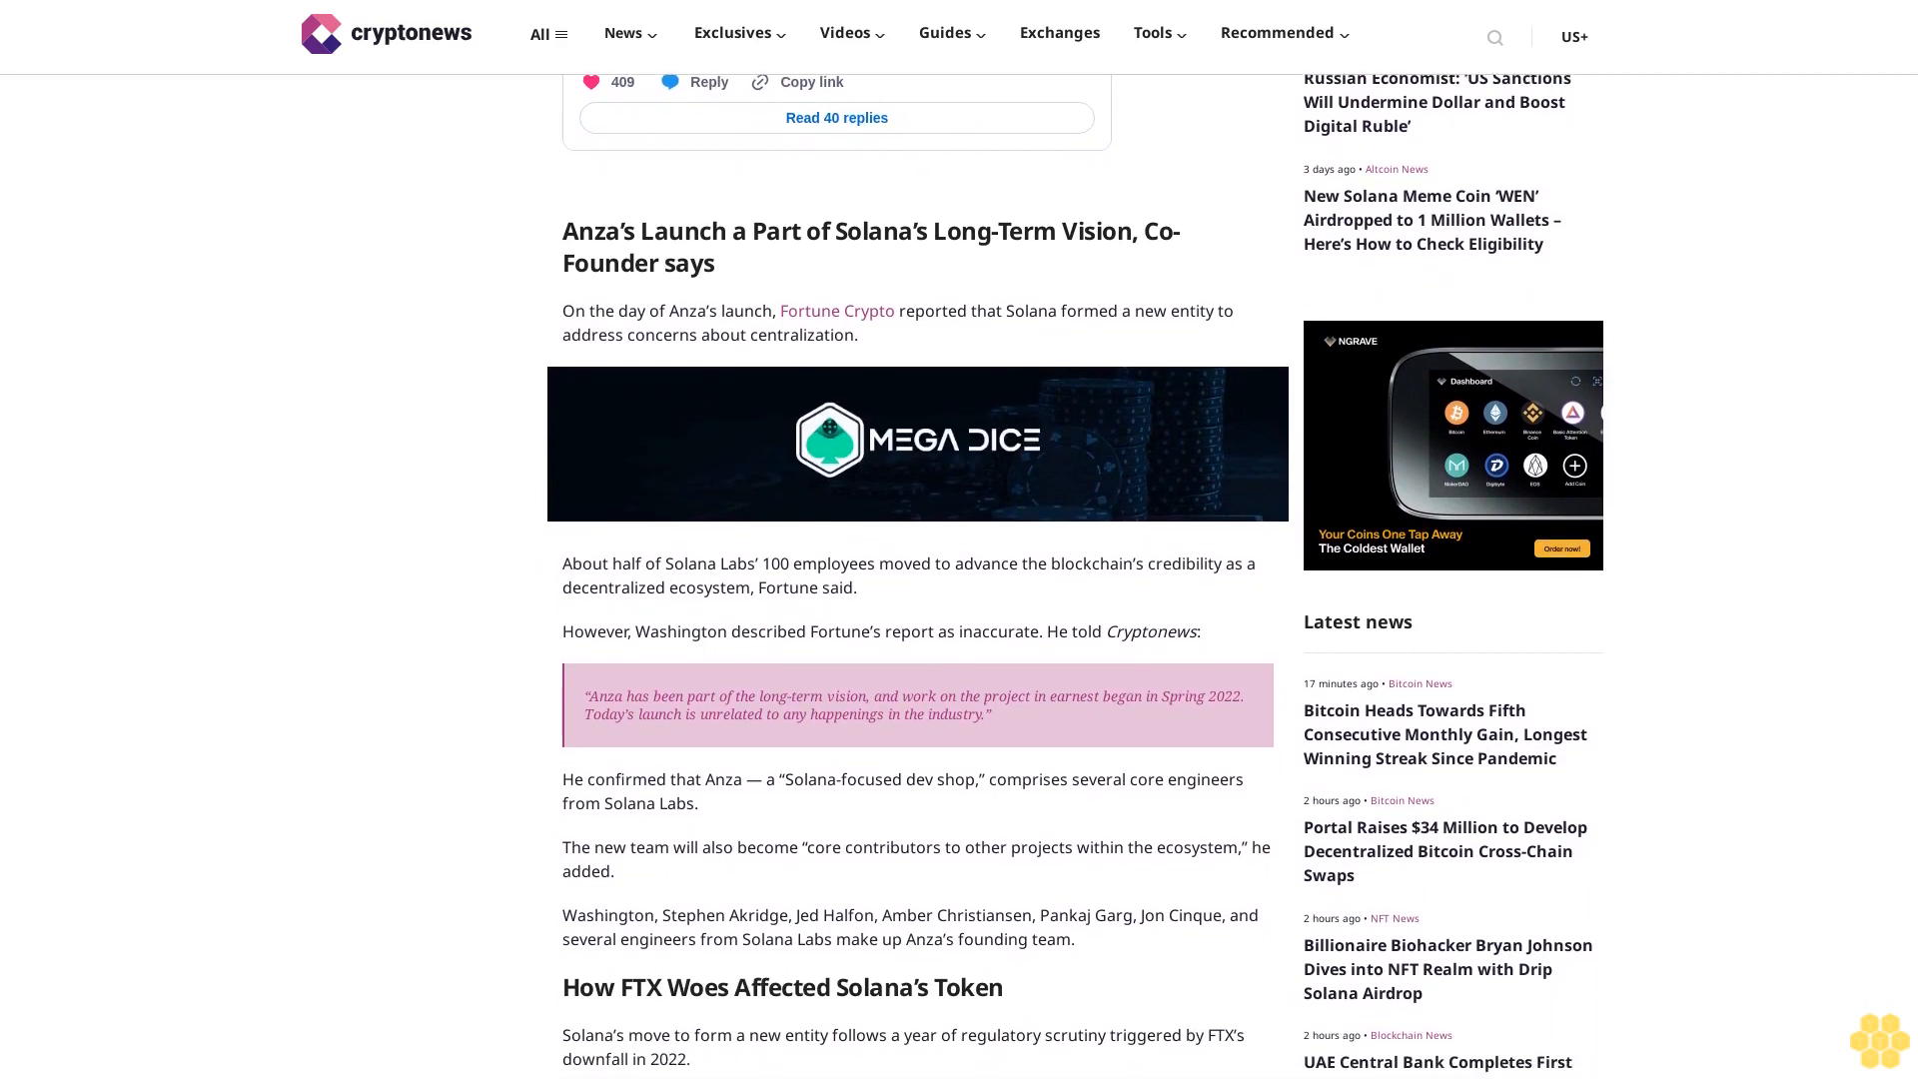
{"action": "scroll", "scroll_direction": "down", "scroll_amount": 3}
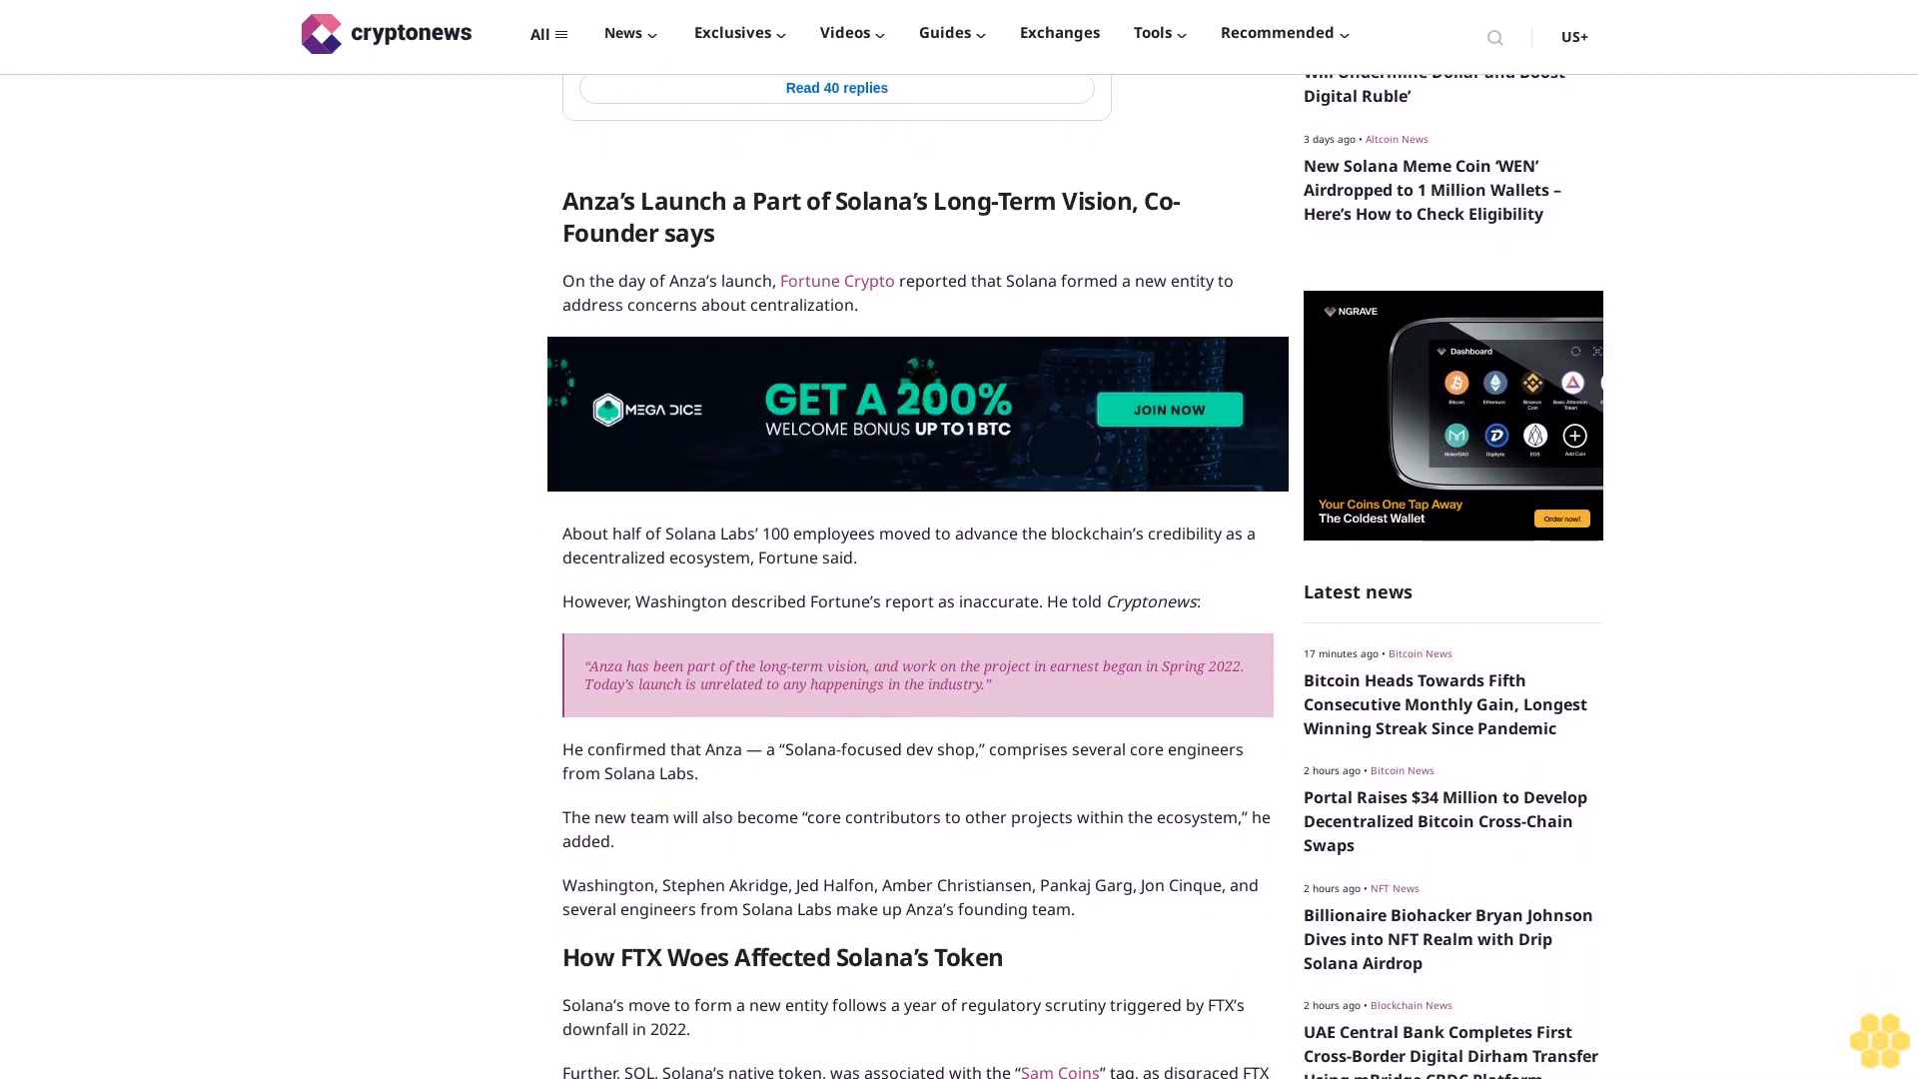
{"action": "scroll", "scroll_direction": "down", "scroll_amount": 3}
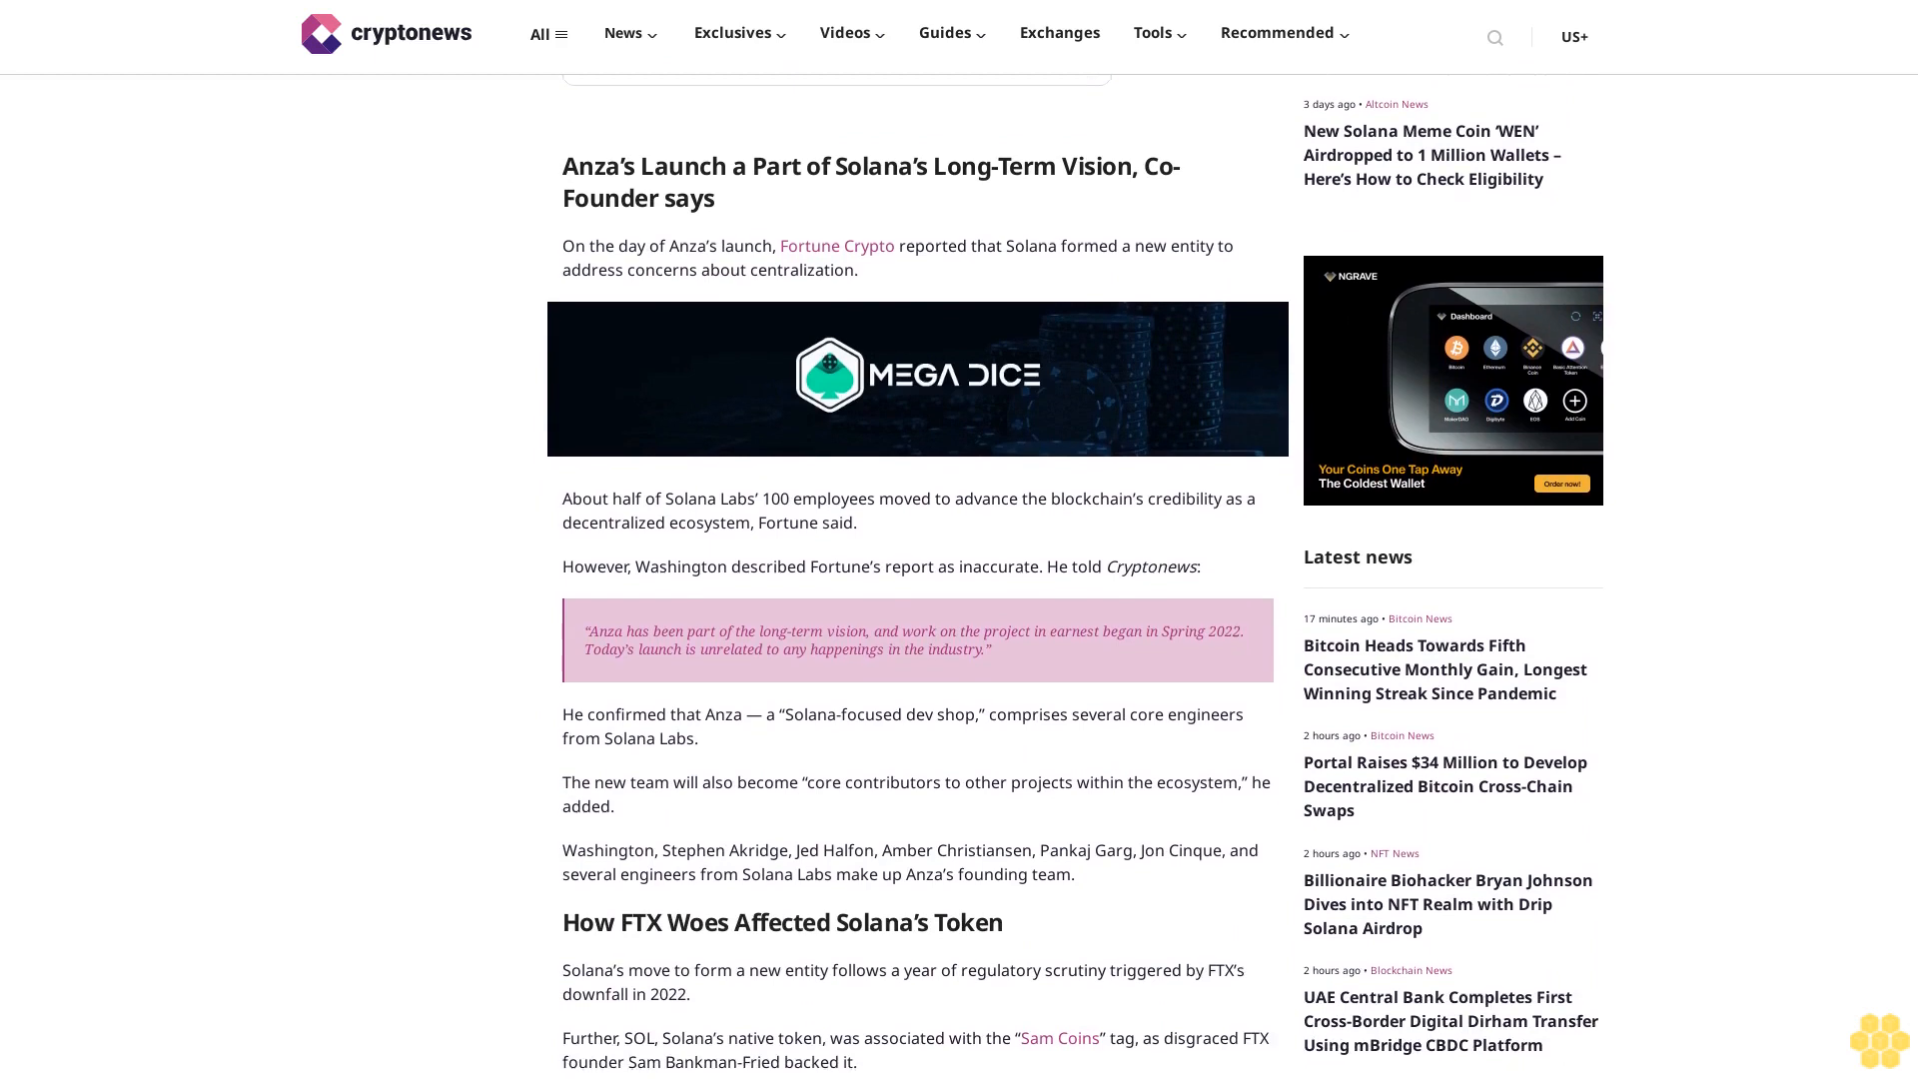
{"action": "scroll", "scroll_direction": "down", "scroll_amount": 3}
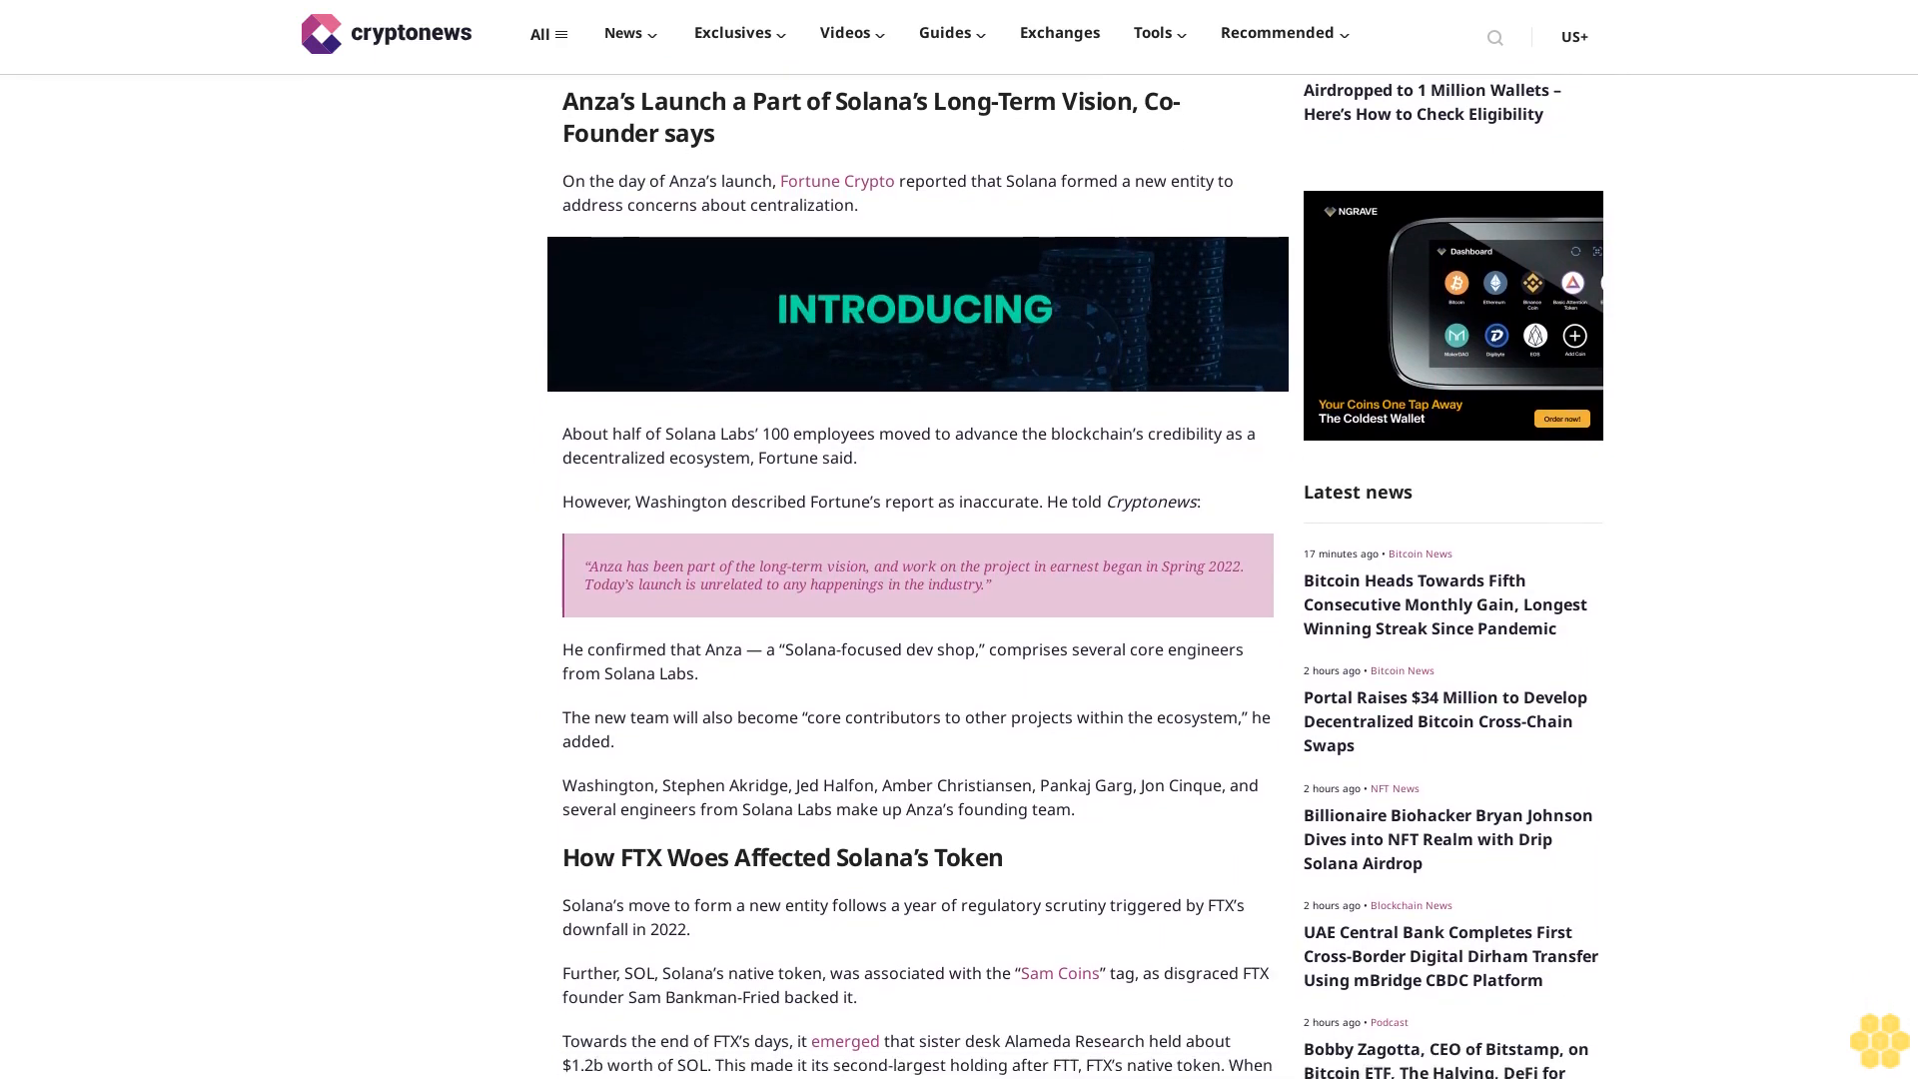
{"action": "scroll", "scroll_direction": "down", "scroll_amount": 3}
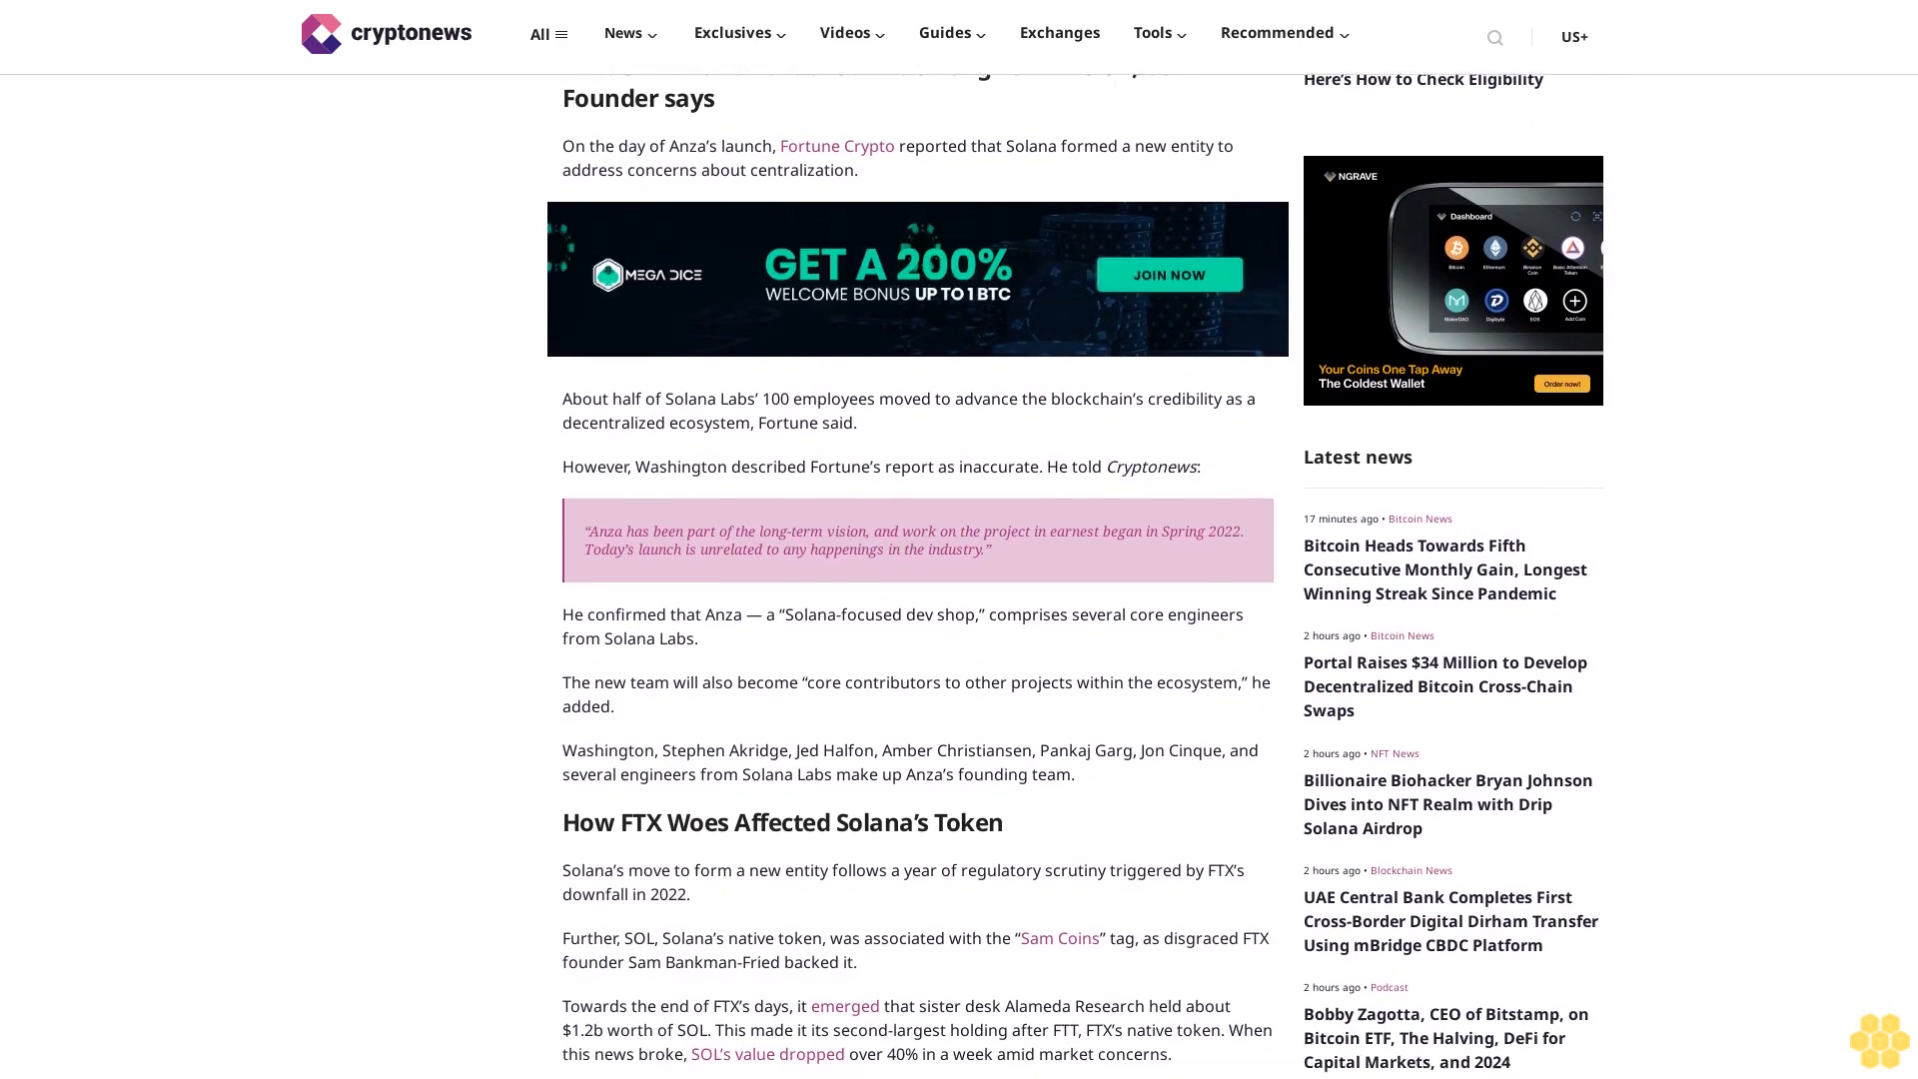
{"action": "scroll", "scroll_direction": "down", "scroll_amount": 3}
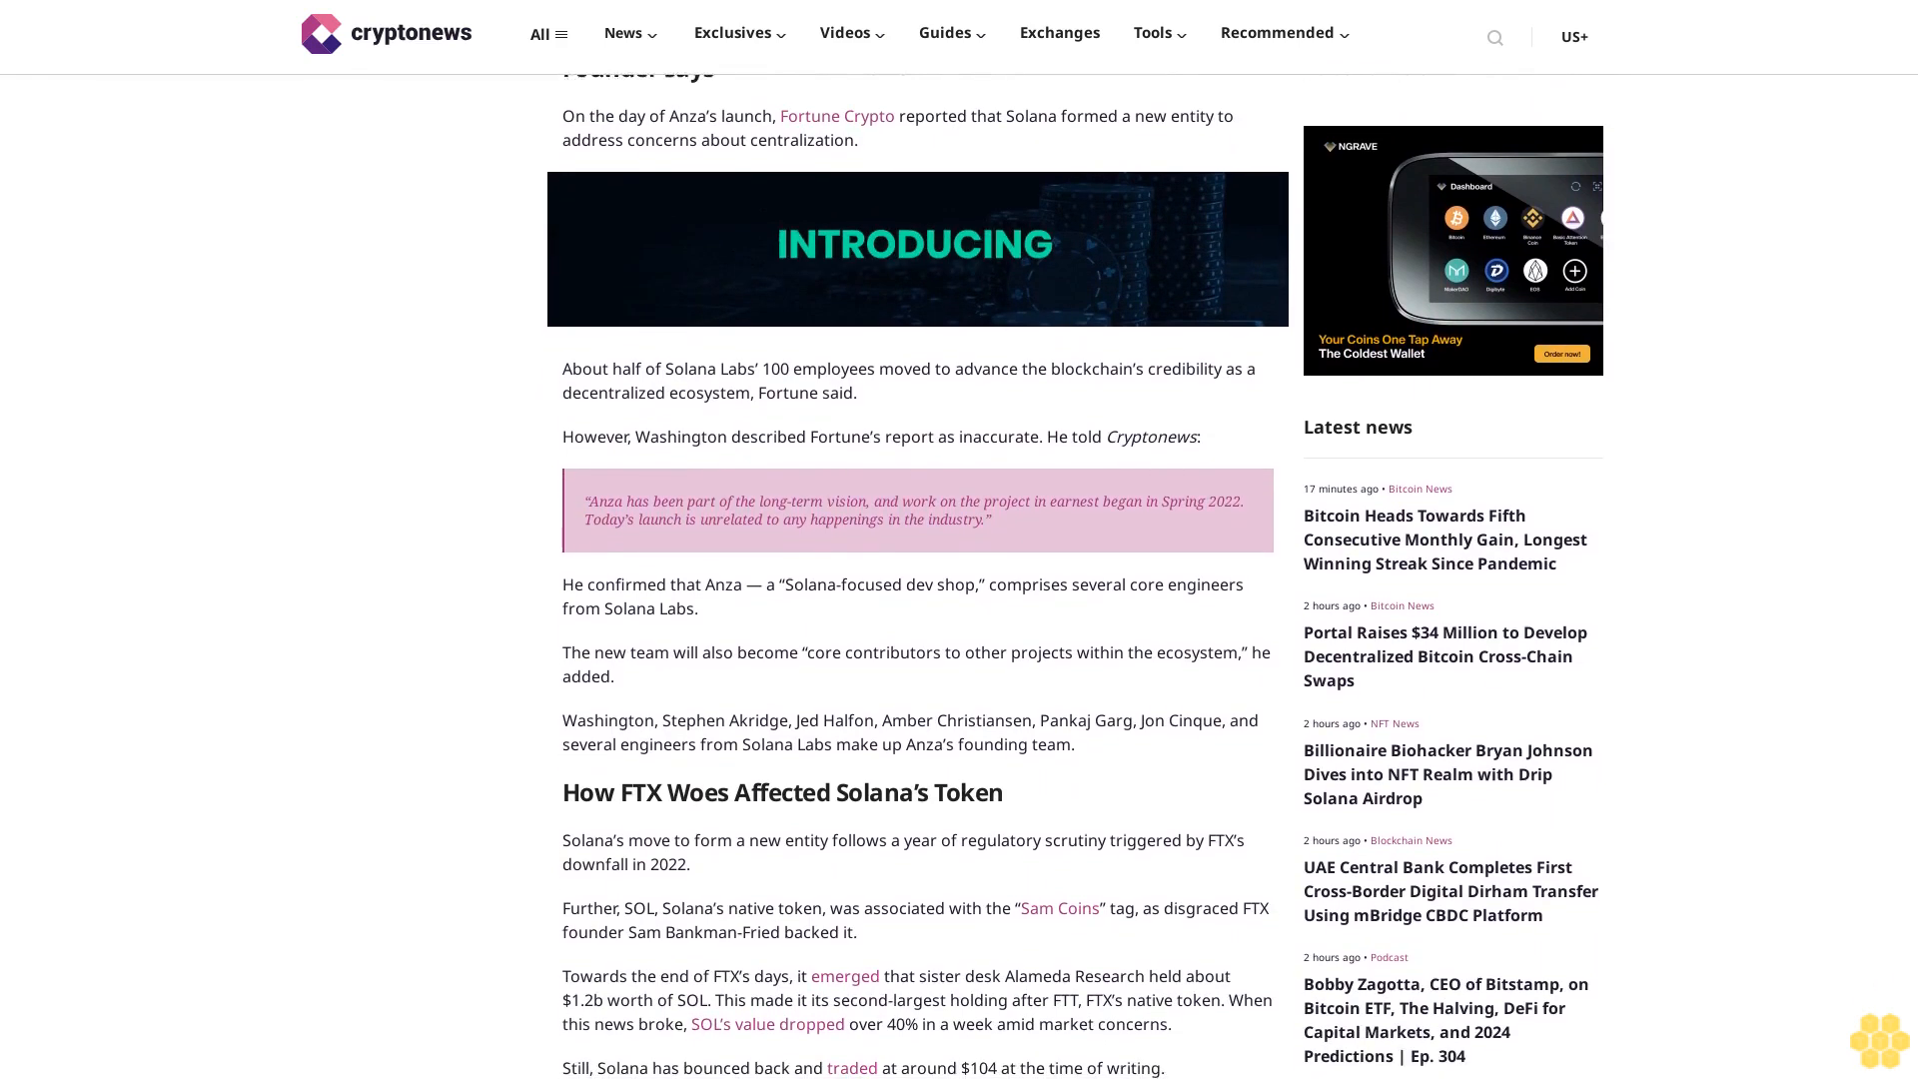
{"action": "scroll", "scroll_direction": "down", "scroll_amount": 3}
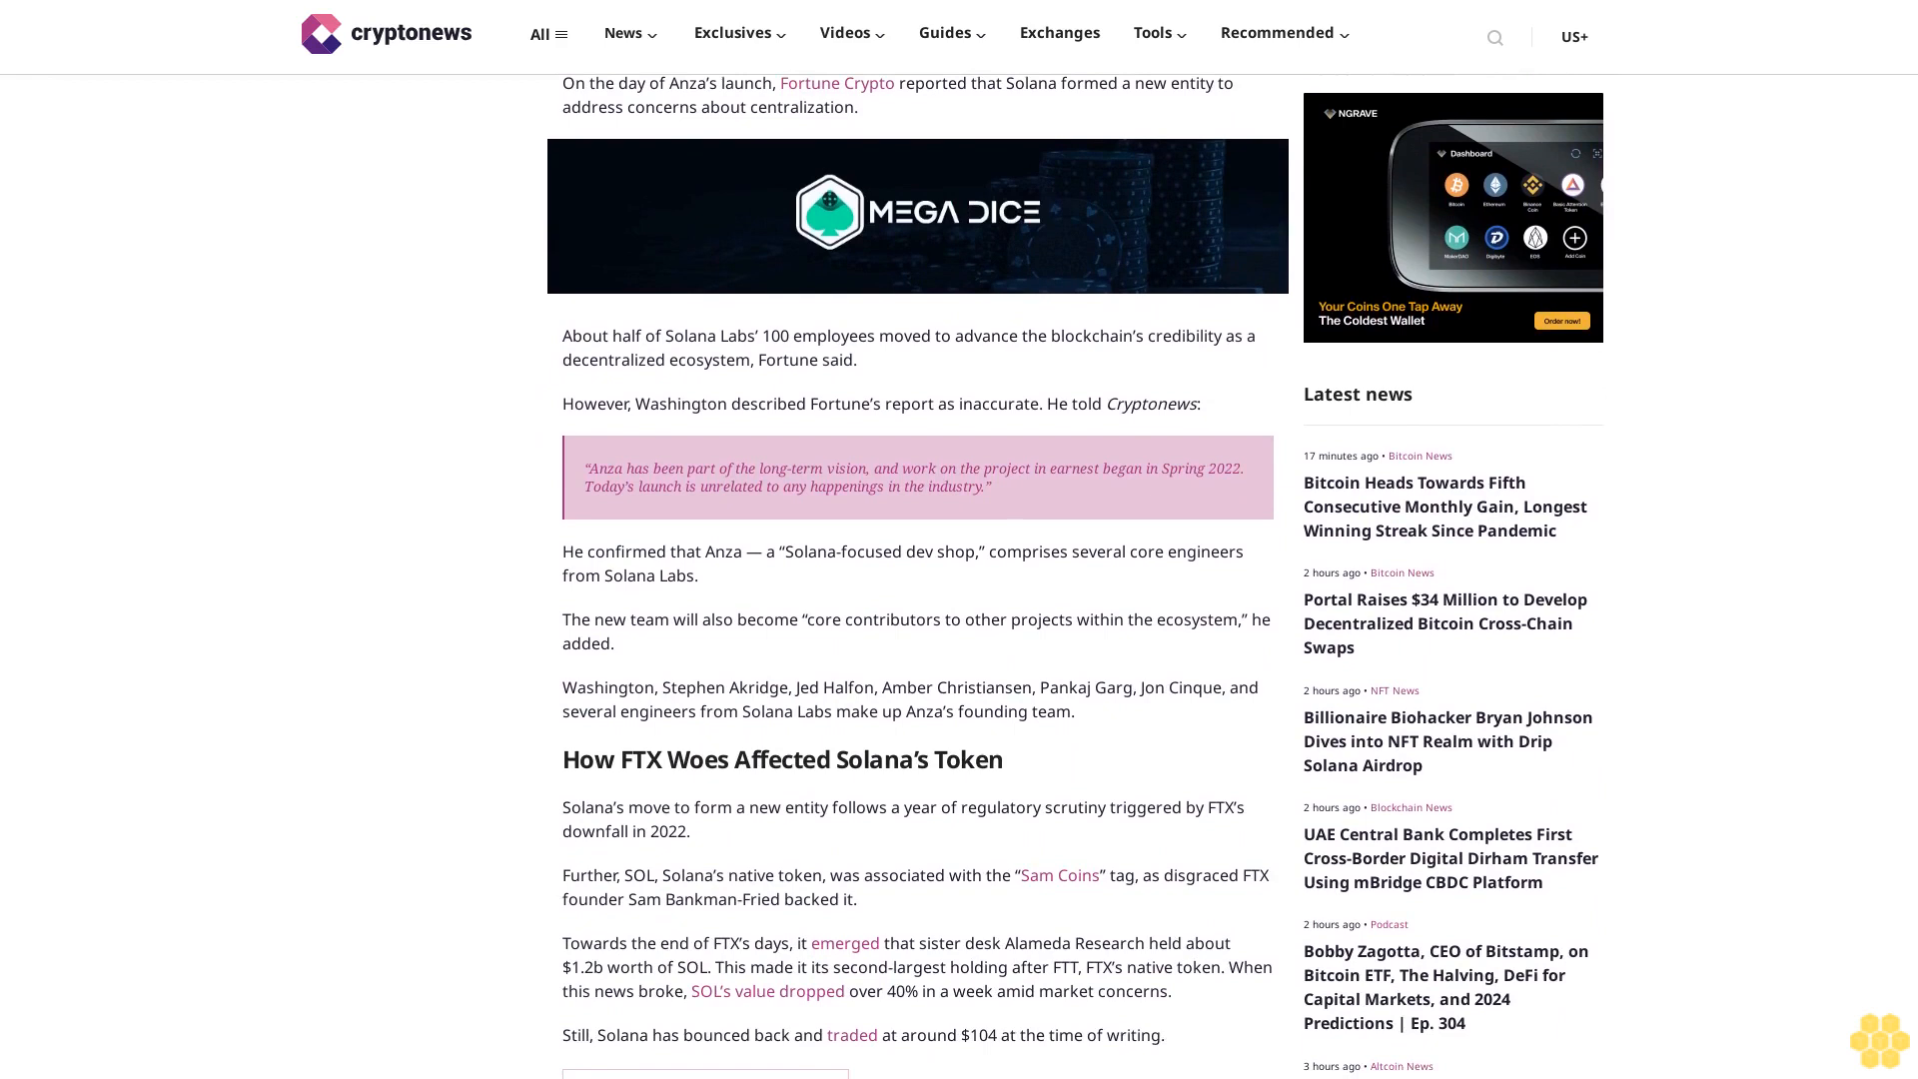
{"action": "scroll", "scroll_direction": "down", "scroll_amount": 3}
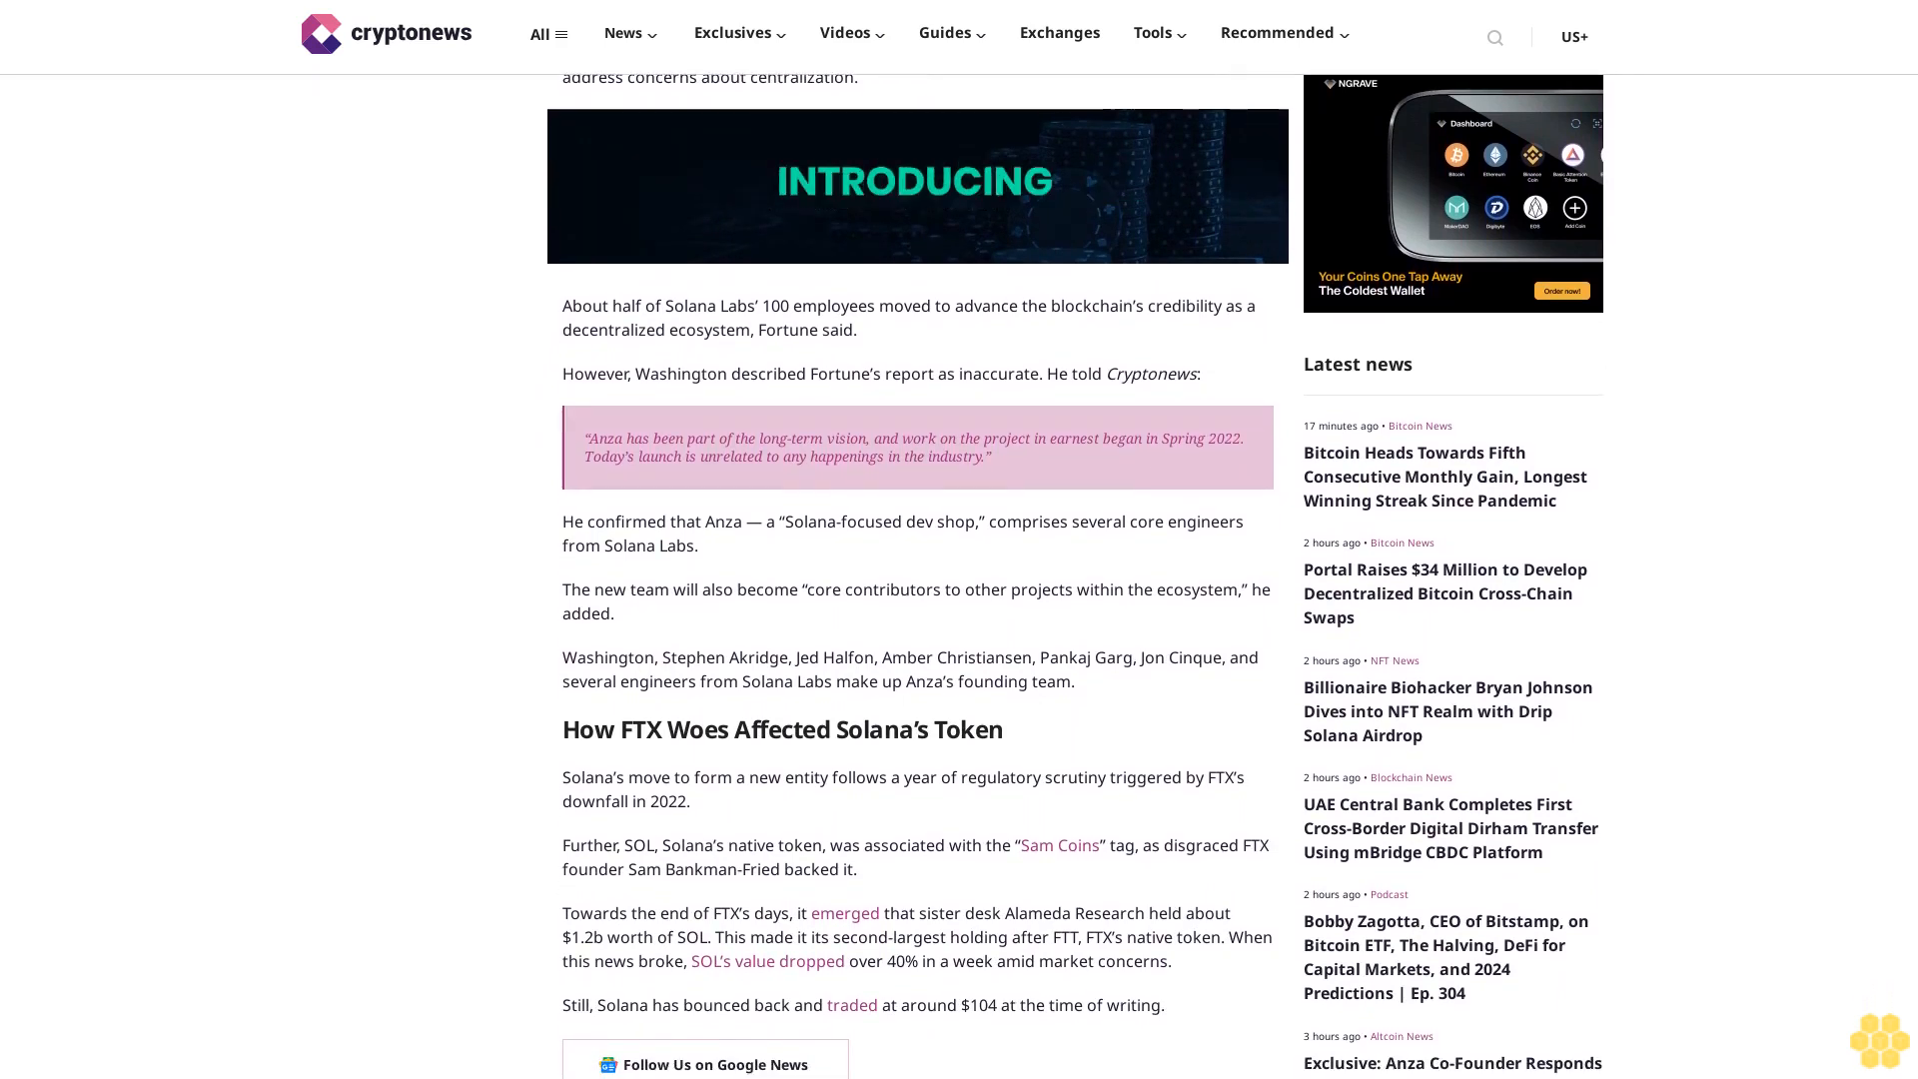